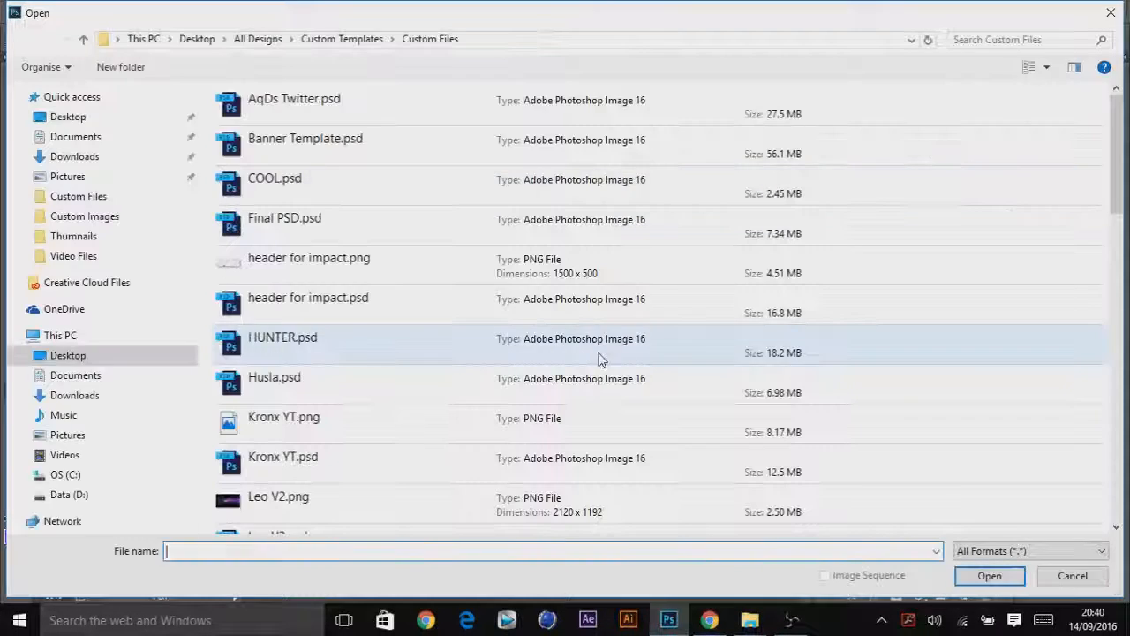
# Browse to the Custom Templates folder, cancel, and view the KRONX Twitter profile in Chrome.
pyautogui.click(341, 39)
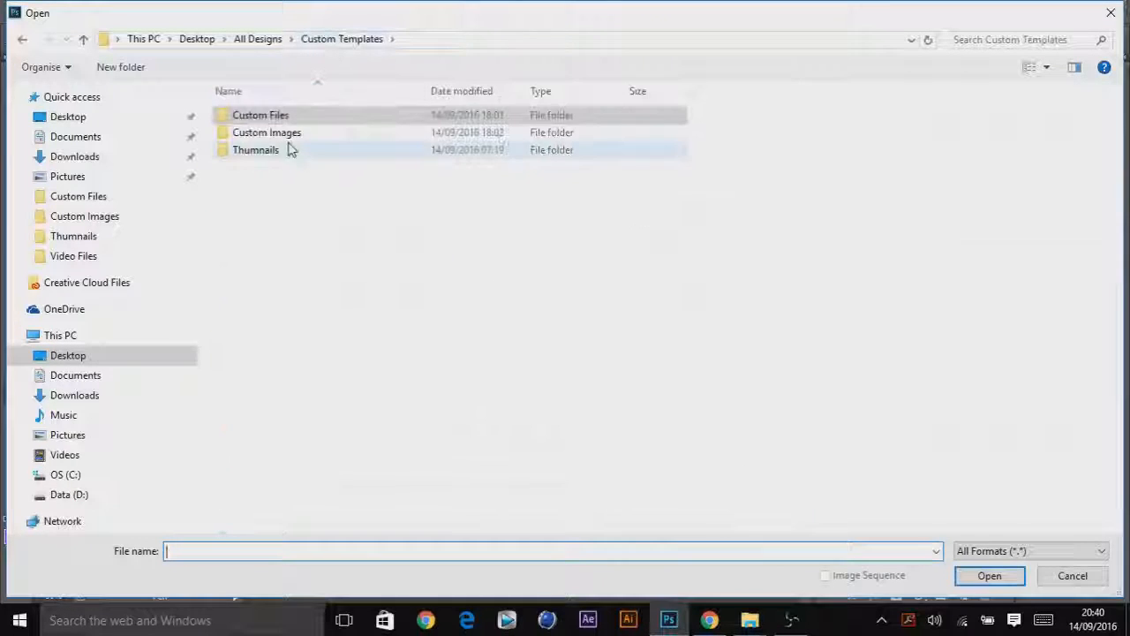
pyautogui.doubleClick(266, 131)
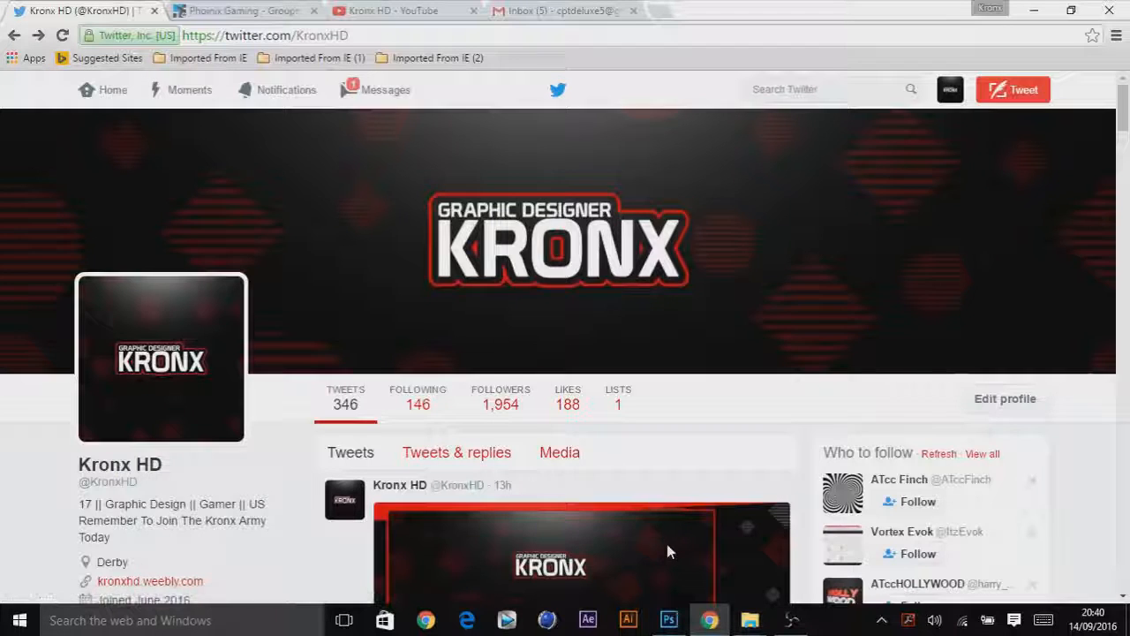
pyautogui.click(668, 551)
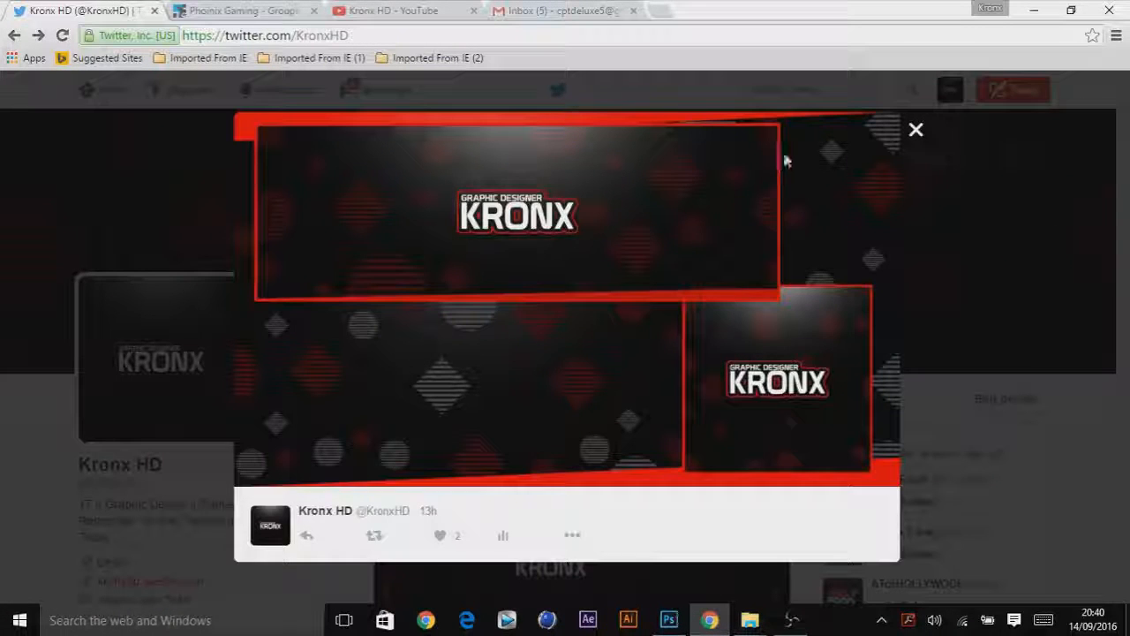
pyautogui.moveTo(916, 130)
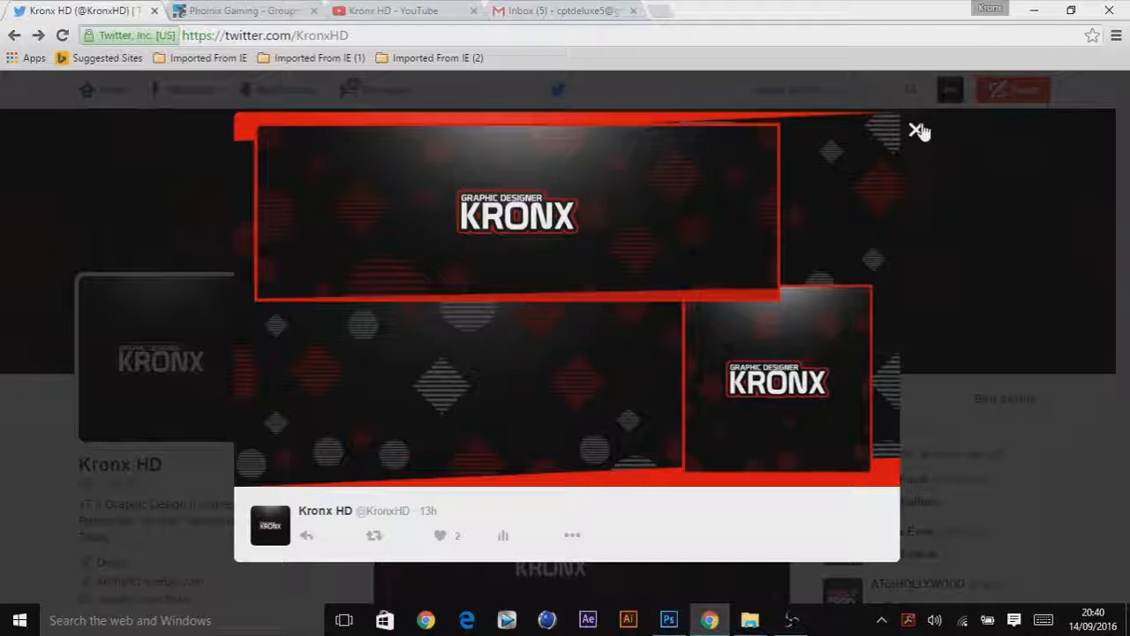
pyautogui.click(919, 131)
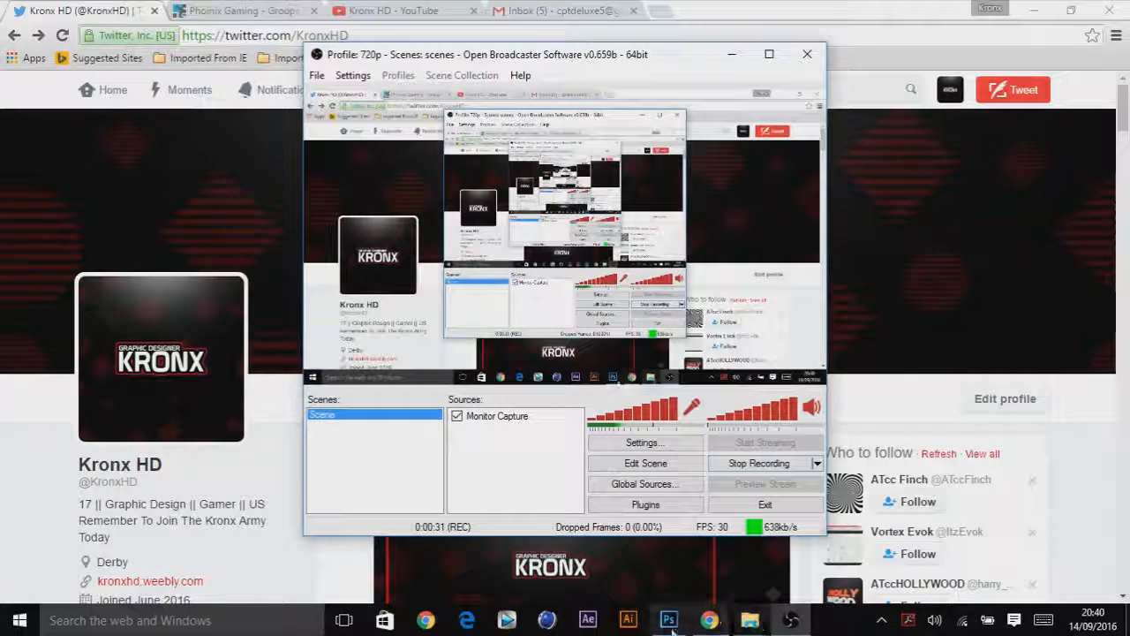
# Back in Photoshop, unlock the Background into an editable Layer 0.
pyautogui.click(669, 618)
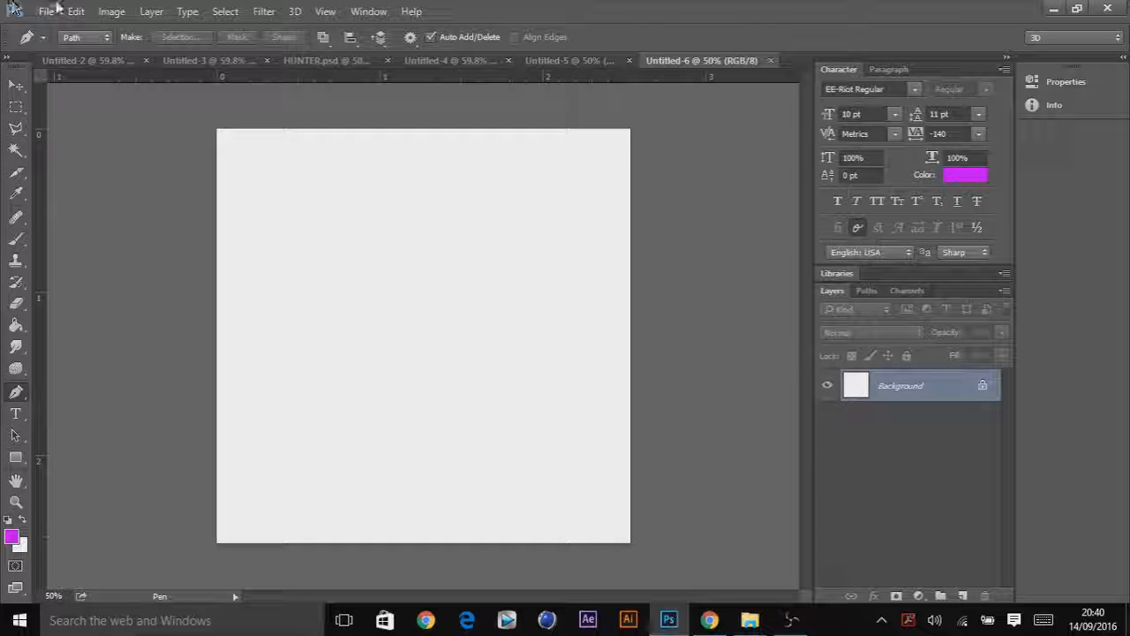
pyautogui.click(47, 11)
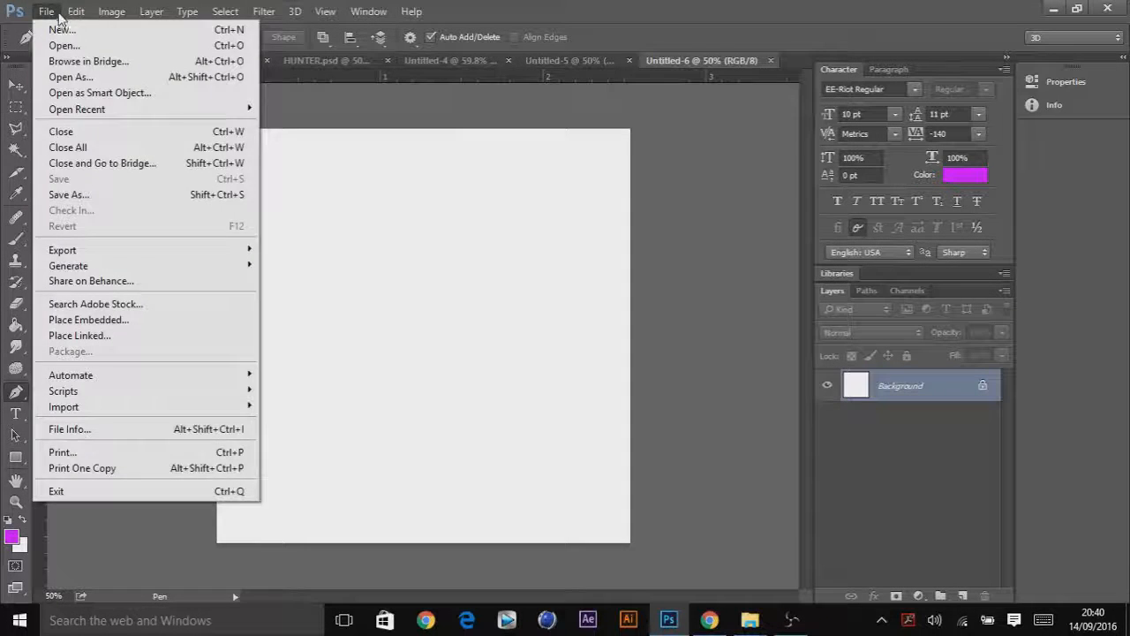
pyautogui.click(53, 12)
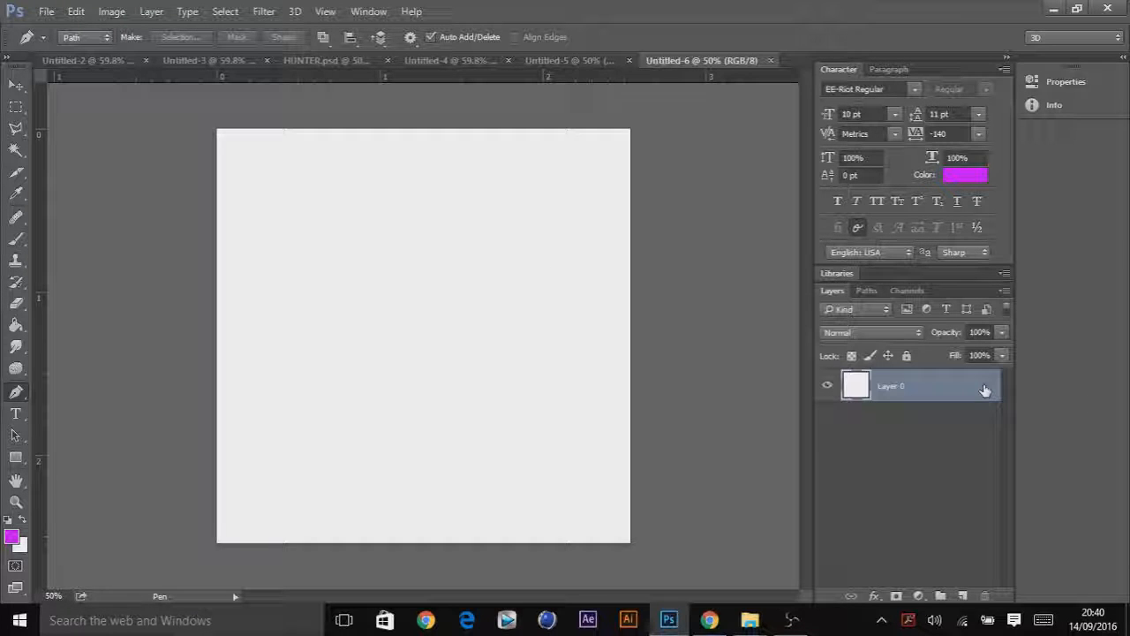
# Give Layer 0 a black (#000000) Color Overlay so the canvas turns black.
pyautogui.doubleClick(919, 386)
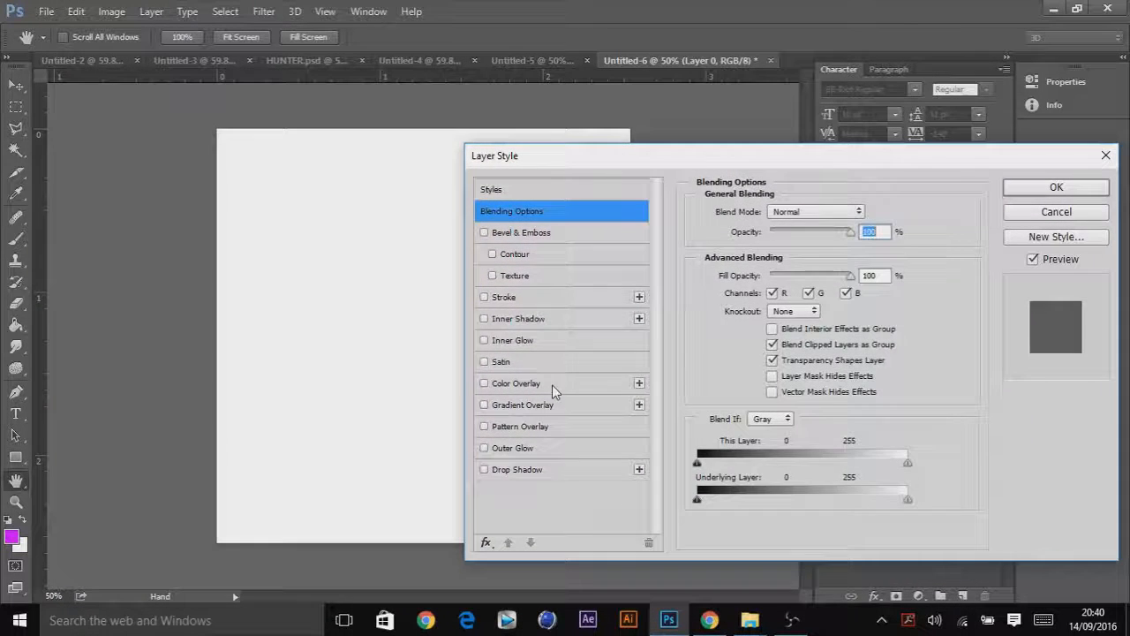
pyautogui.click(516, 383)
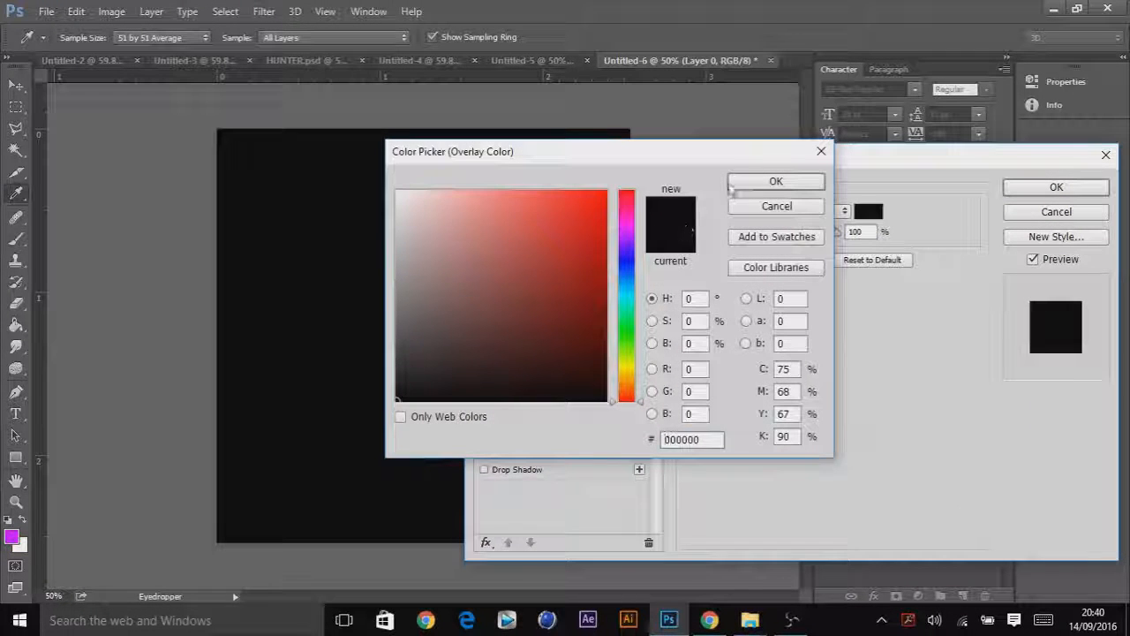
pyautogui.click(776, 181)
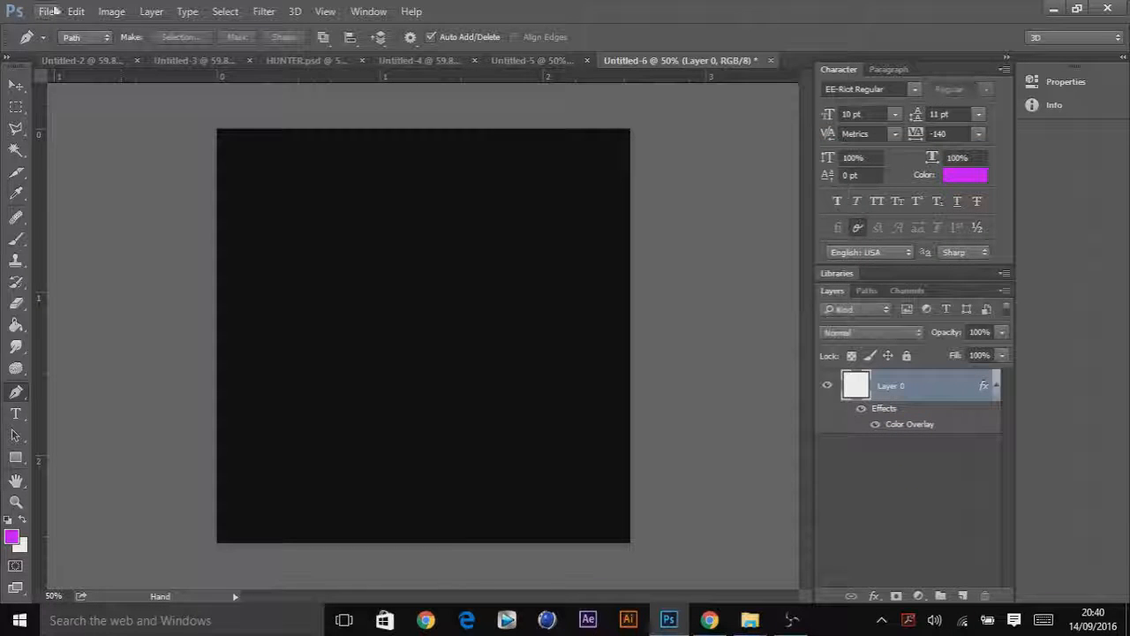
pyautogui.click(55, 12)
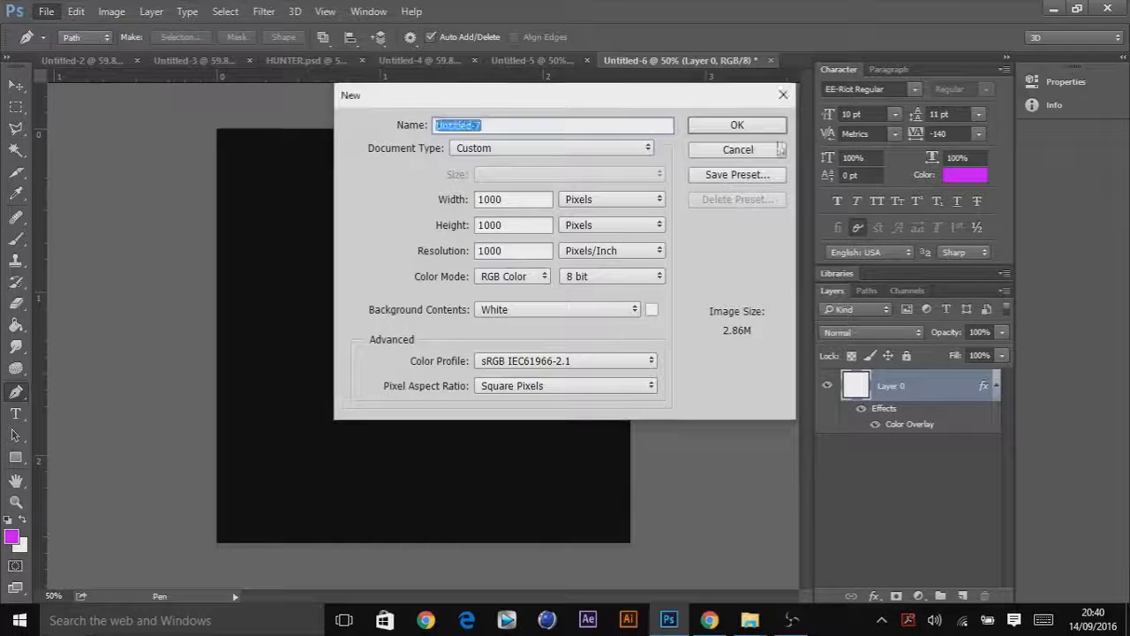
pyautogui.click(738, 124)
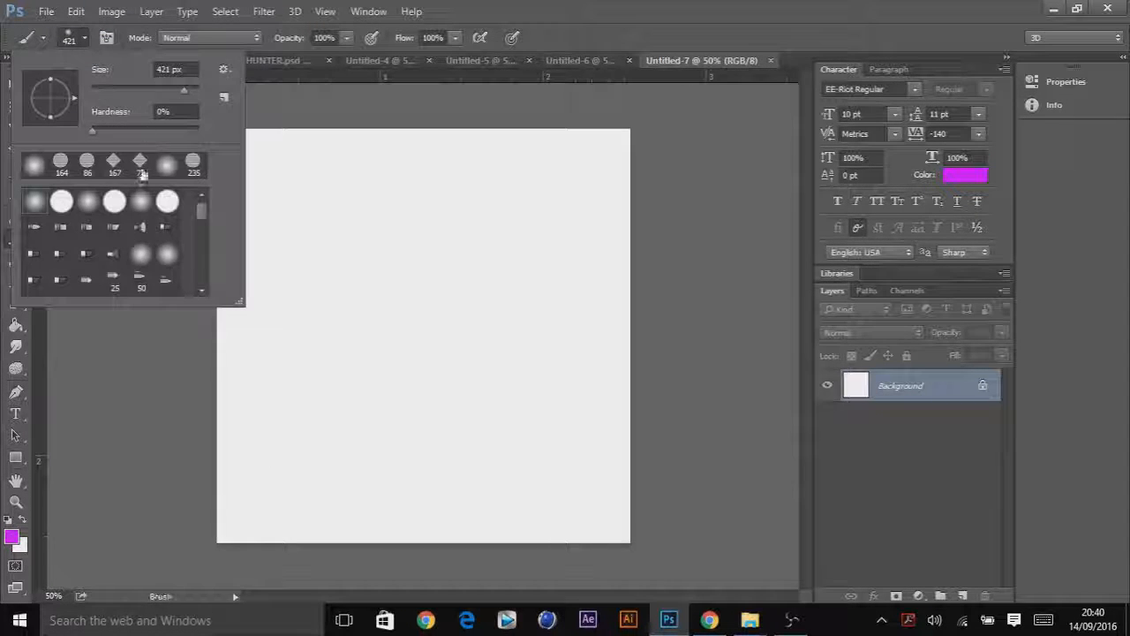
pyautogui.click(60, 165)
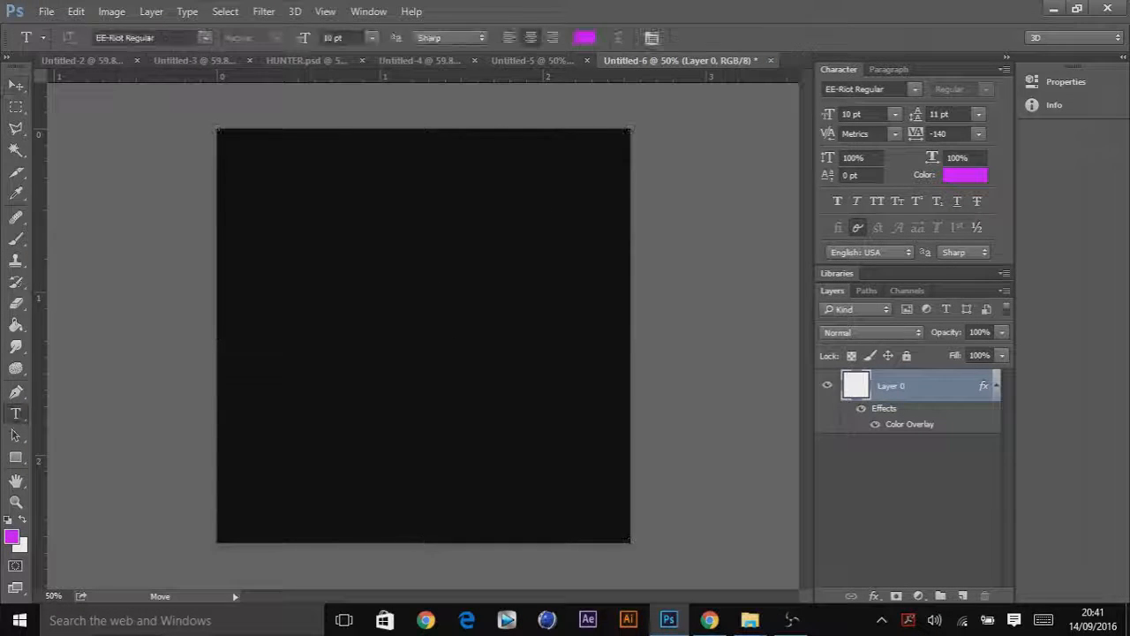
# Type NAME on the canvas in white Prototype Regular and select the text.
pyautogui.click(435, 385)
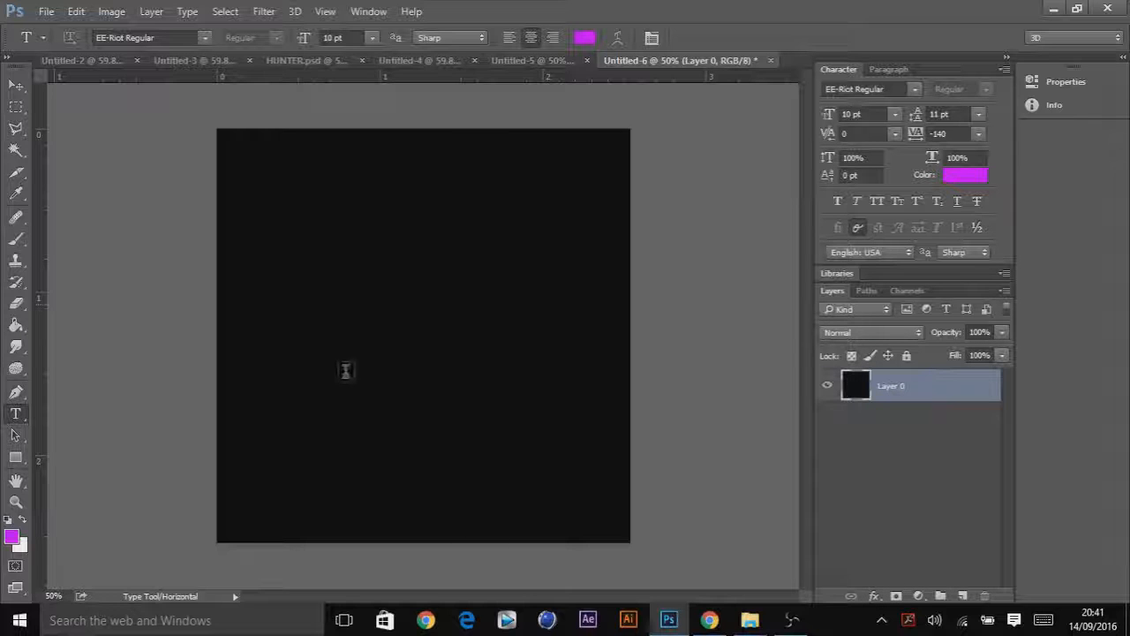
pyautogui.click(345, 371)
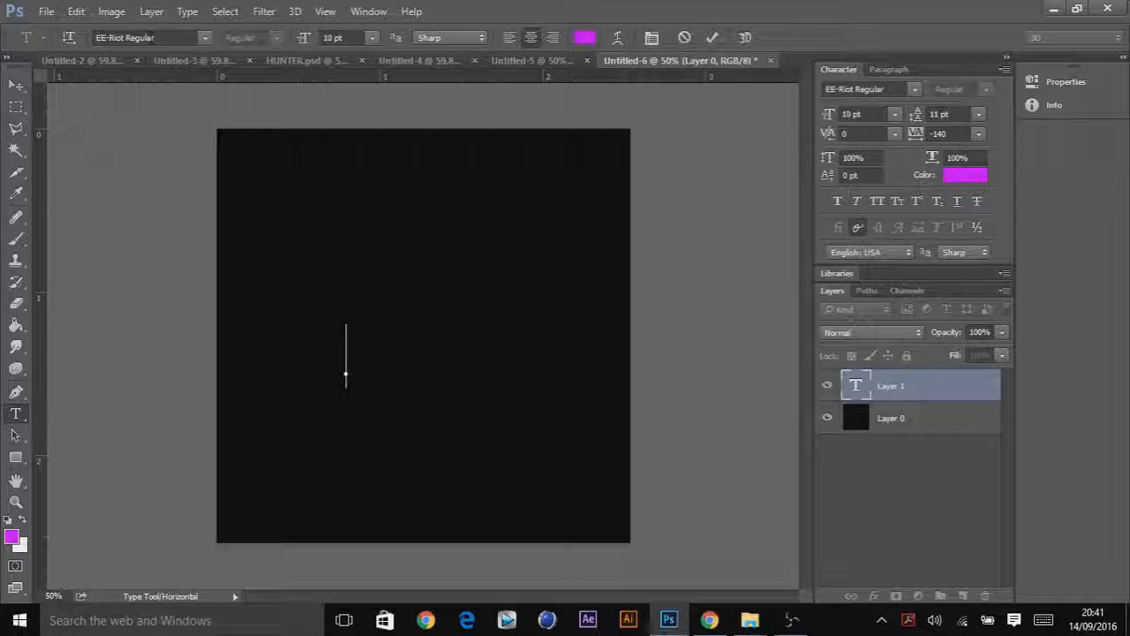
pyautogui.write('Proto')
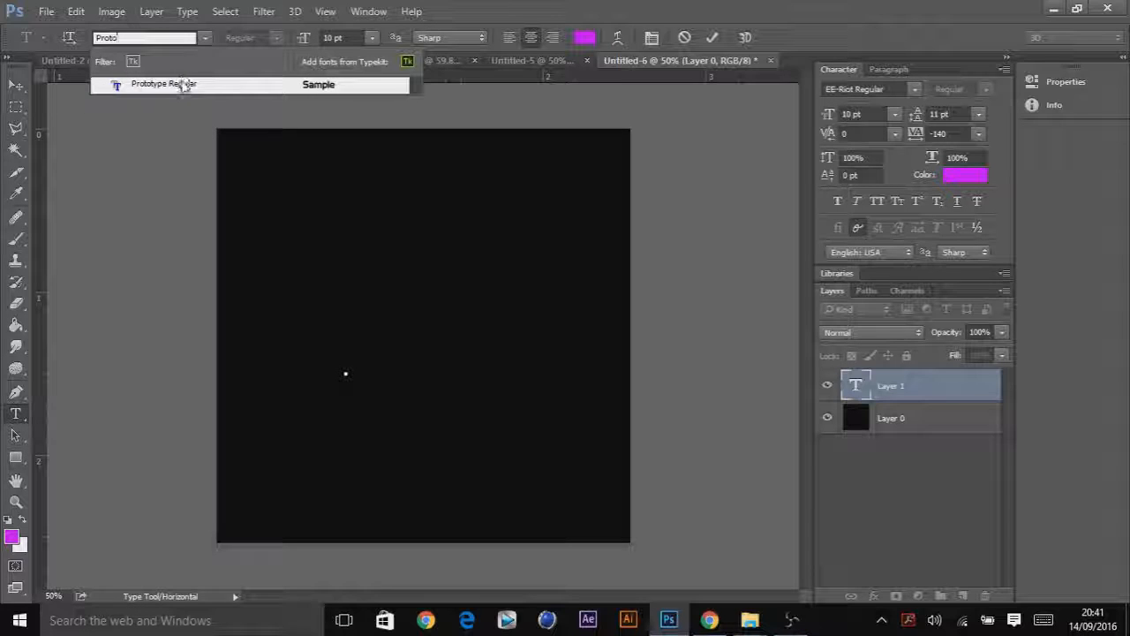
pyautogui.click(176, 85)
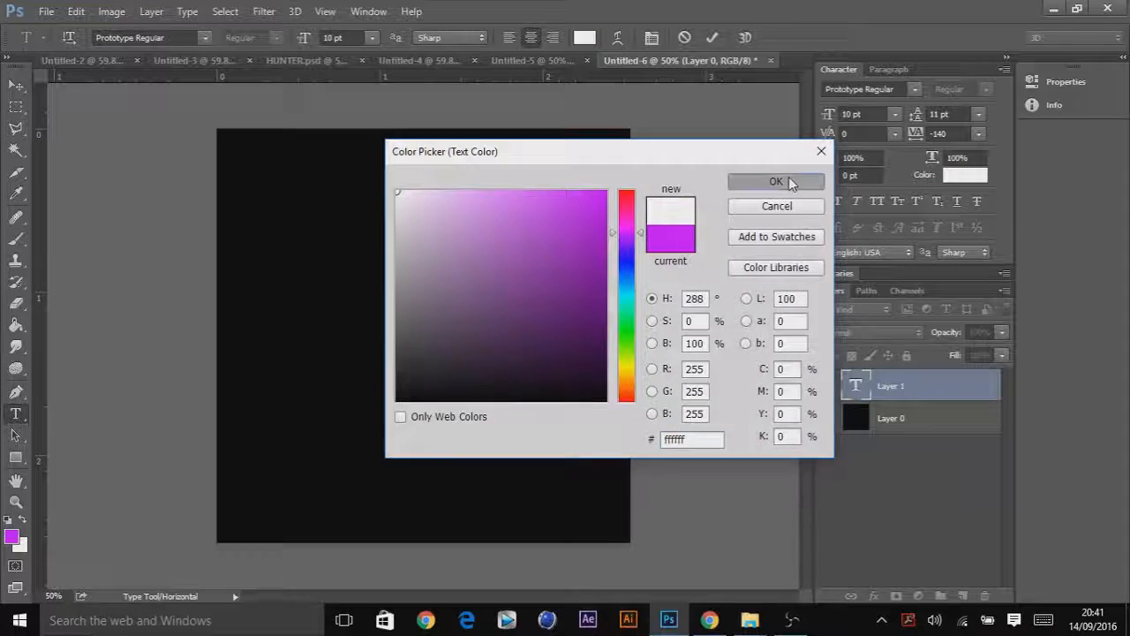
pyautogui.click(776, 181)
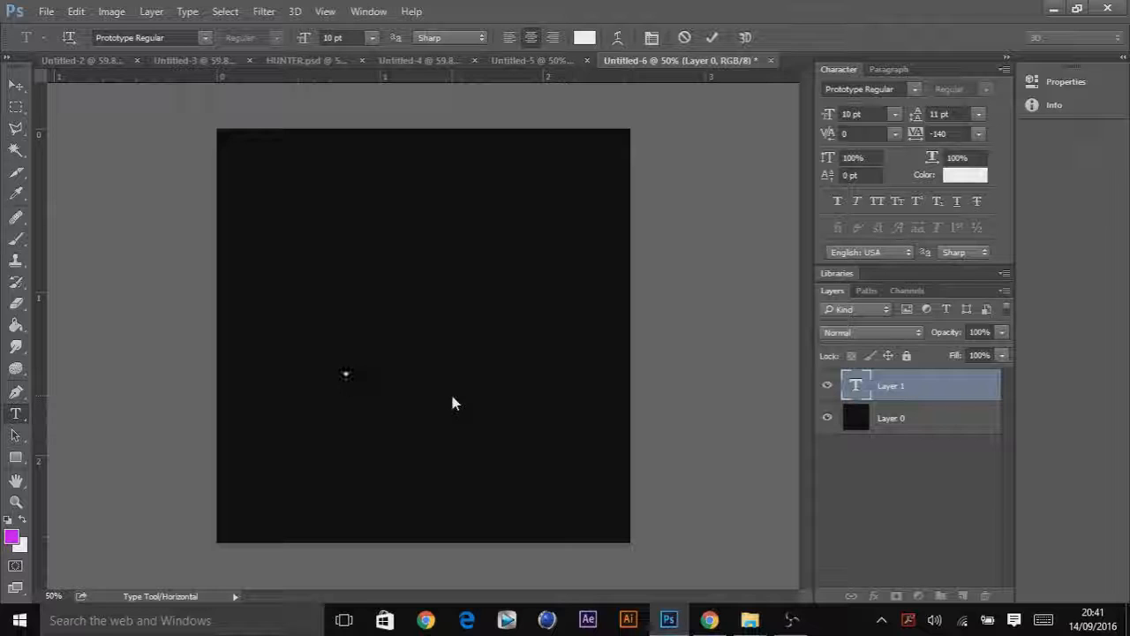
pyautogui.write('Name')
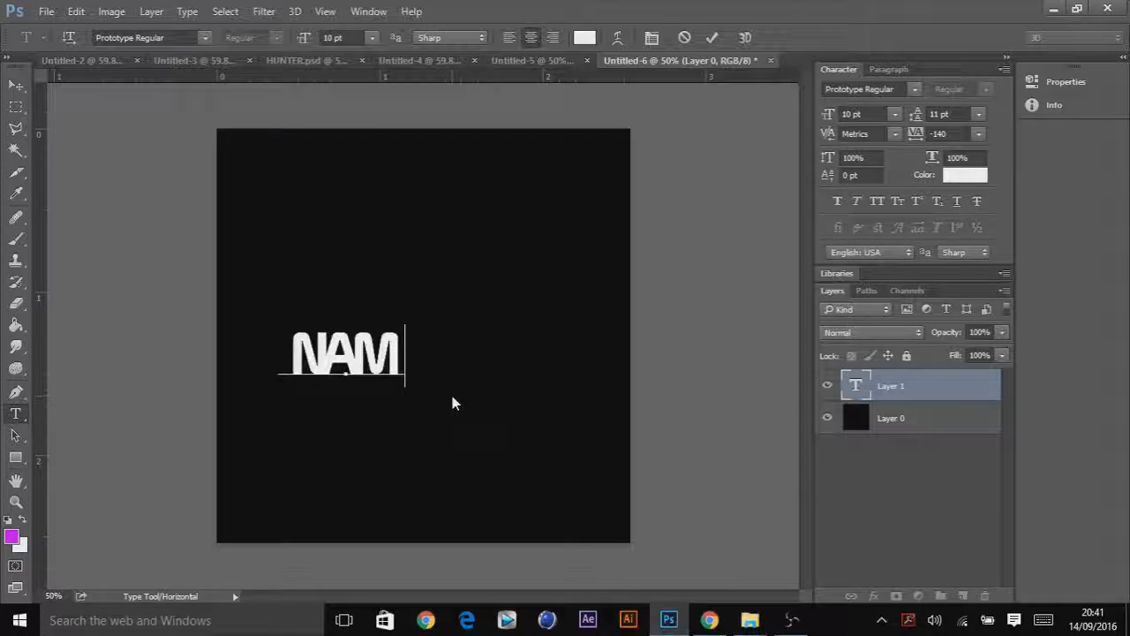
pyautogui.write('E')
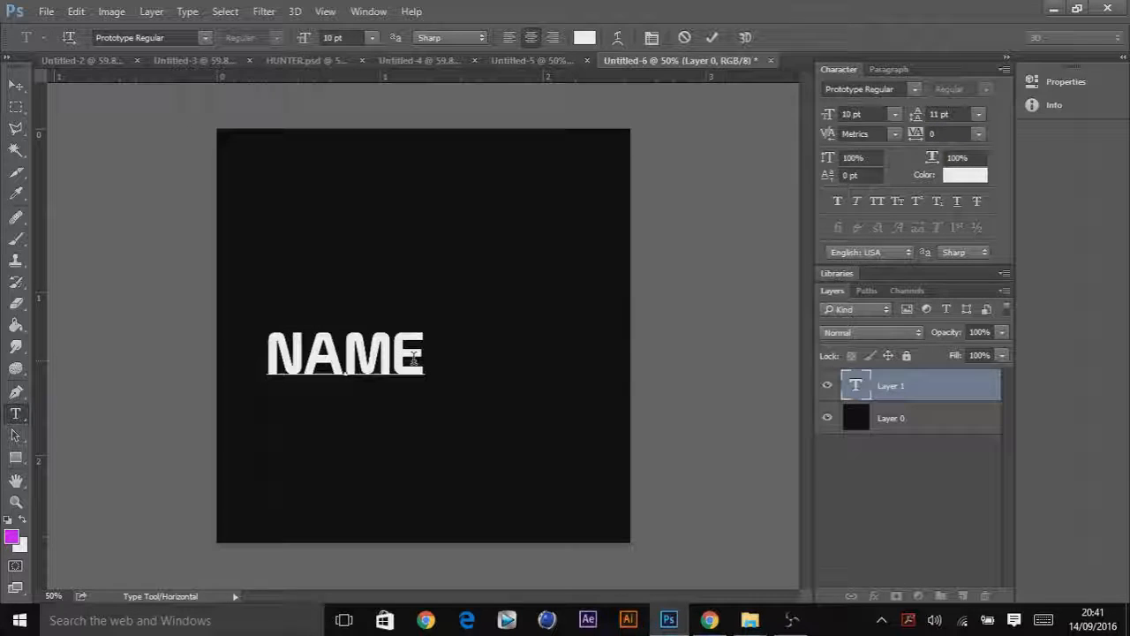
pyautogui.tripleClick(344, 355)
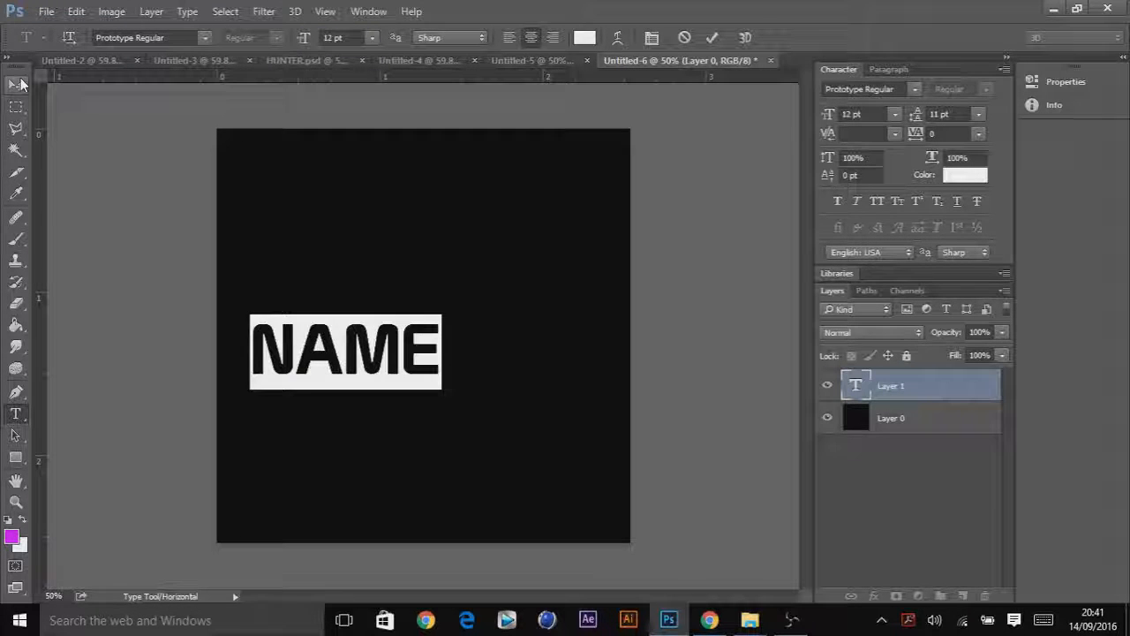
# Centre the NAME text and move the copied text up above the original.
pyautogui.moveTo(345, 352); pyautogui.dragTo(428, 338)
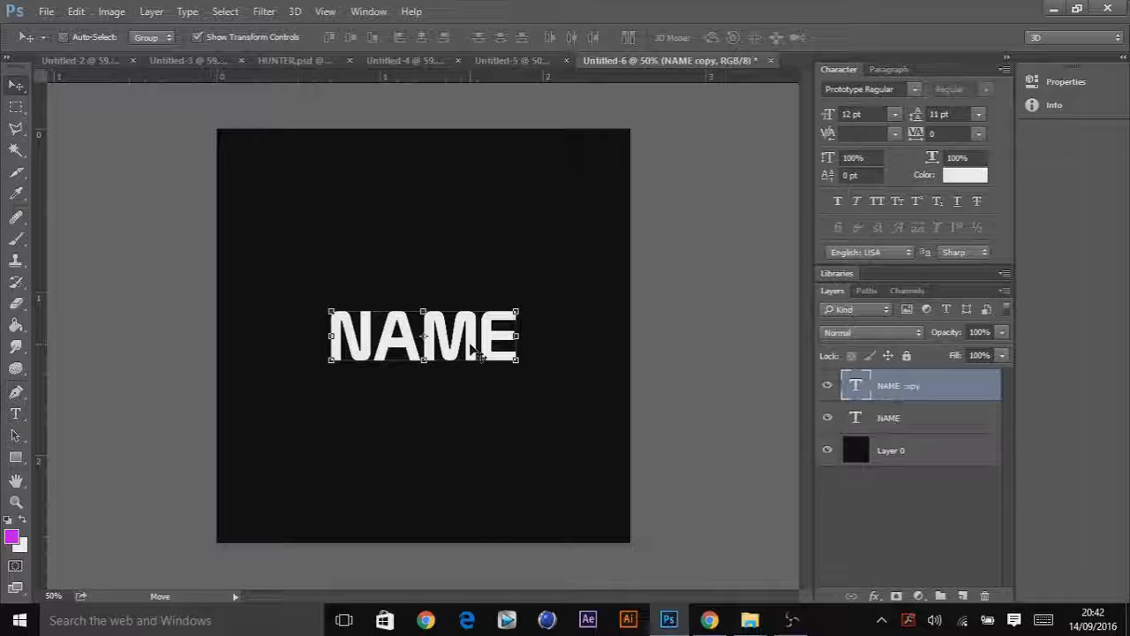
pyautogui.moveTo(424, 335); pyautogui.dragTo(424, 304)
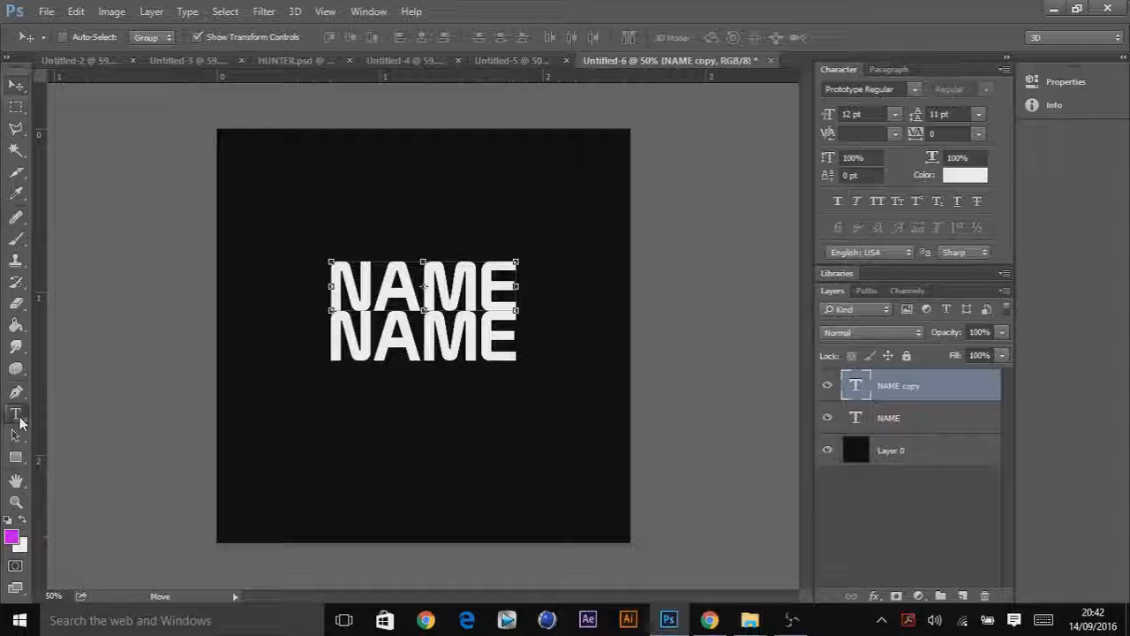
pyautogui.click(15, 415)
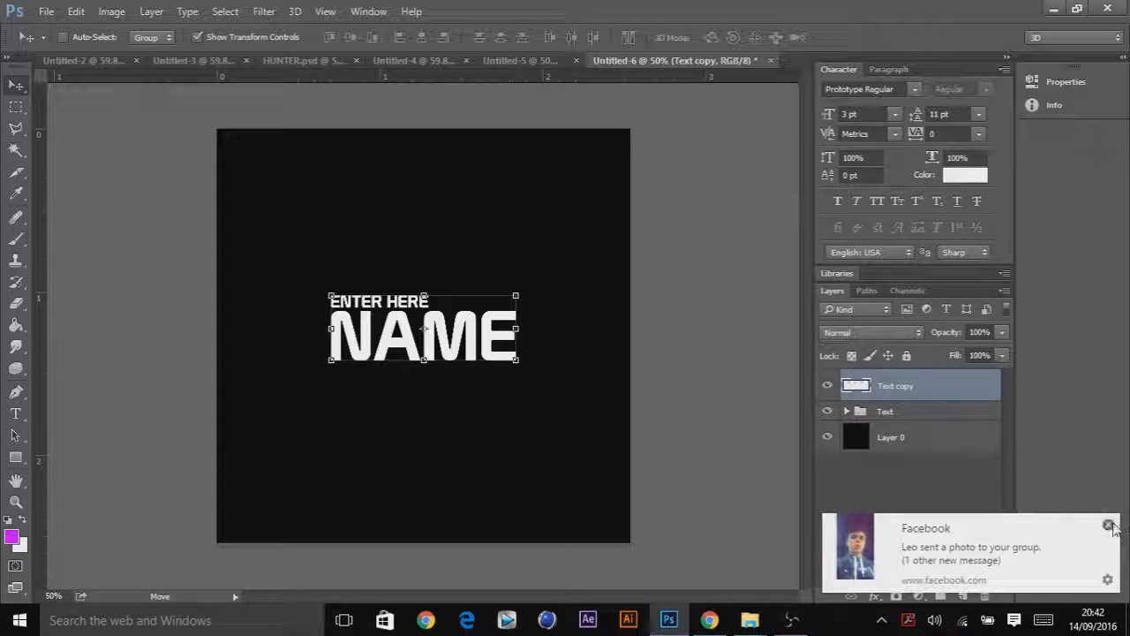
# Fill an expanded Text copy selection on Layer 1, set its fill to 0%, deselect.
pyautogui.click(1111, 524)
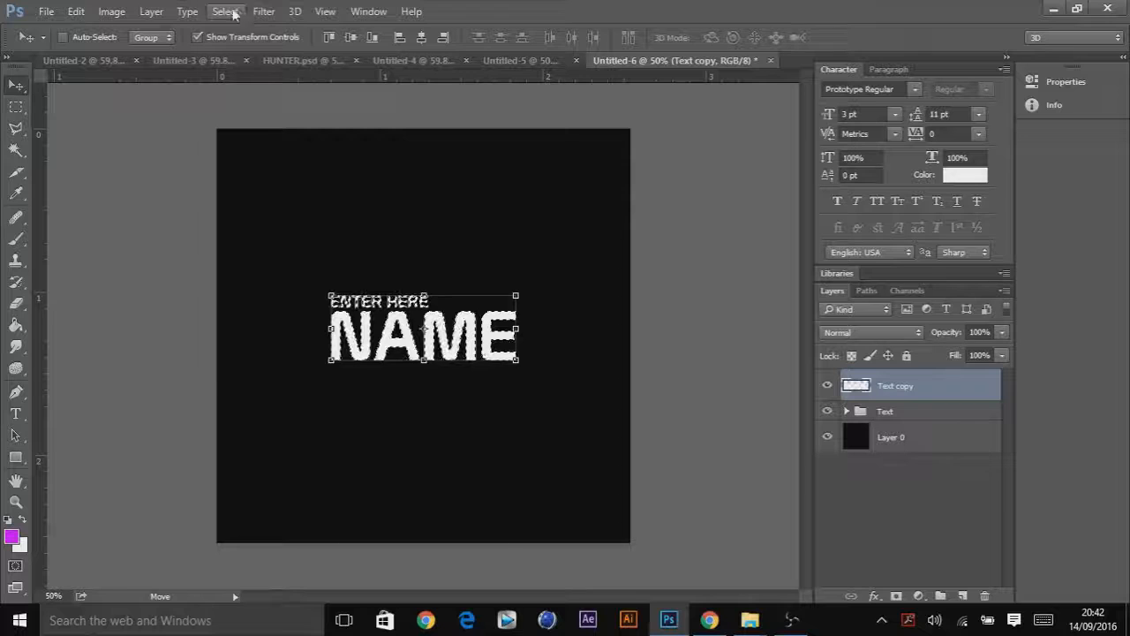
pyautogui.click(224, 12)
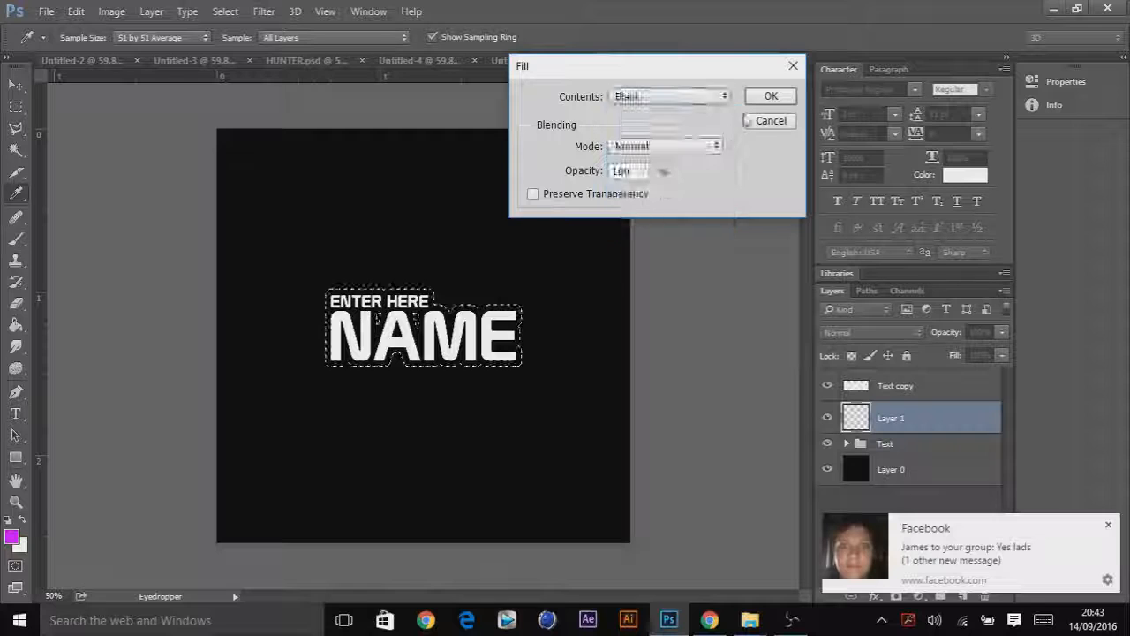
pyautogui.click(770, 96)
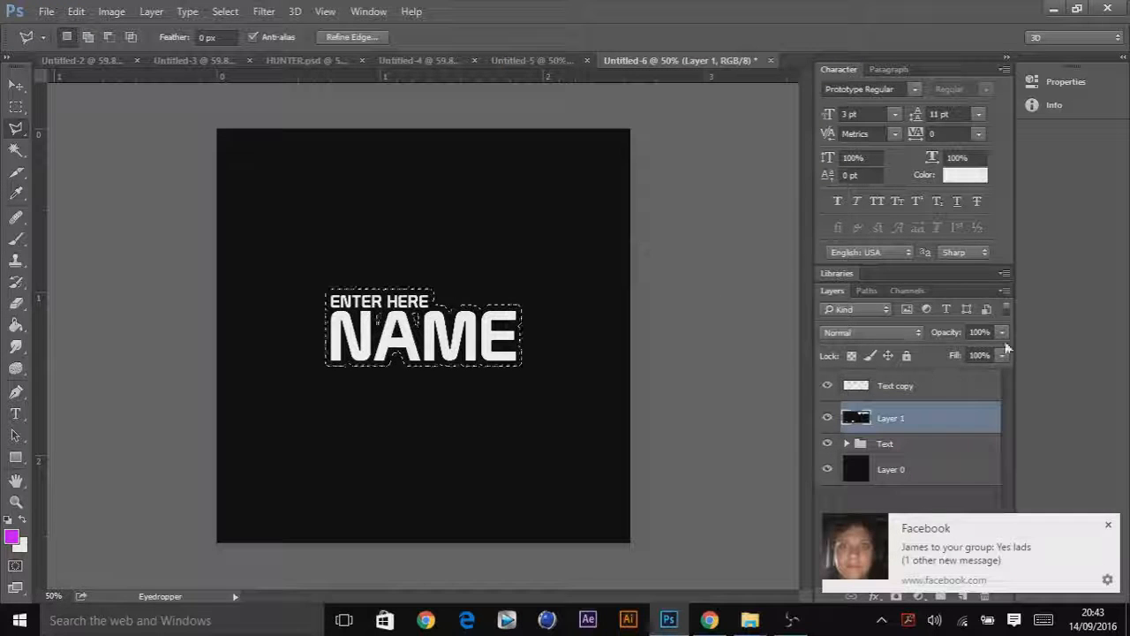
pyautogui.click(980, 356)
pyautogui.write('0')
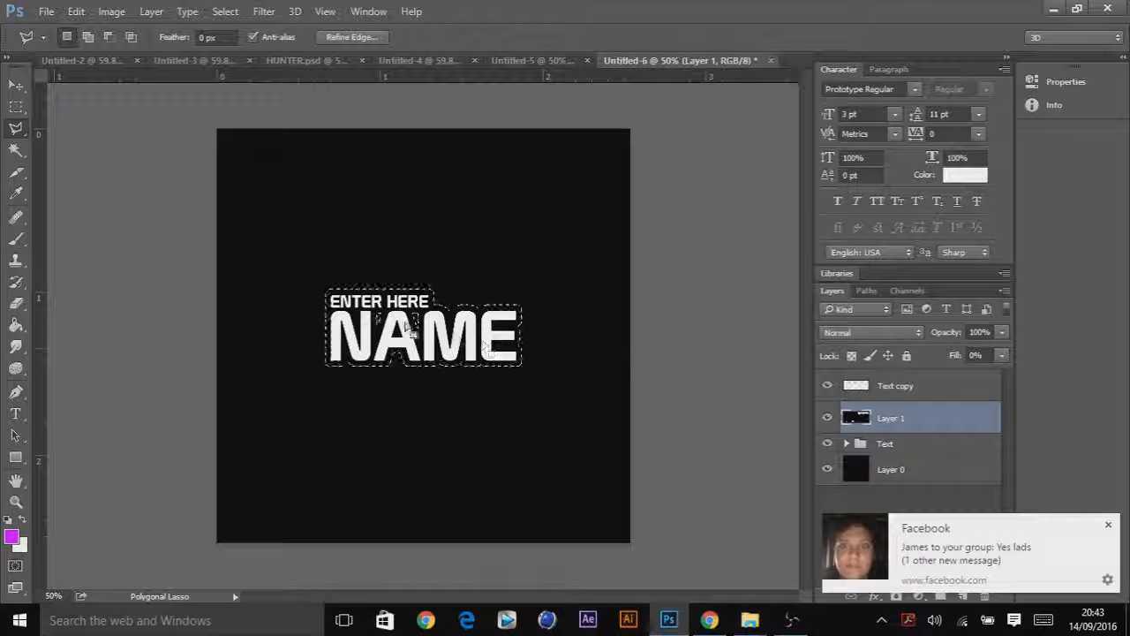
pyautogui.press('Ctrl+D')
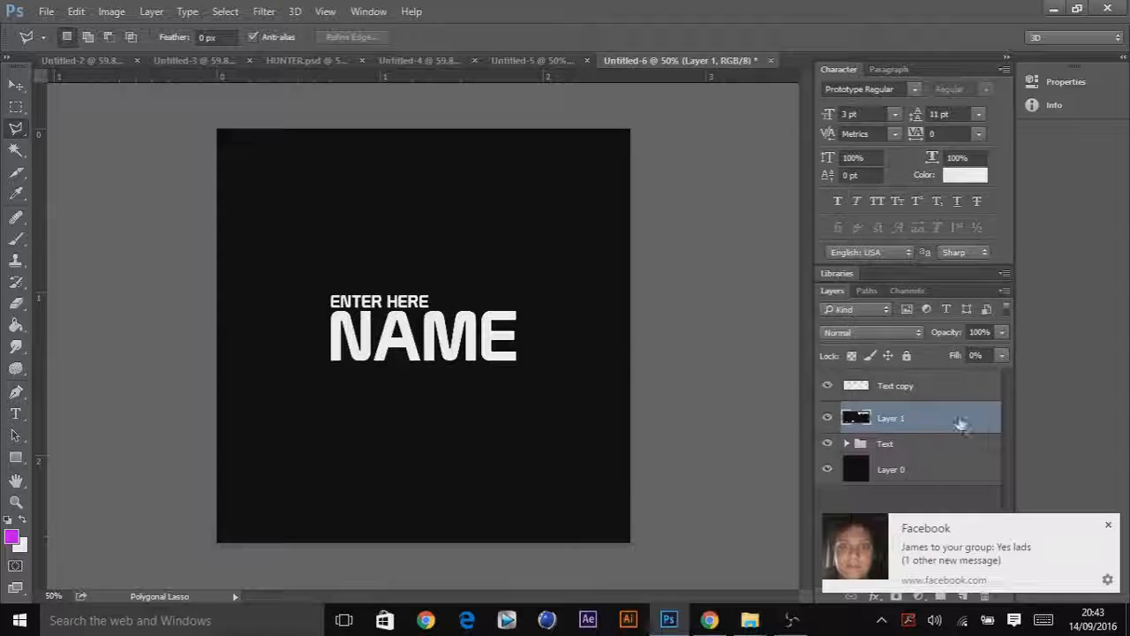
# Add a 6 px yellow outside stroke to Layer 1.
pyautogui.doubleClick(918, 418)
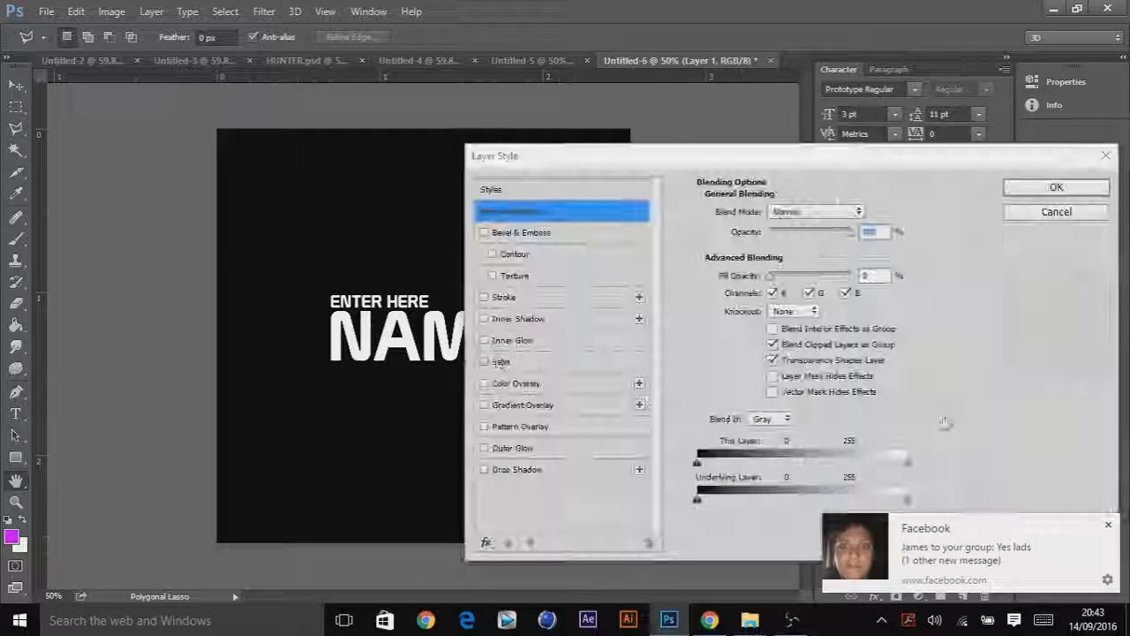
pyautogui.click(504, 296)
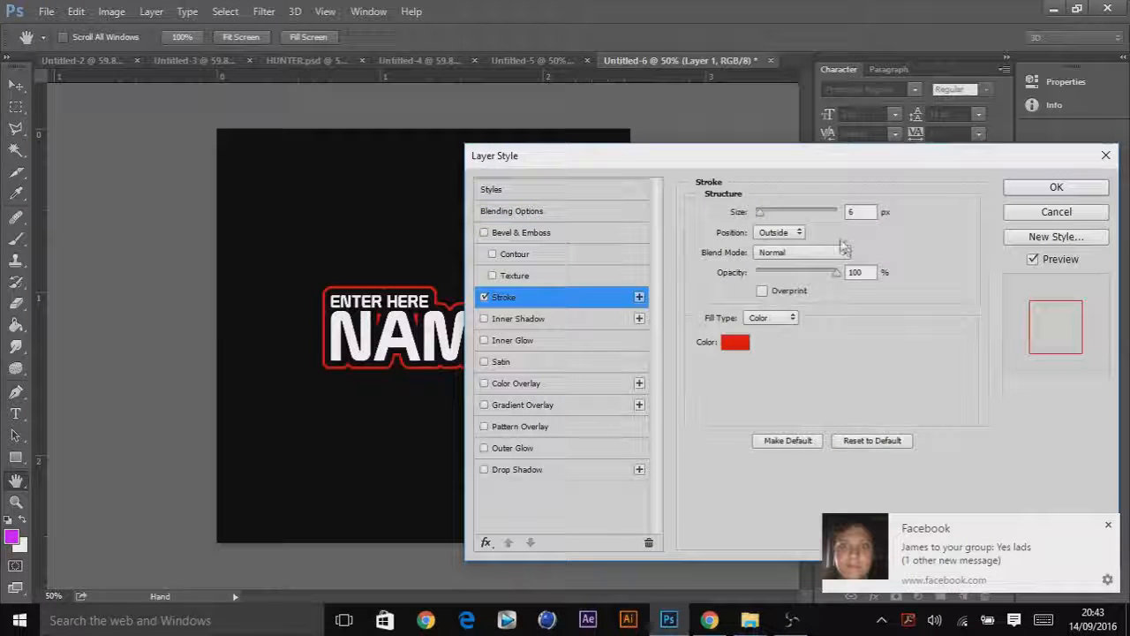
pyautogui.click(735, 342)
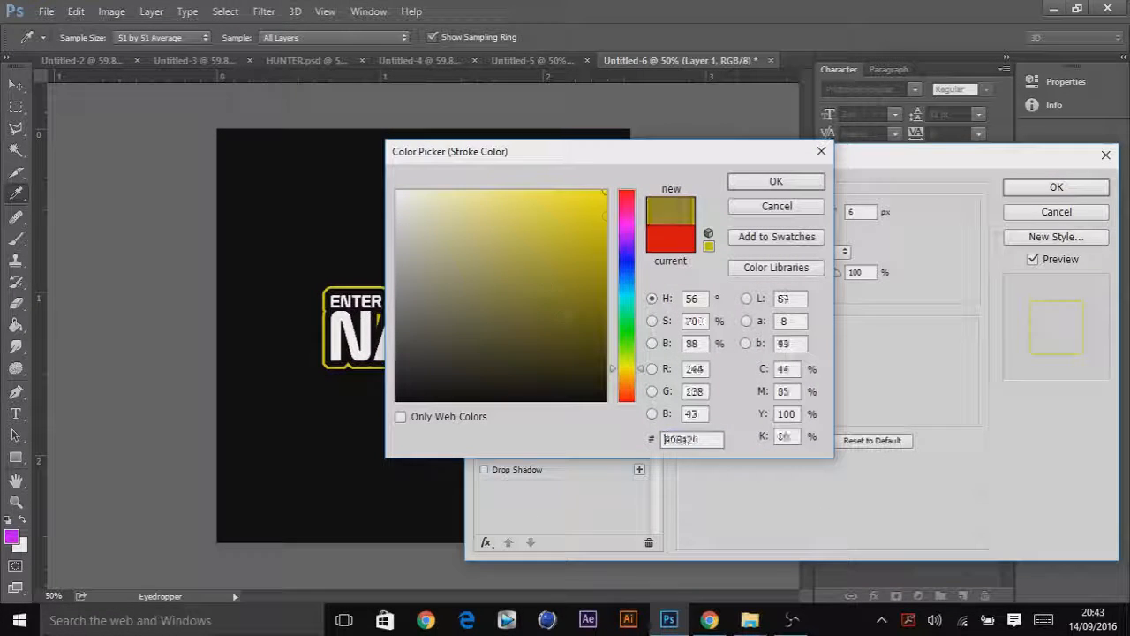
pyautogui.click(777, 181)
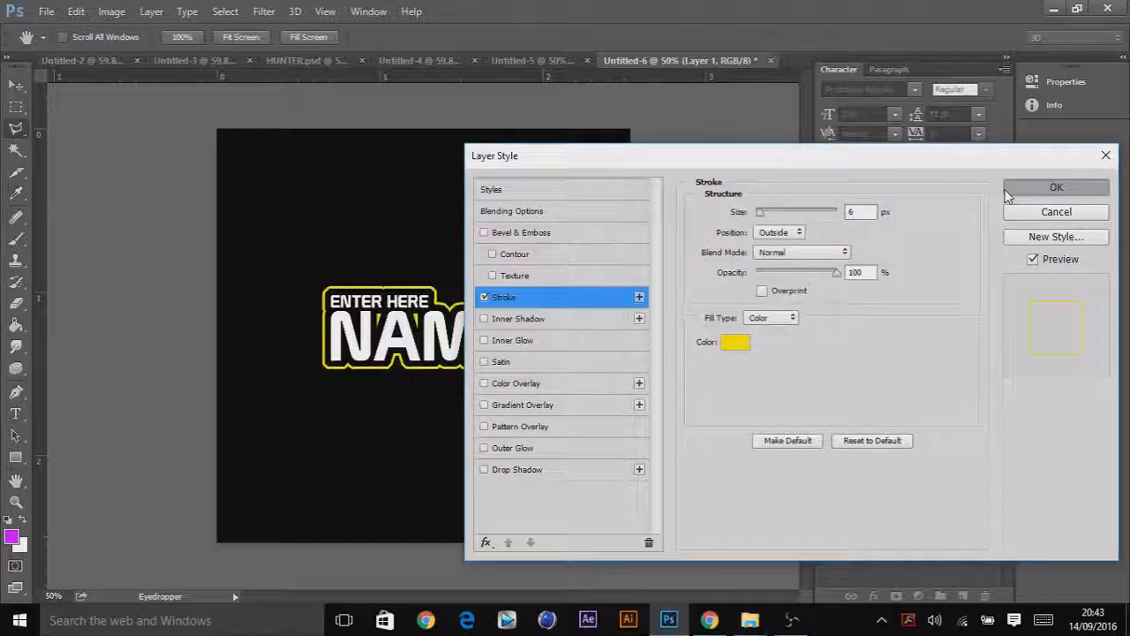
pyautogui.click(1055, 186)
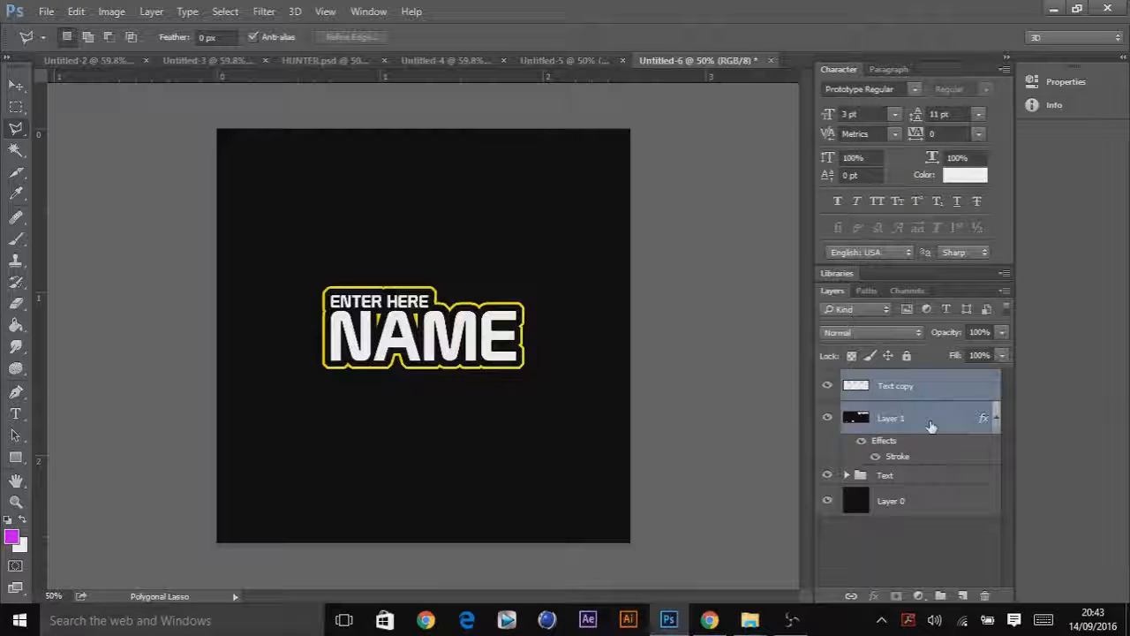
# On a new Layer 2, paint three soft orange glows around the logo with a 250 px brush.
pyautogui.click(885, 475)
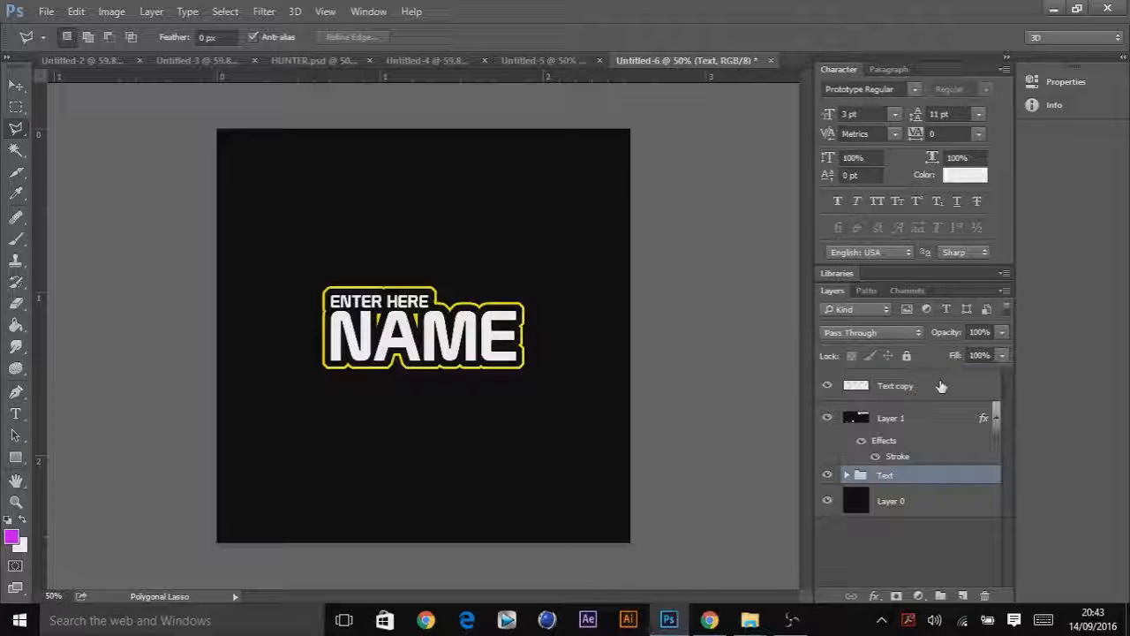
pyautogui.click(894, 385)
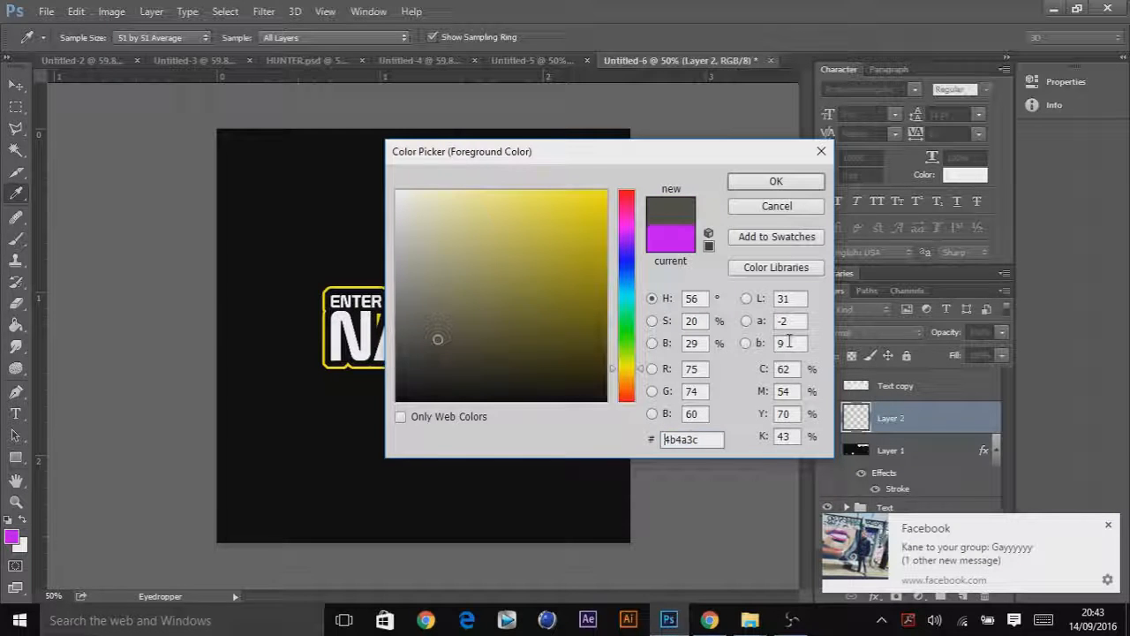
pyautogui.click(600, 192)
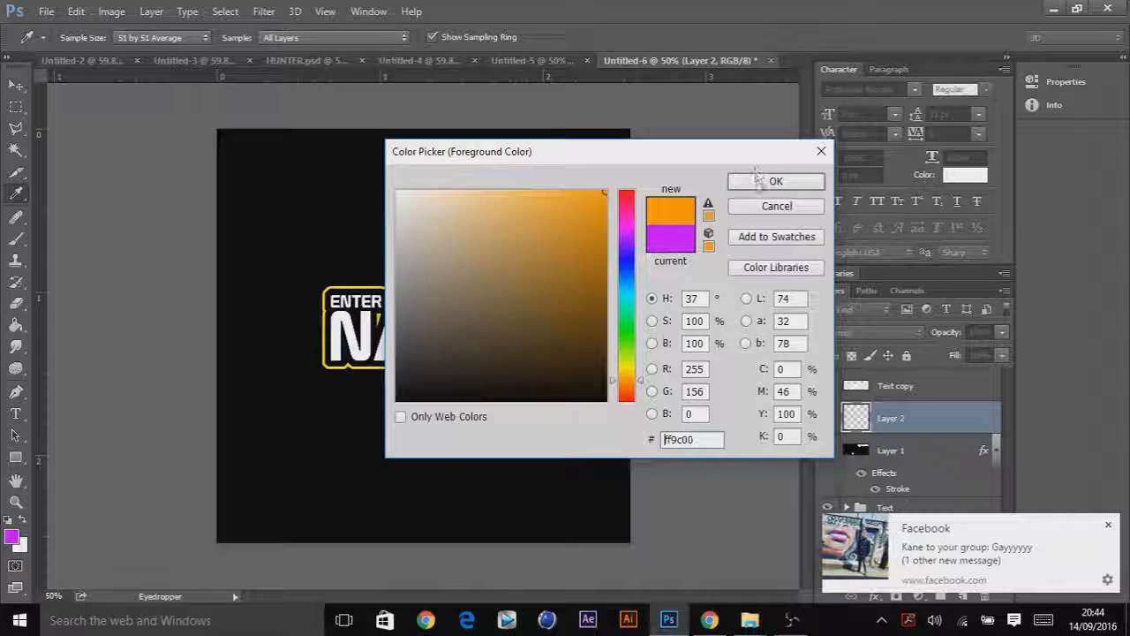
pyautogui.click(776, 181)
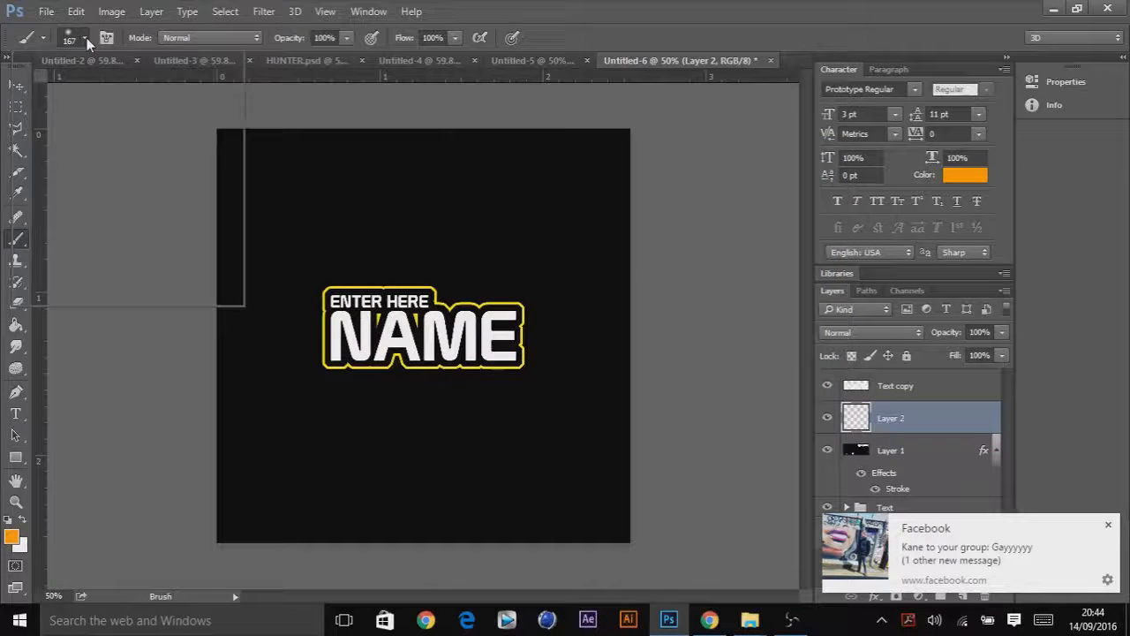
pyautogui.click(85, 38)
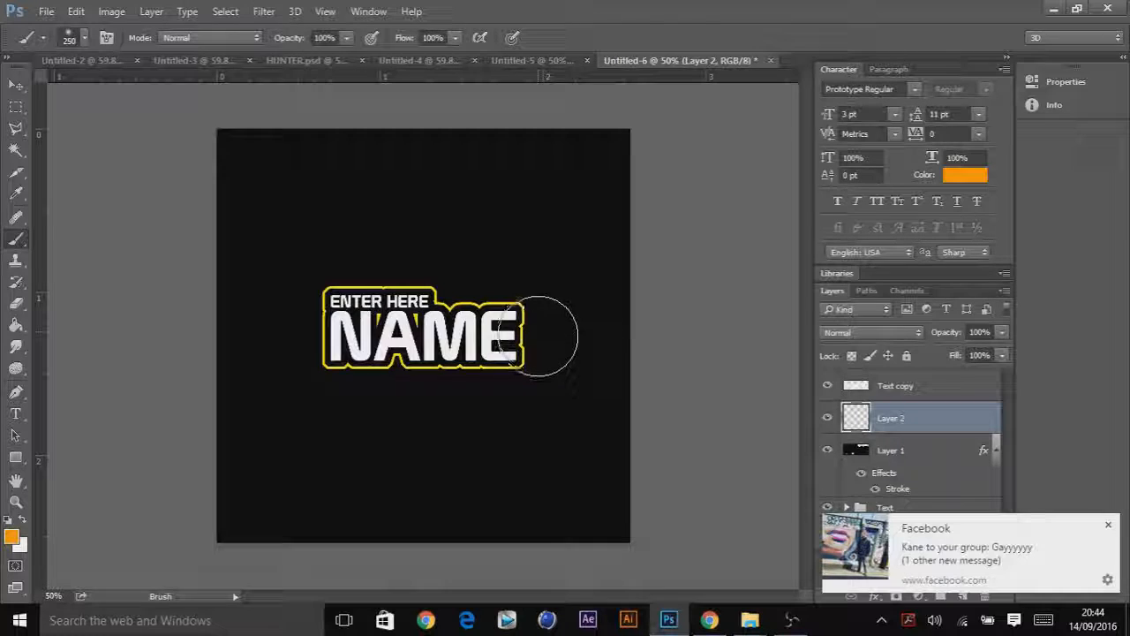
pyautogui.moveTo(539, 335); pyautogui.dragTo(340, 231)
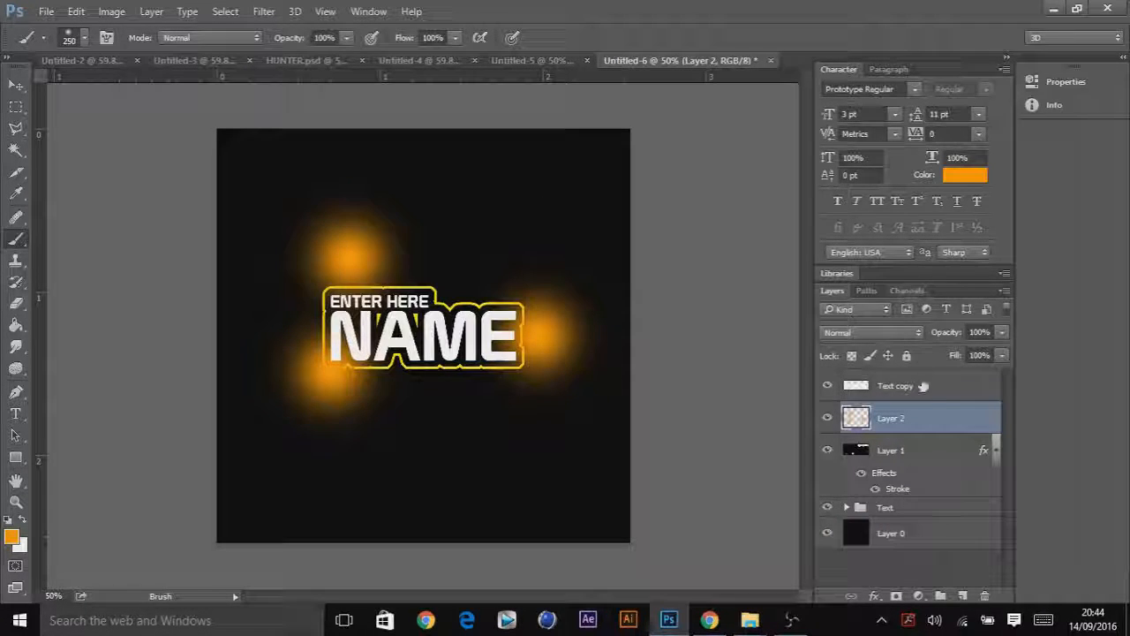
pyautogui.click(826, 418)
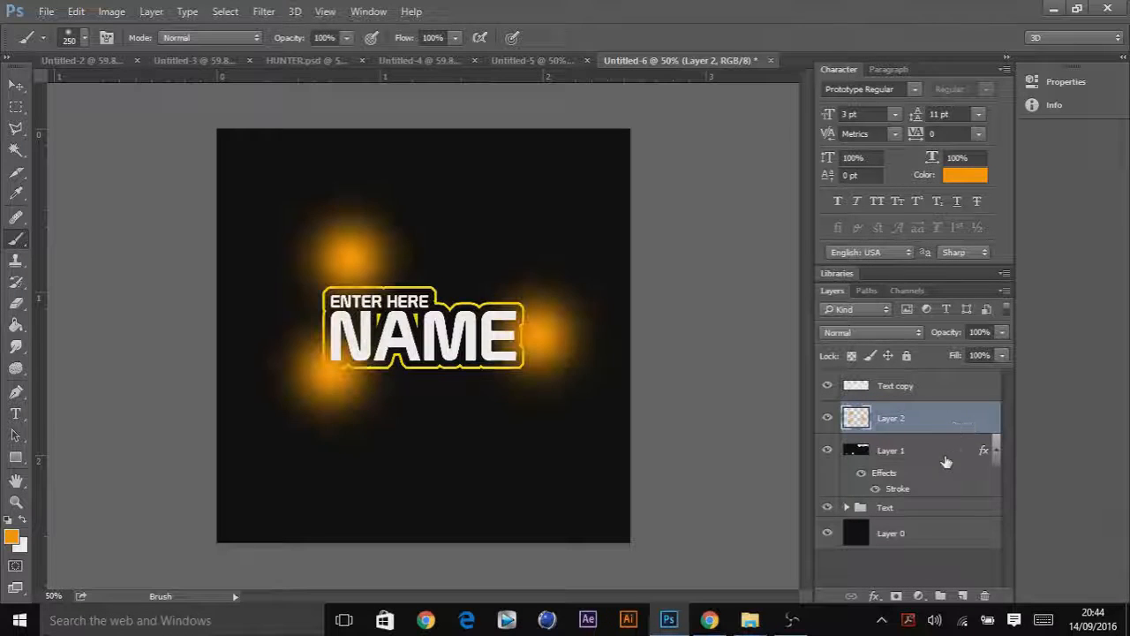
# Rasterize Layer 1's layer style and clip the orange glow Layer 2 to it.
pyautogui.rightClick(919, 417)
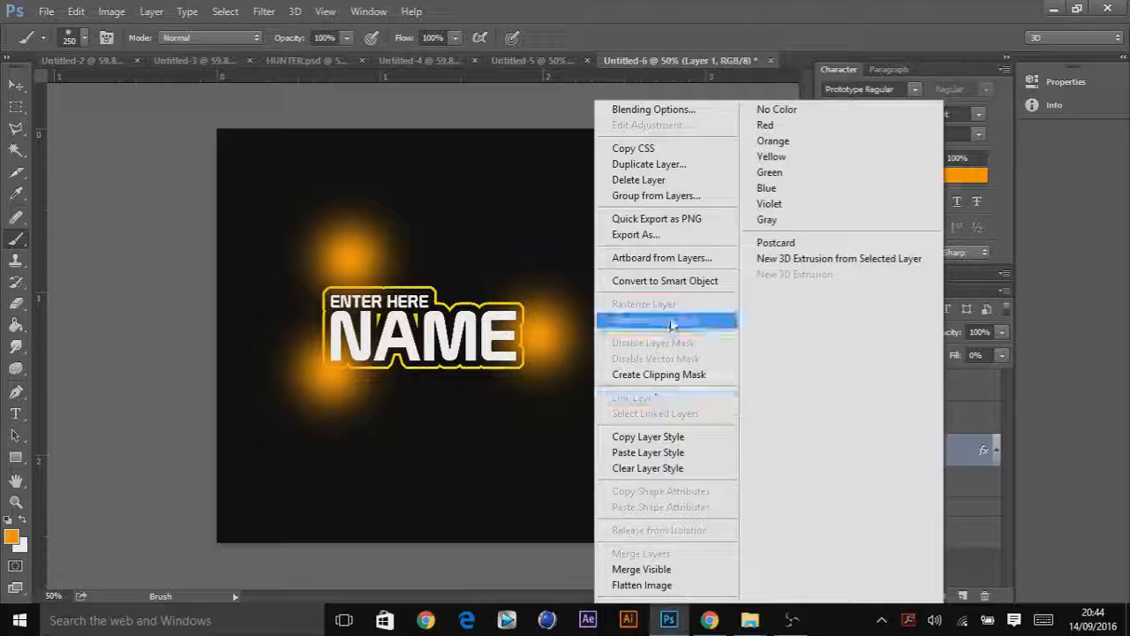
pyautogui.click(892, 418)
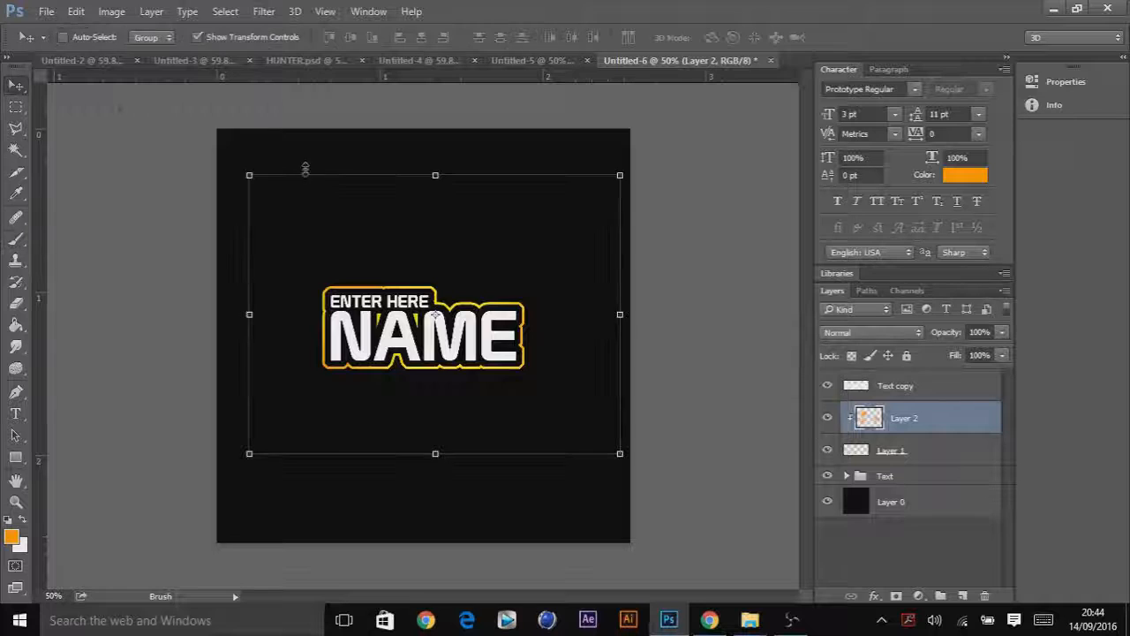
pyautogui.click(891, 450)
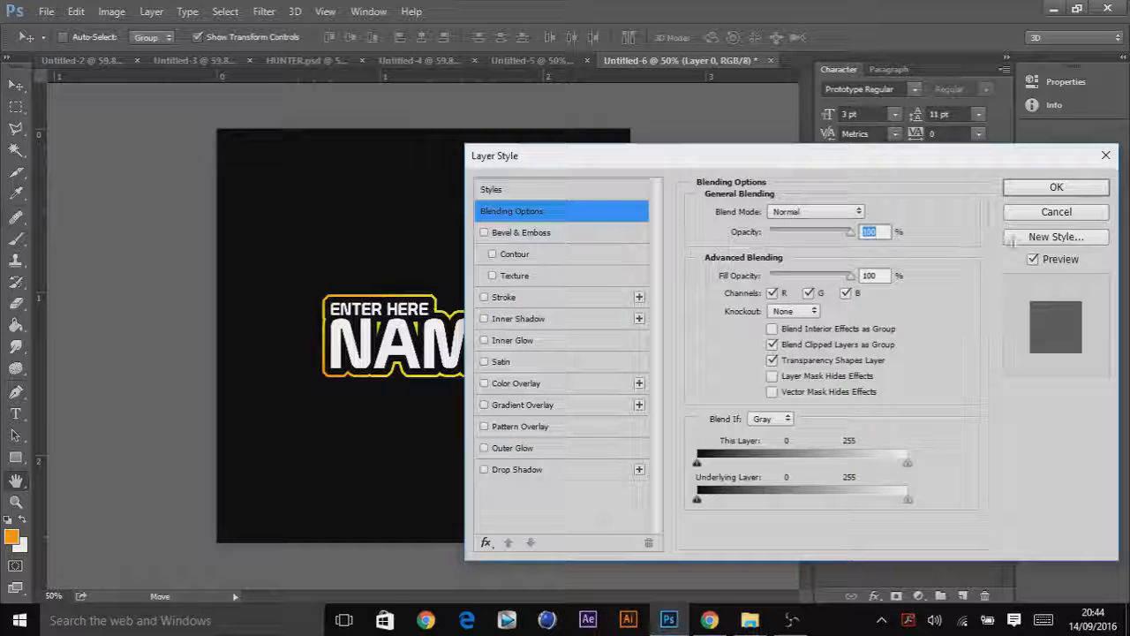
# Add a drop shadow effect to the outline Layer 1.
pyautogui.click(1055, 186)
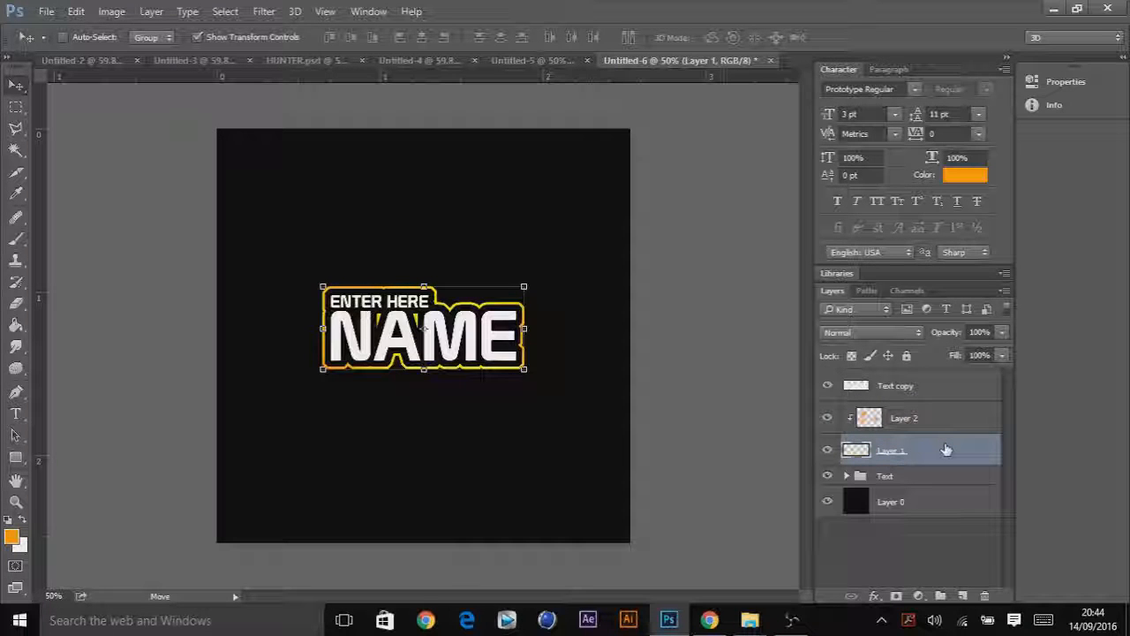
pyautogui.doubleClick(918, 451)
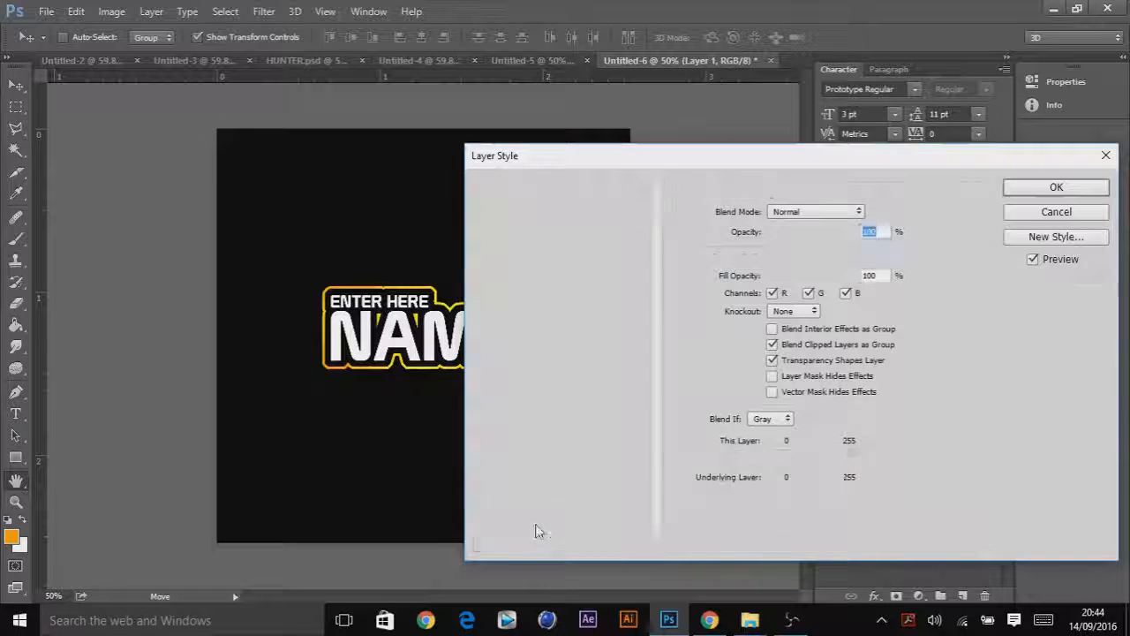
pyautogui.click(517, 469)
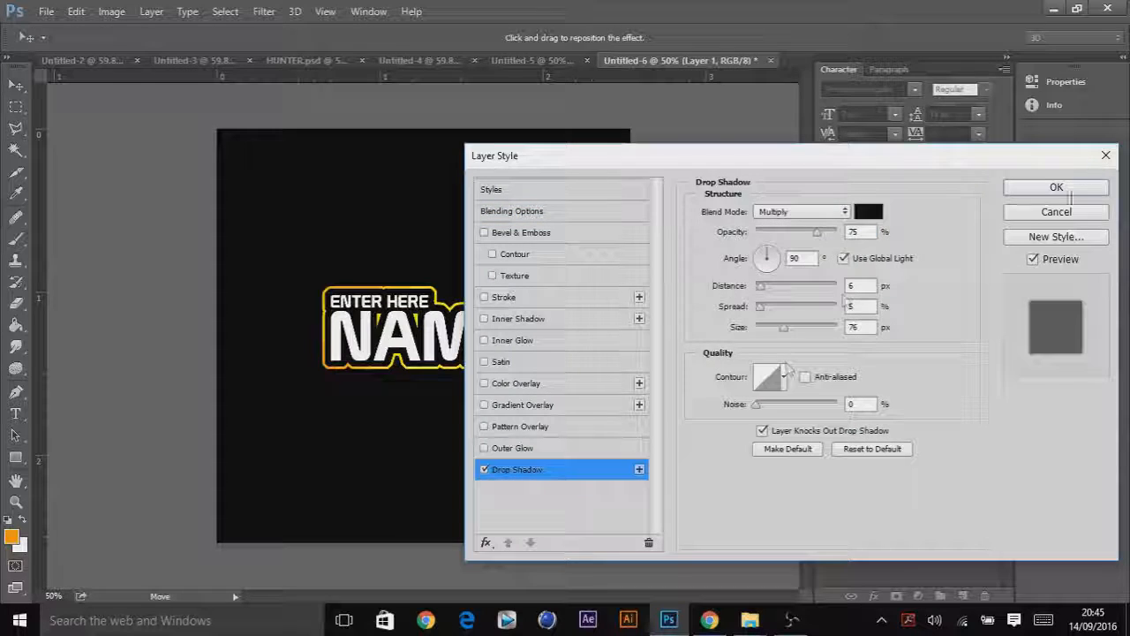
pyautogui.click(1055, 186)
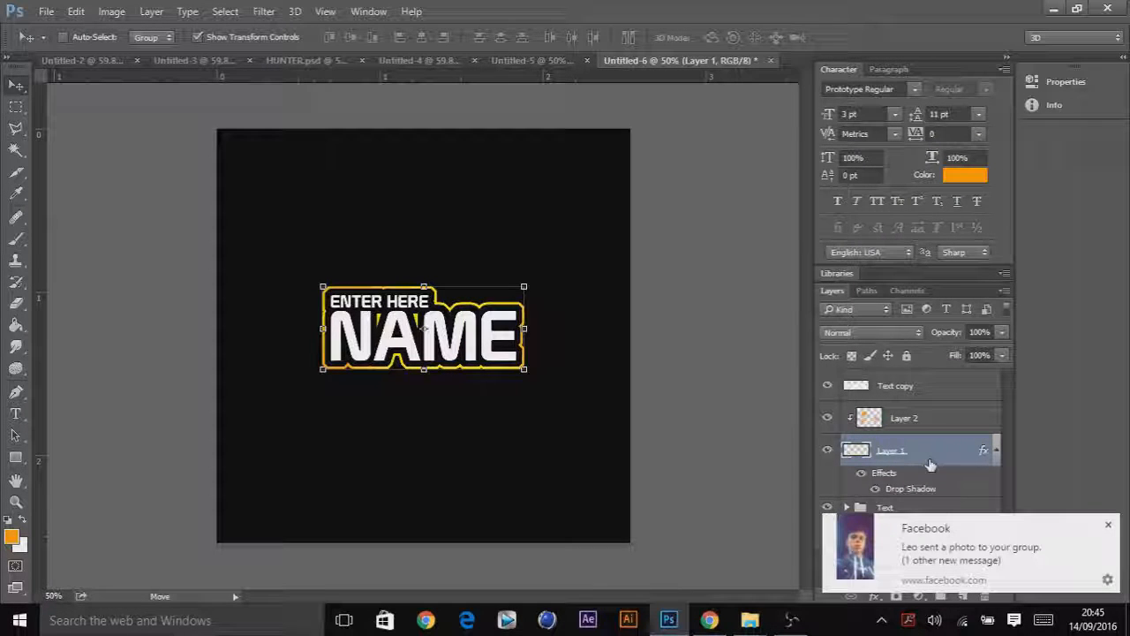
# Adjust the outline's drop shadow settings, then merge the logo layers into one Text copy layer.
pyautogui.doubleClick(910, 488)
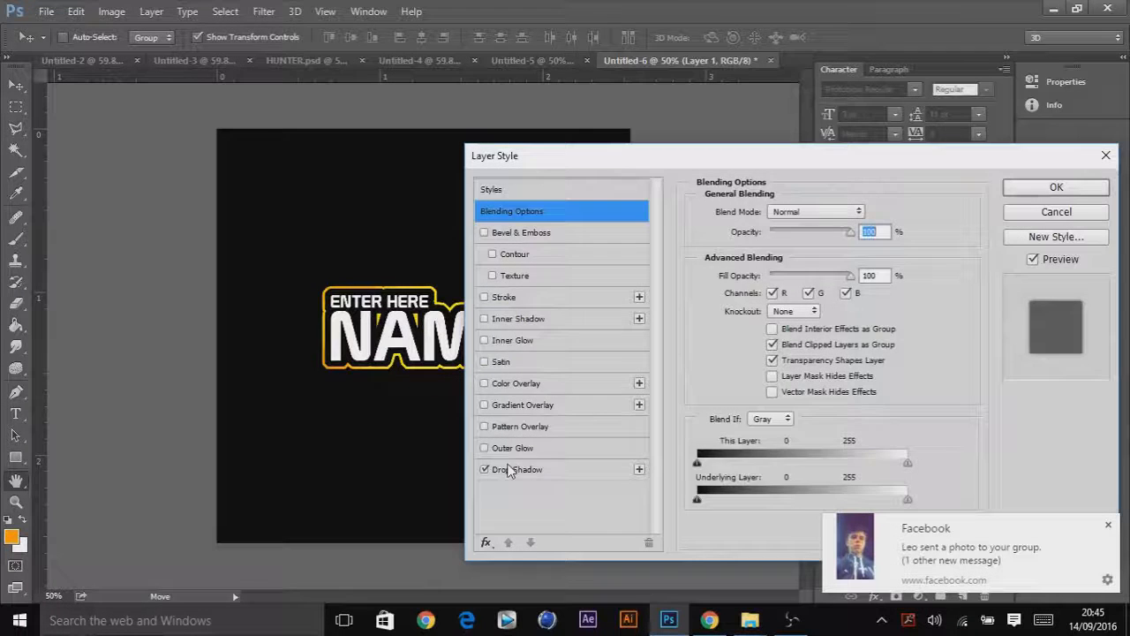
pyautogui.click(518, 469)
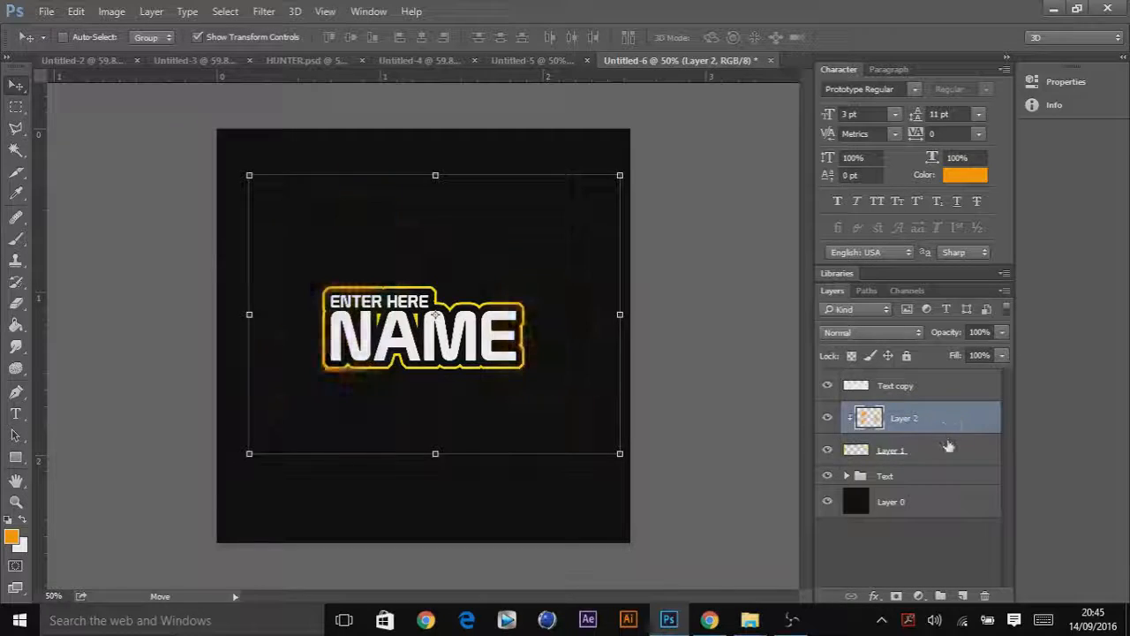
pyautogui.click(891, 450)
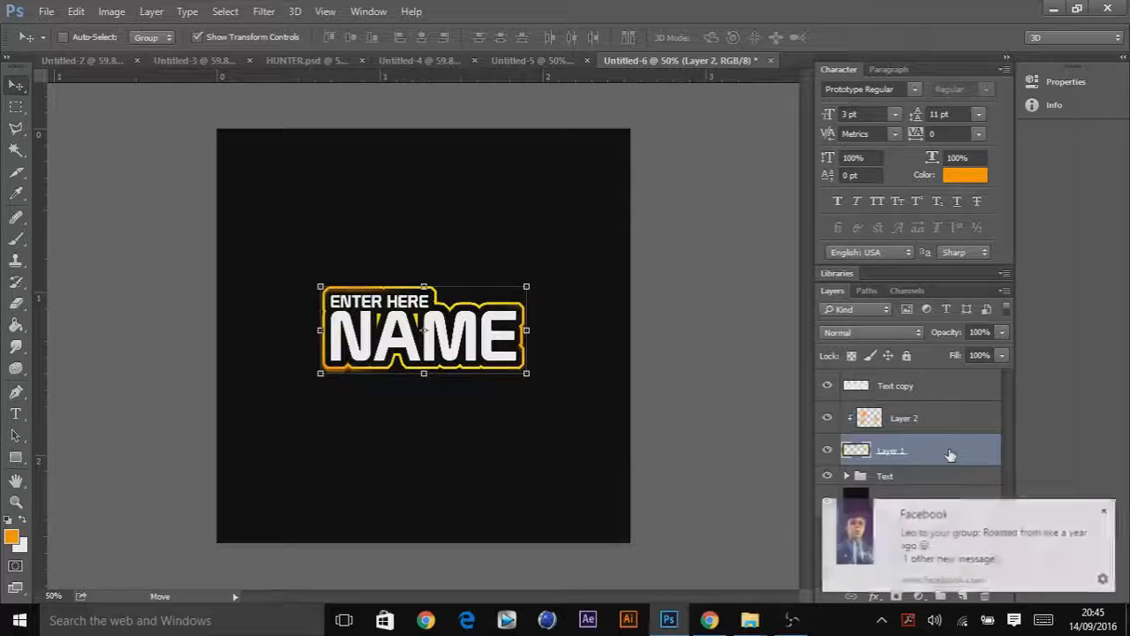
pyautogui.doubleClick(919, 451)
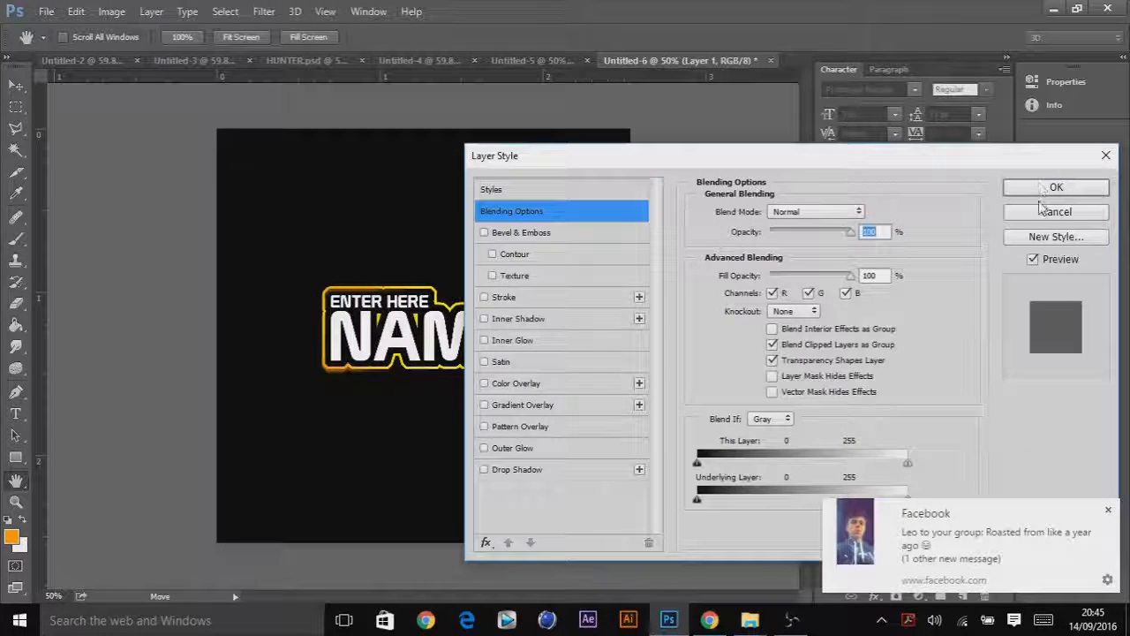
pyautogui.click(1056, 188)
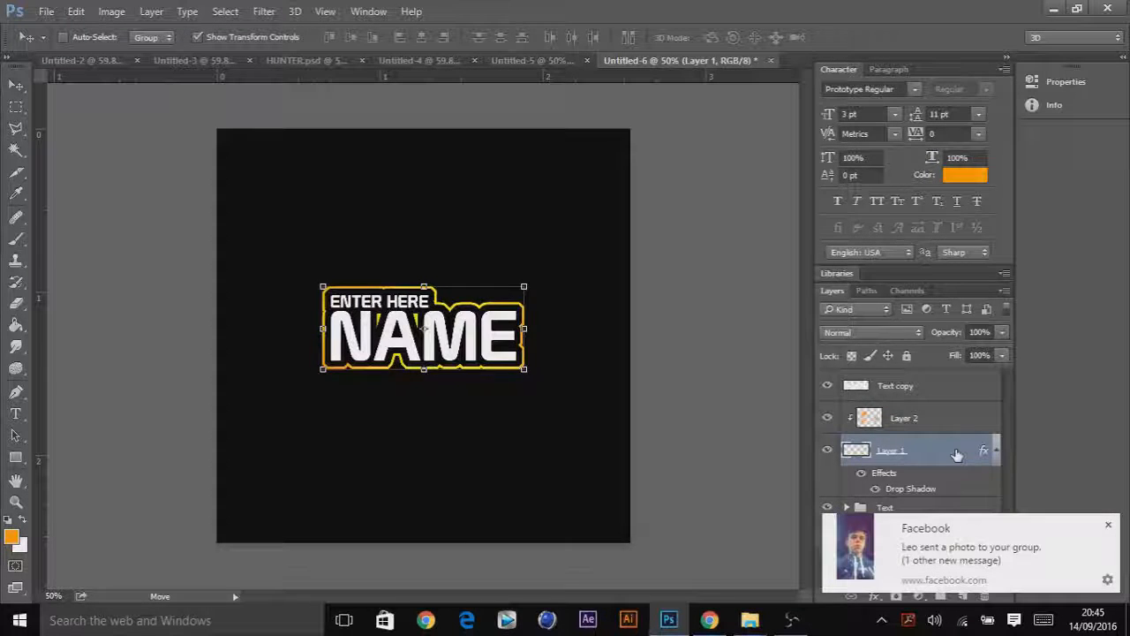
pyautogui.doubleClick(911, 489)
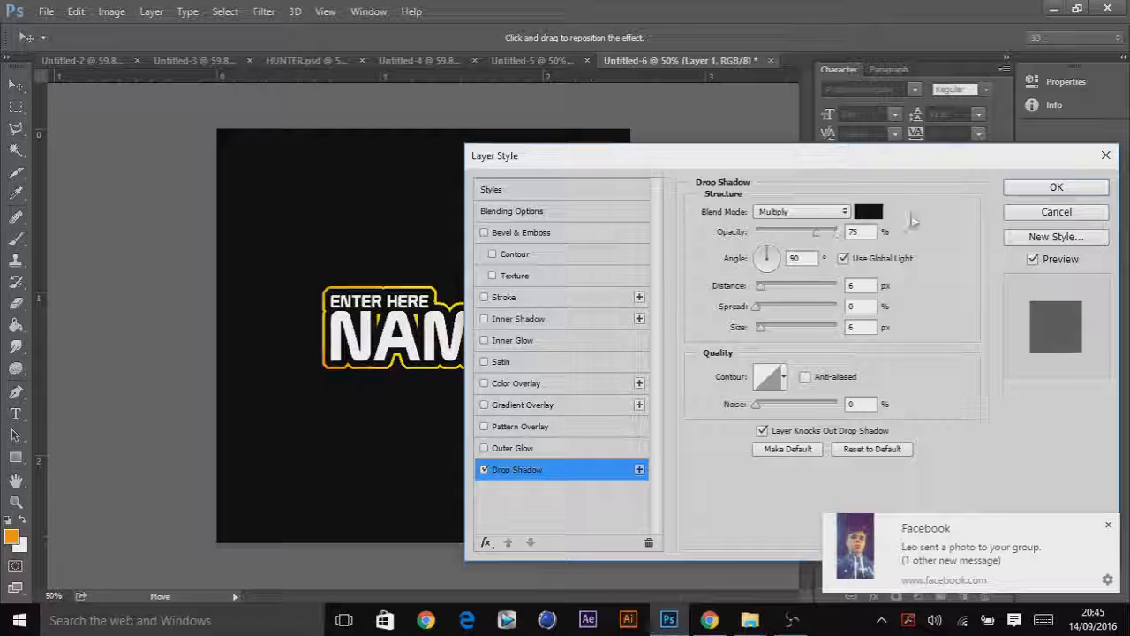
pyautogui.click(1055, 187)
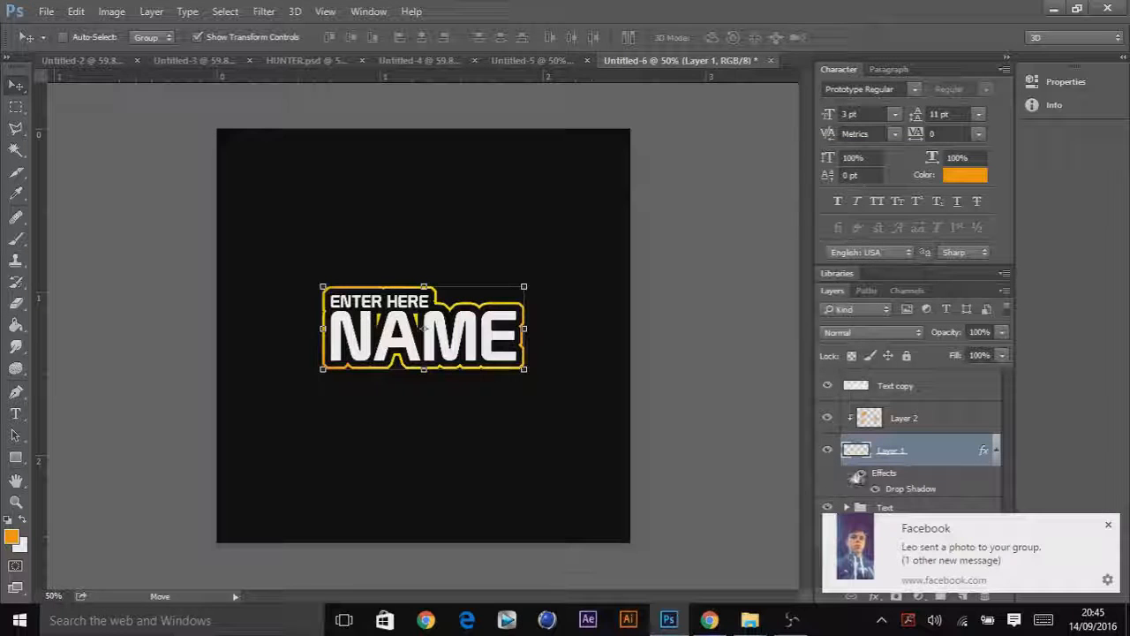
pyautogui.rightClick(891, 450)
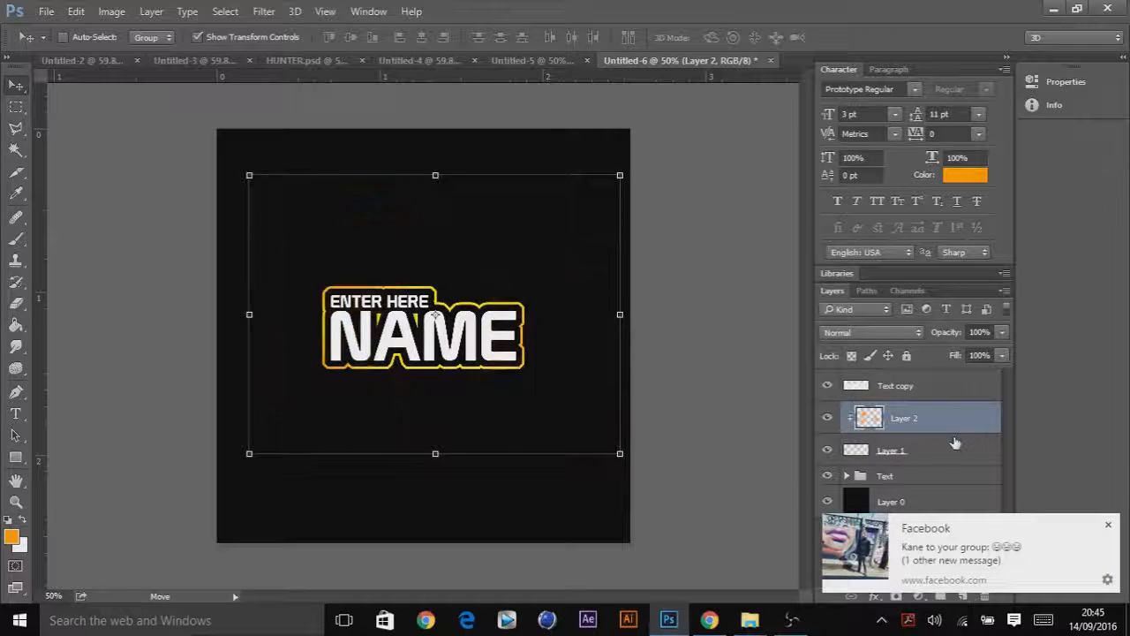
pyautogui.click(892, 451)
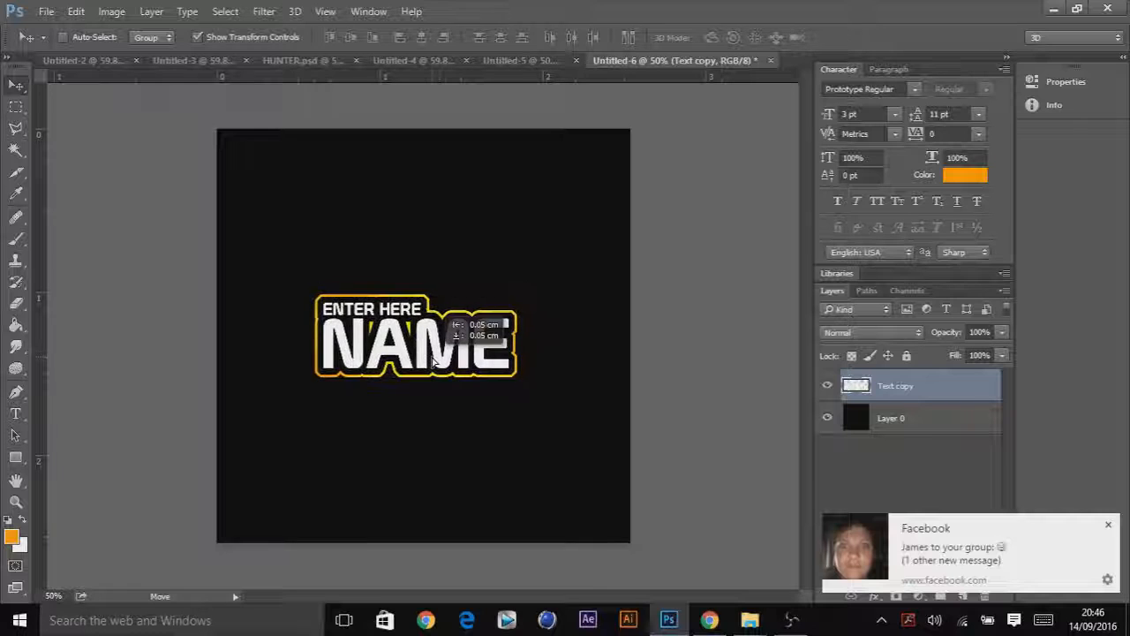
# Nudge the merged logo slightly left on the canvas.
pyautogui.moveTo(428, 340); pyautogui.dragTo(415, 340)
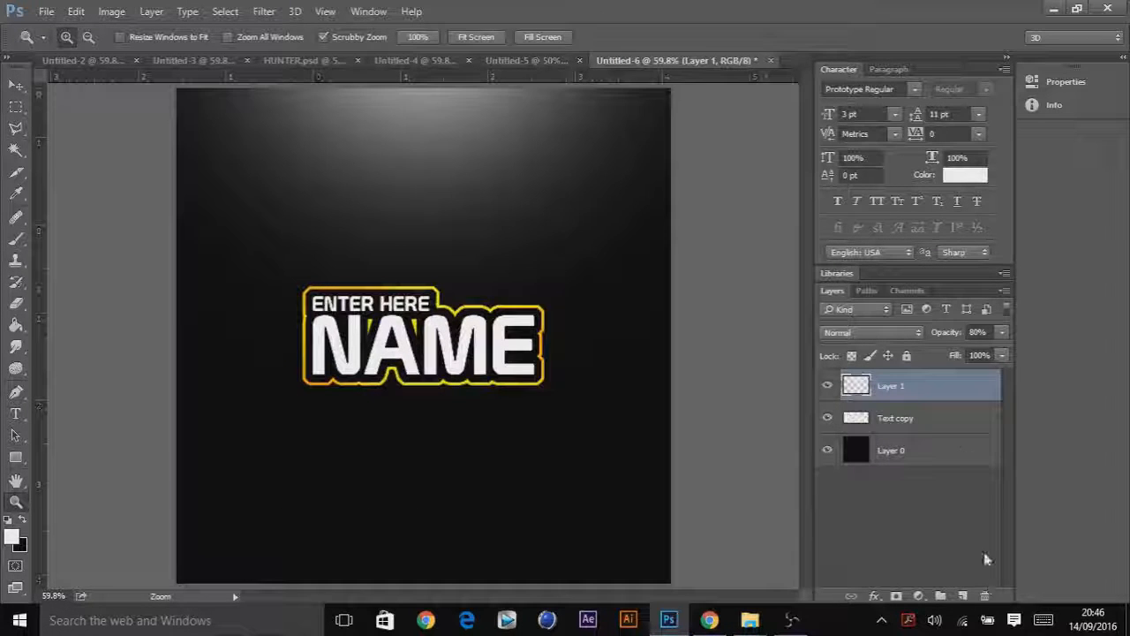
# Add a new layer beneath the logo and pick the Brush tool with yellow foreground.
pyautogui.click(891, 450)
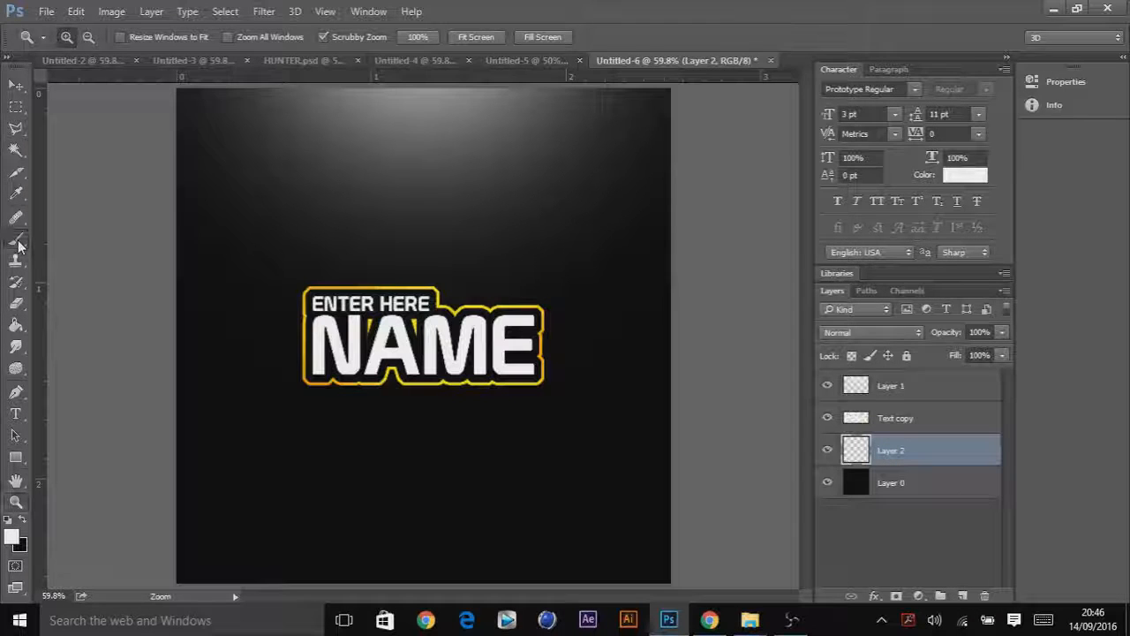
pyautogui.click(15, 243)
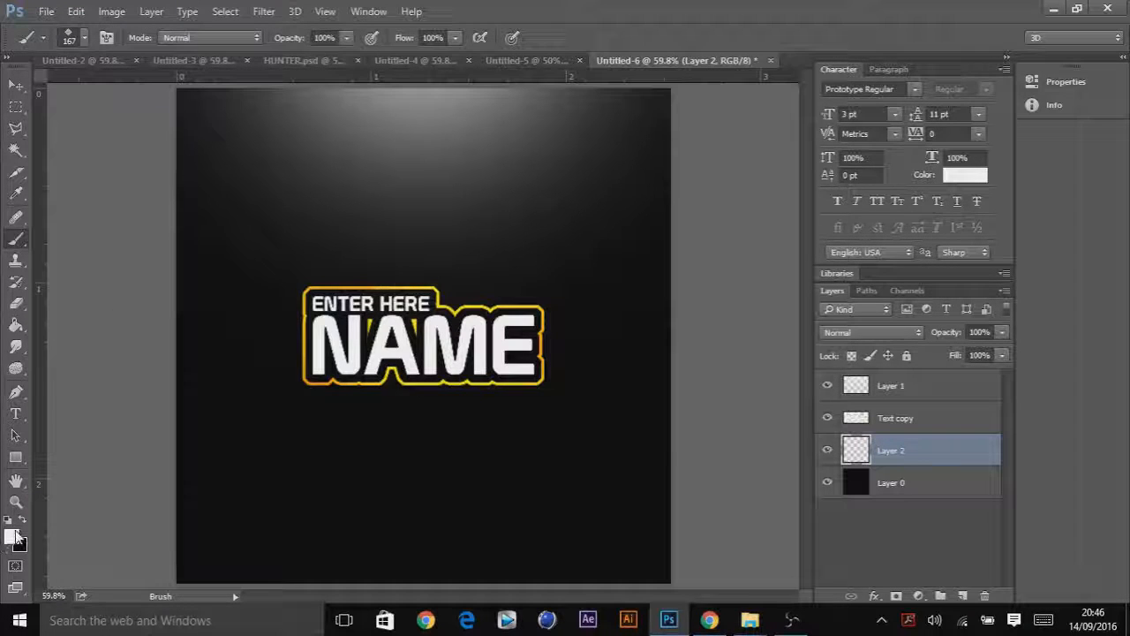
pyautogui.click(11, 539)
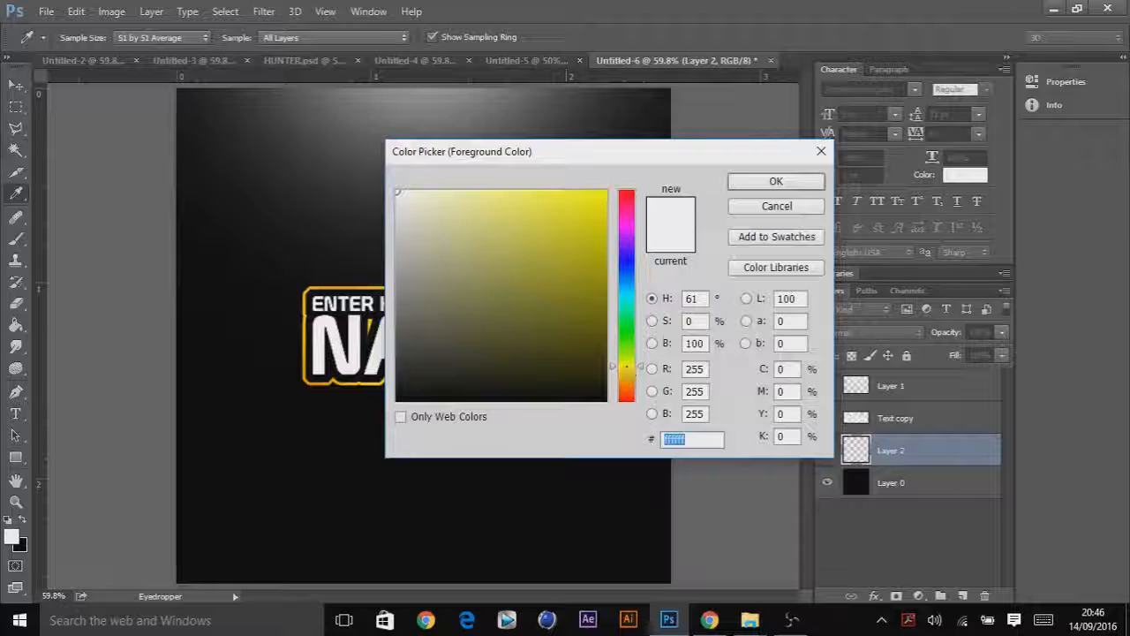
pyautogui.click(776, 181)
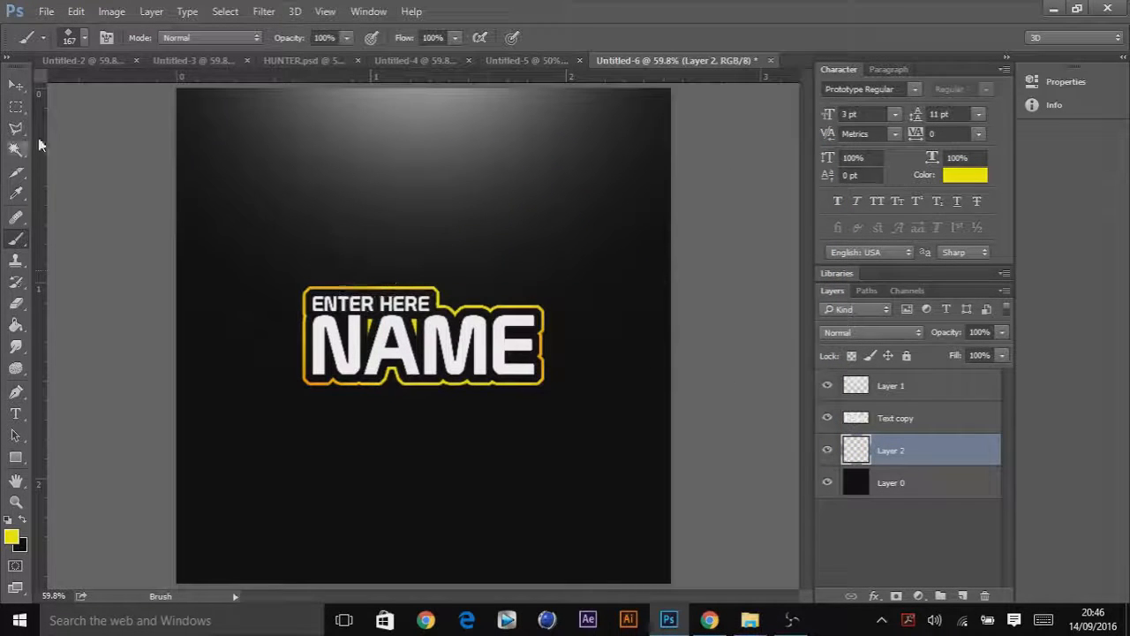
# Stamp striped halftone circles and diamonds in yellow across the canvas.
pyautogui.click(86, 37)
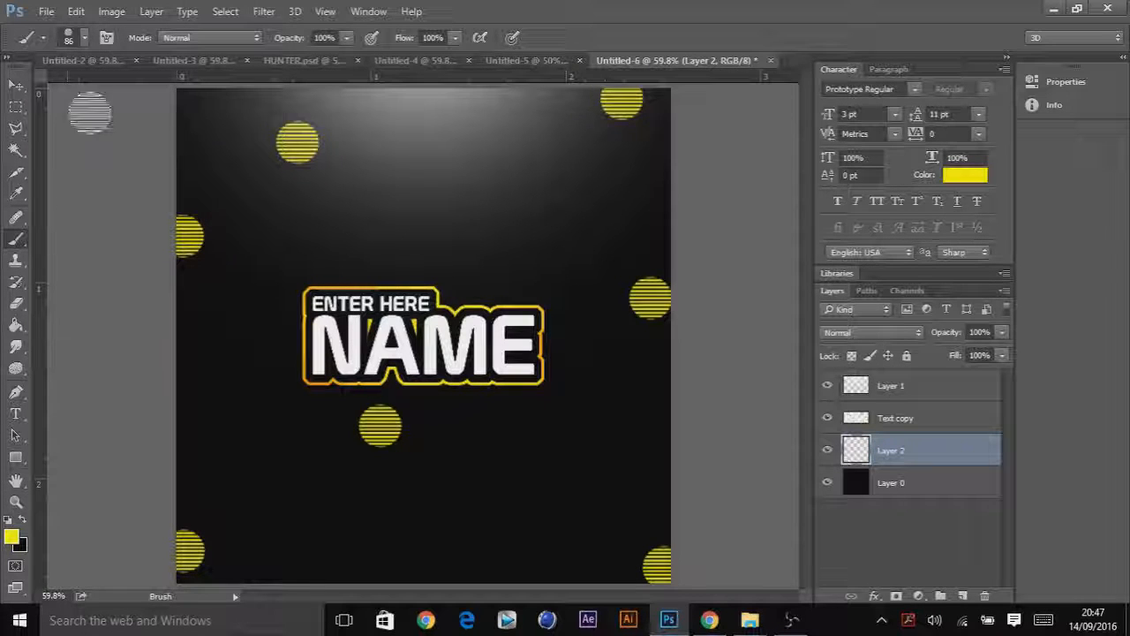
pyautogui.click(86, 38)
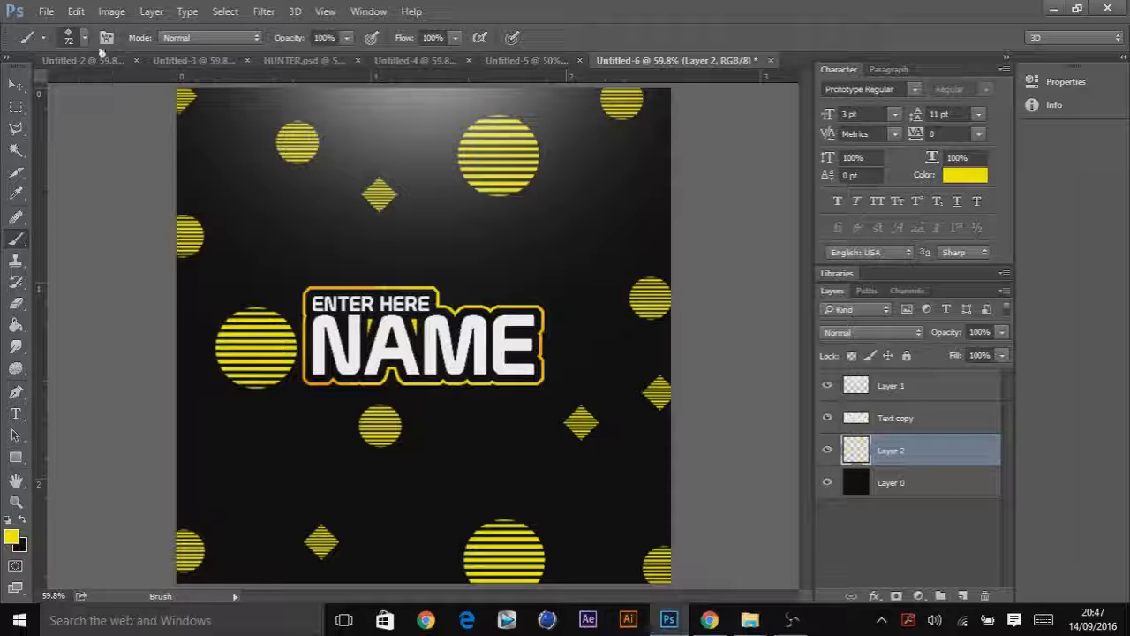
pyautogui.click(84, 38)
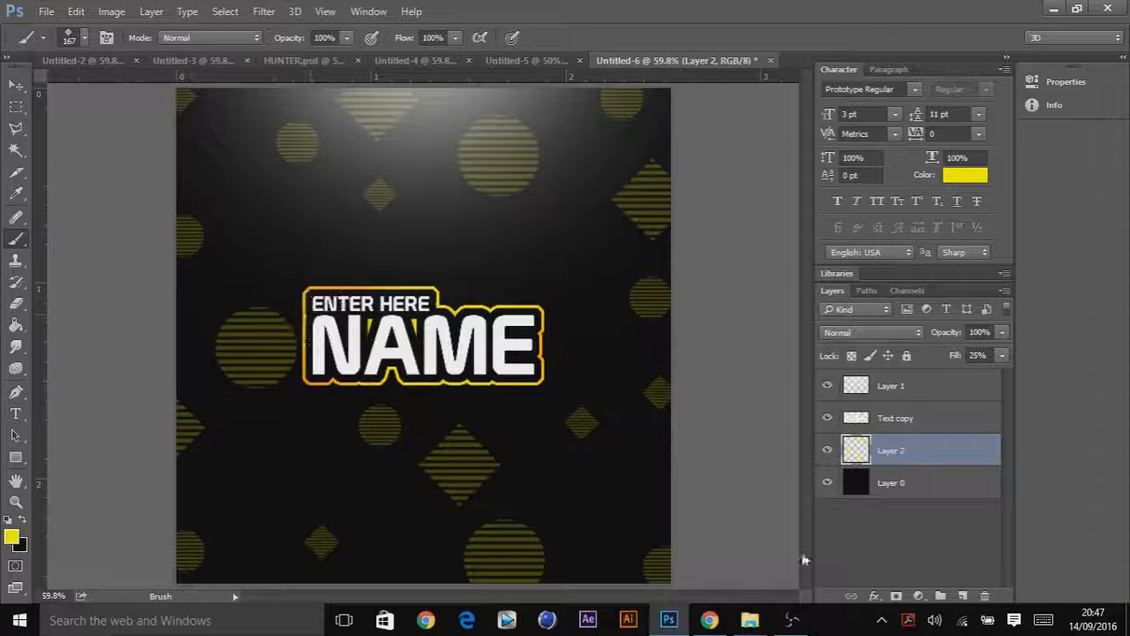
# Bring up the File menu commands to start a new document.
pyautogui.click(78, 10)
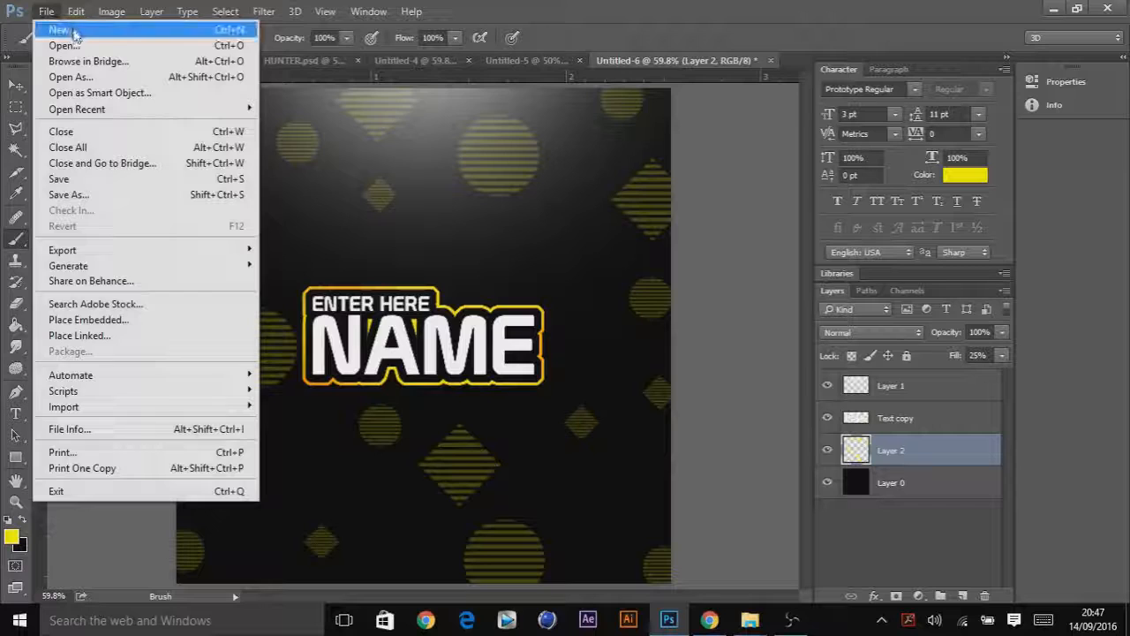
# Create a 1500×500 px document and give its layer a black Color Overlay.
pyautogui.click(48, 34)
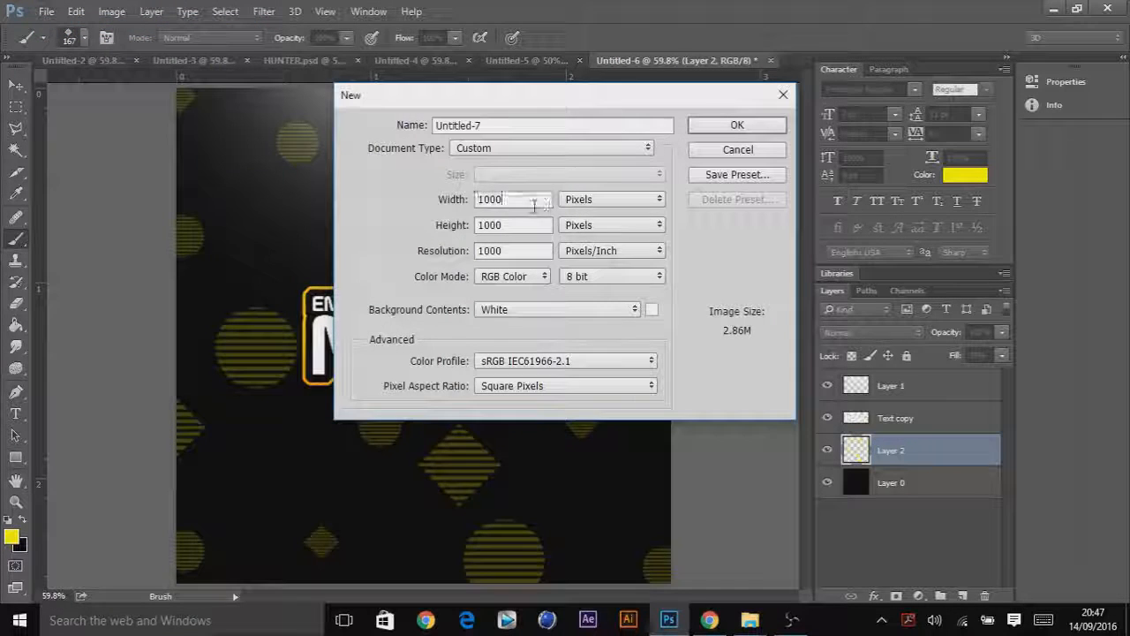
pyautogui.write('1500')
pyautogui.click(513, 225)
pyautogui.write('6')
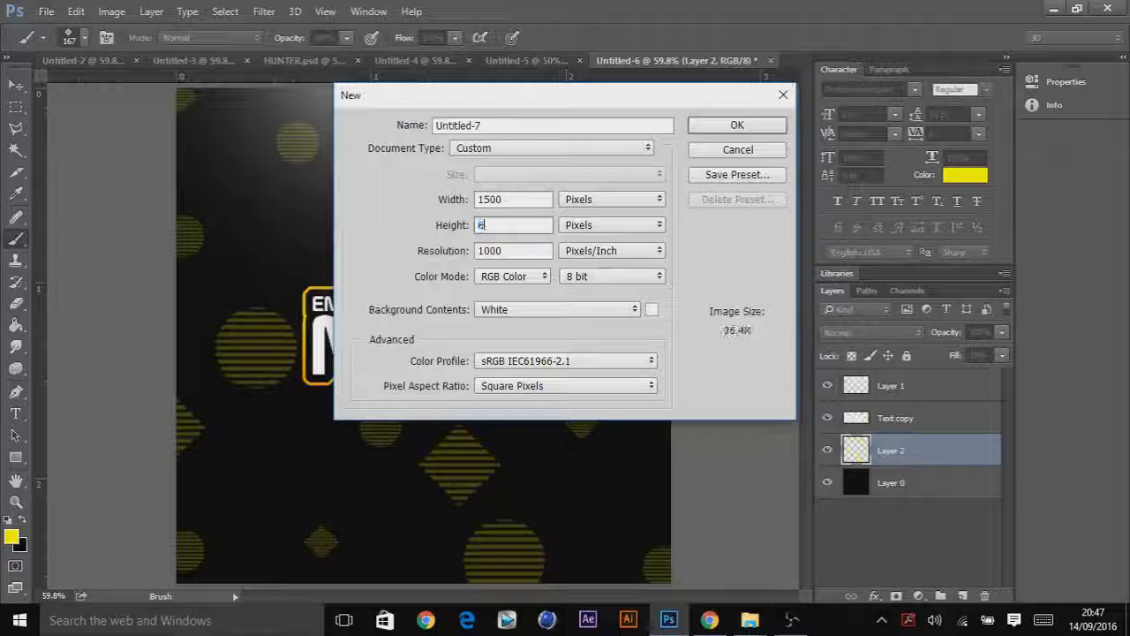
pyautogui.write('00')
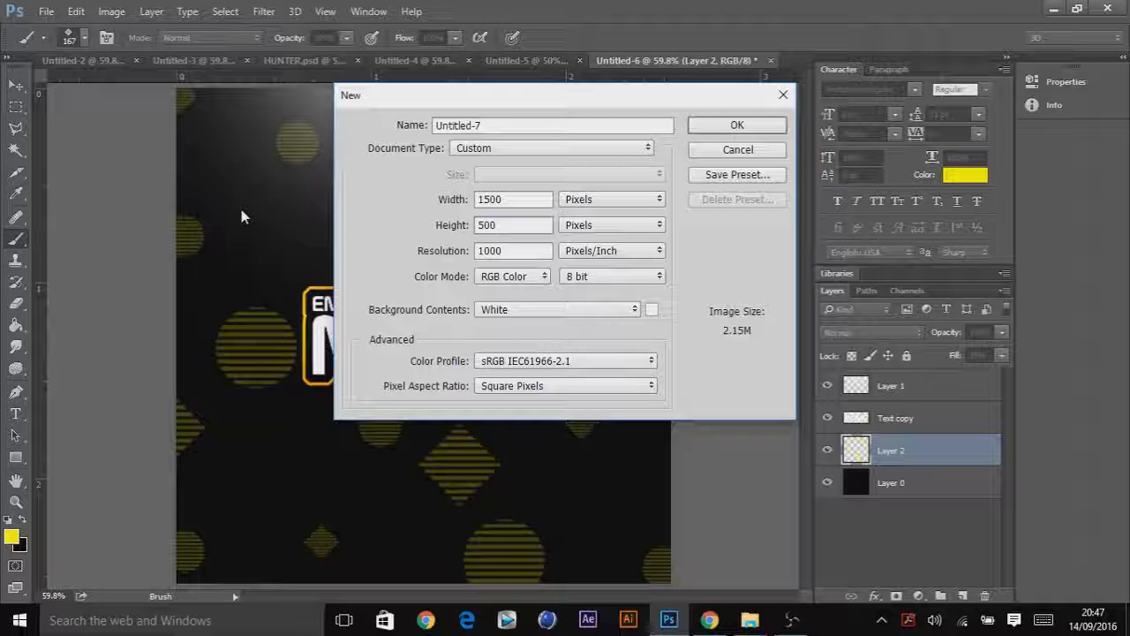
pyautogui.click(737, 124)
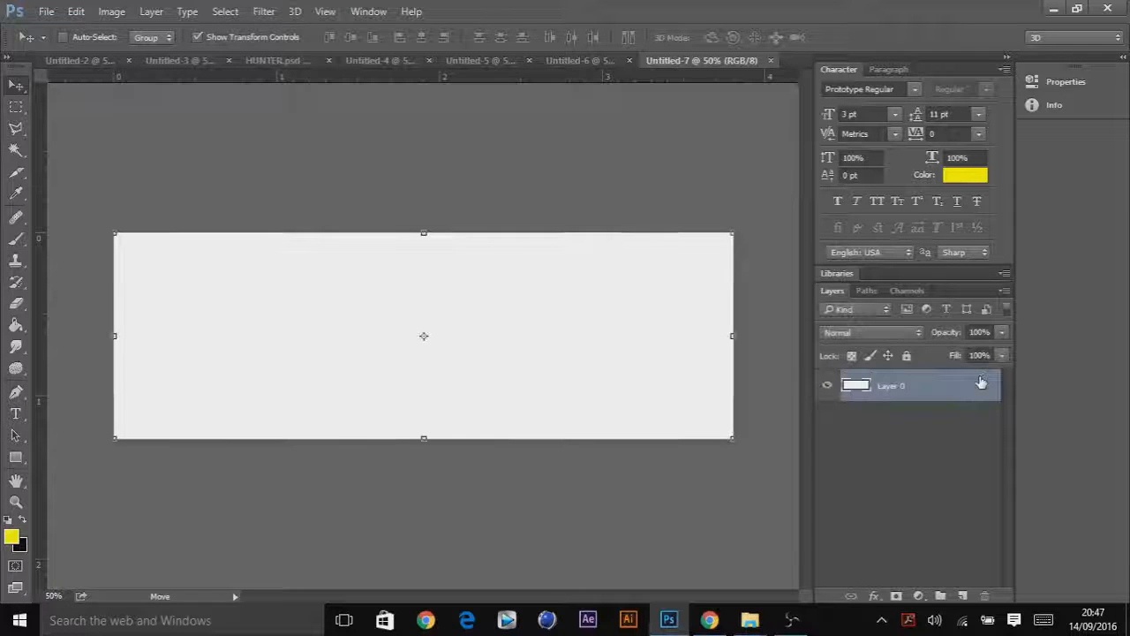
pyautogui.doubleClick(917, 386)
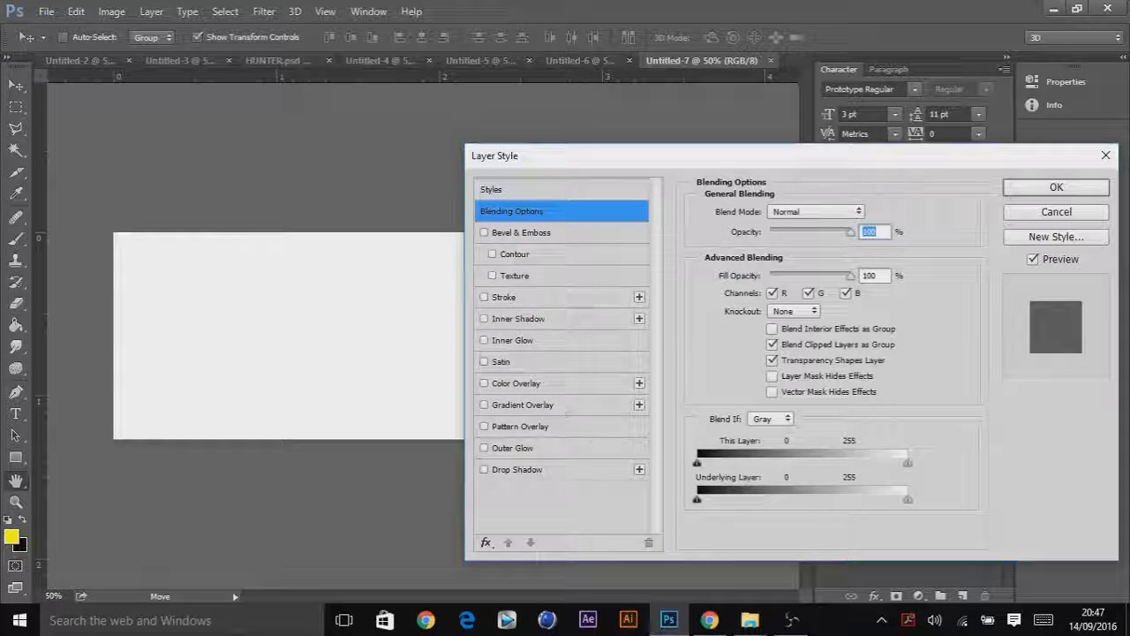
pyautogui.click(1055, 186)
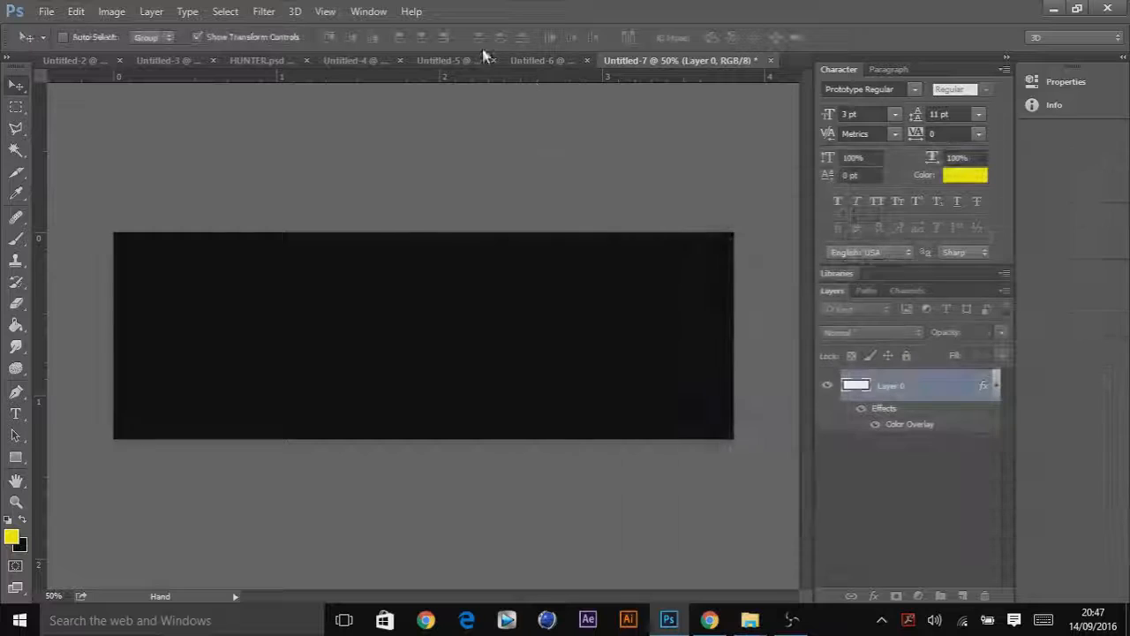
# Duplicate the Text copy logo layer into Untitled-7 and move it into position.
pyautogui.rightClick(918, 385)
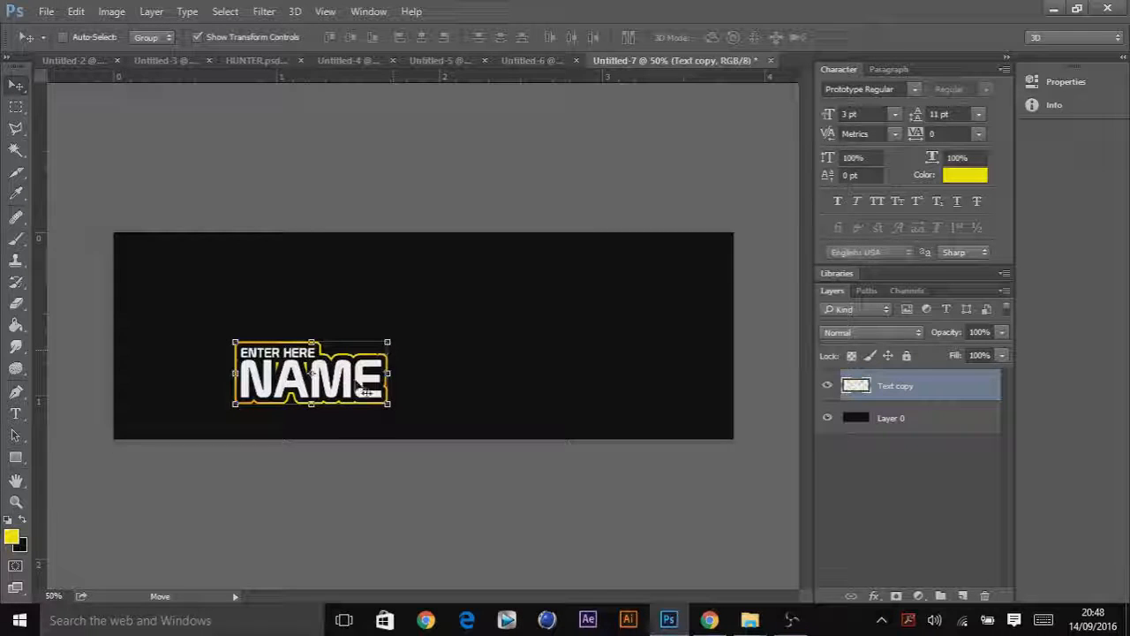
pyautogui.moveTo(310, 371); pyautogui.dragTo(416, 344)
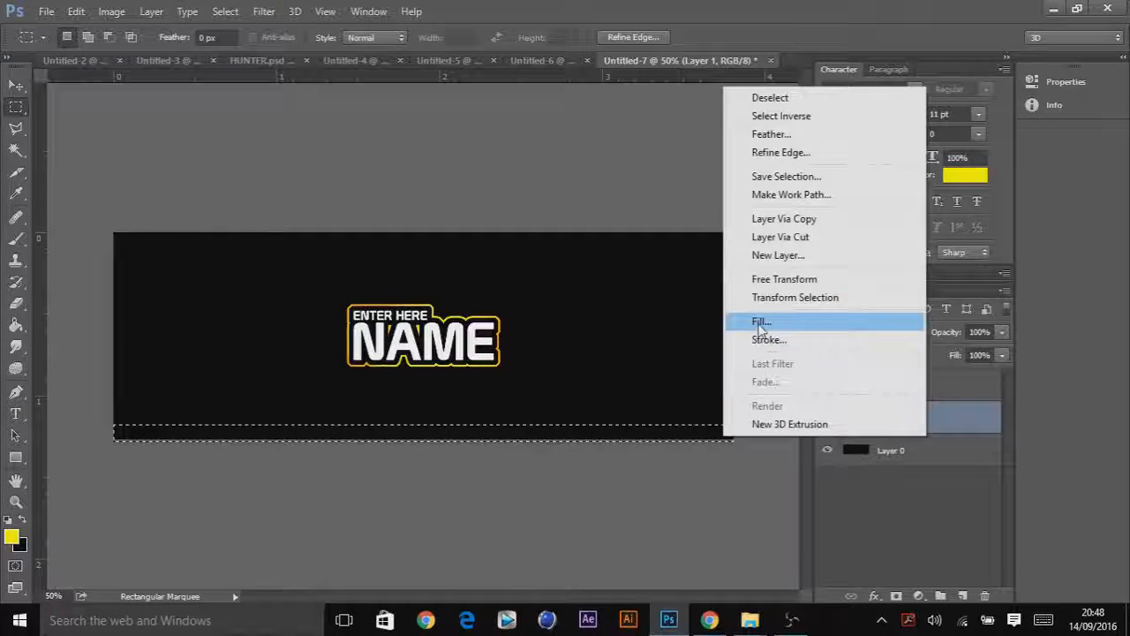
# Fill the bottom marquee selection with bright yellow Color contents to form the strip.
pyautogui.click(762, 321)
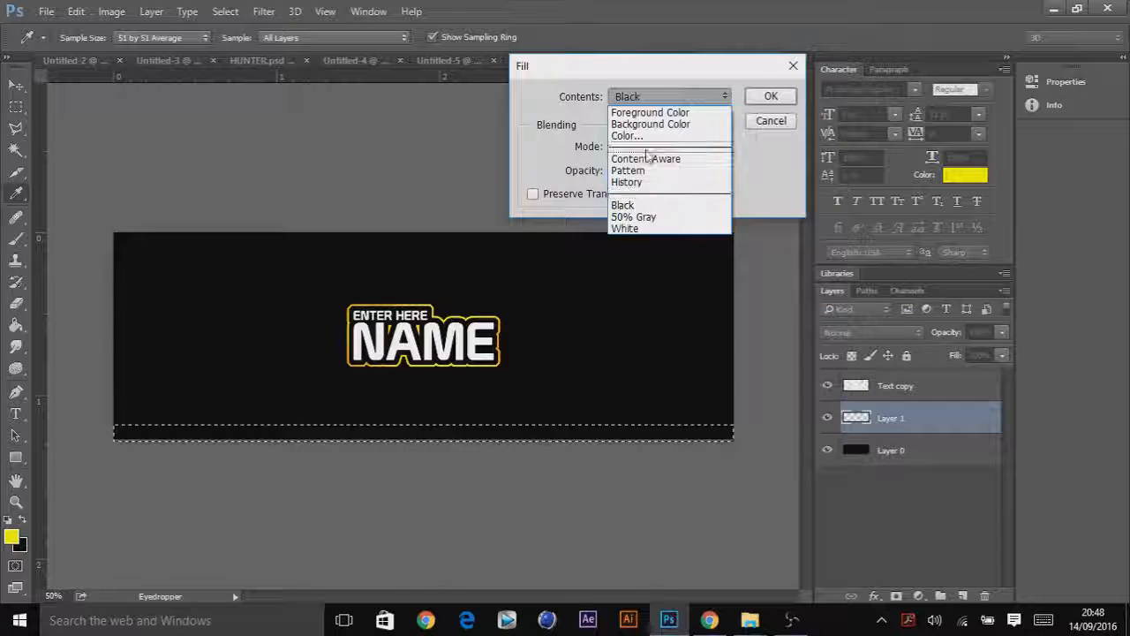
pyautogui.click(627, 136)
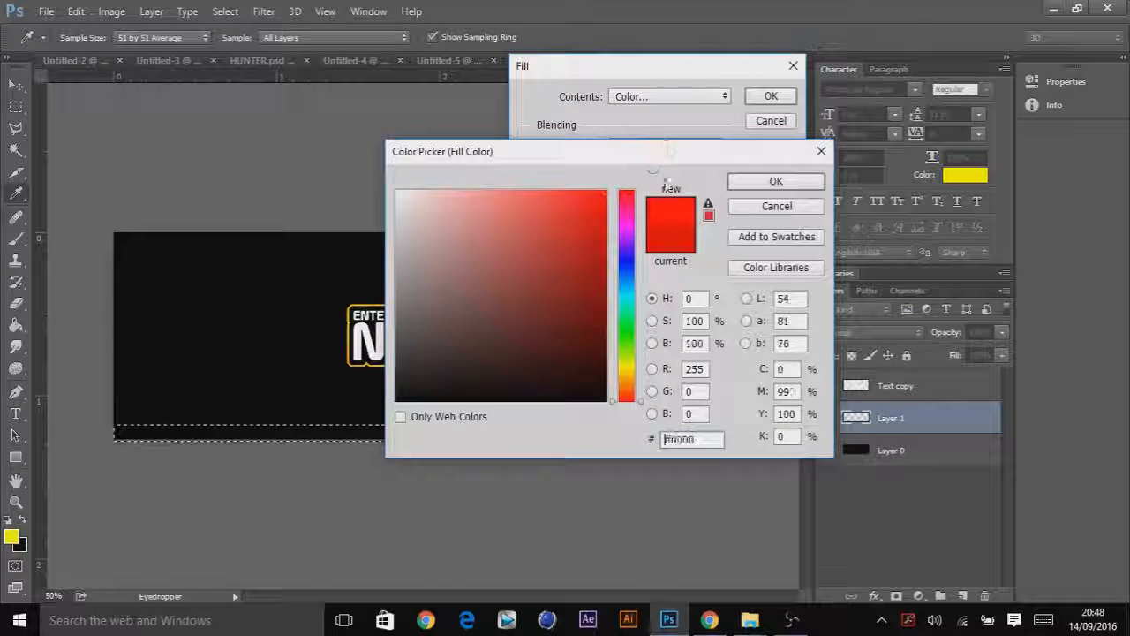
pyautogui.click(627, 369)
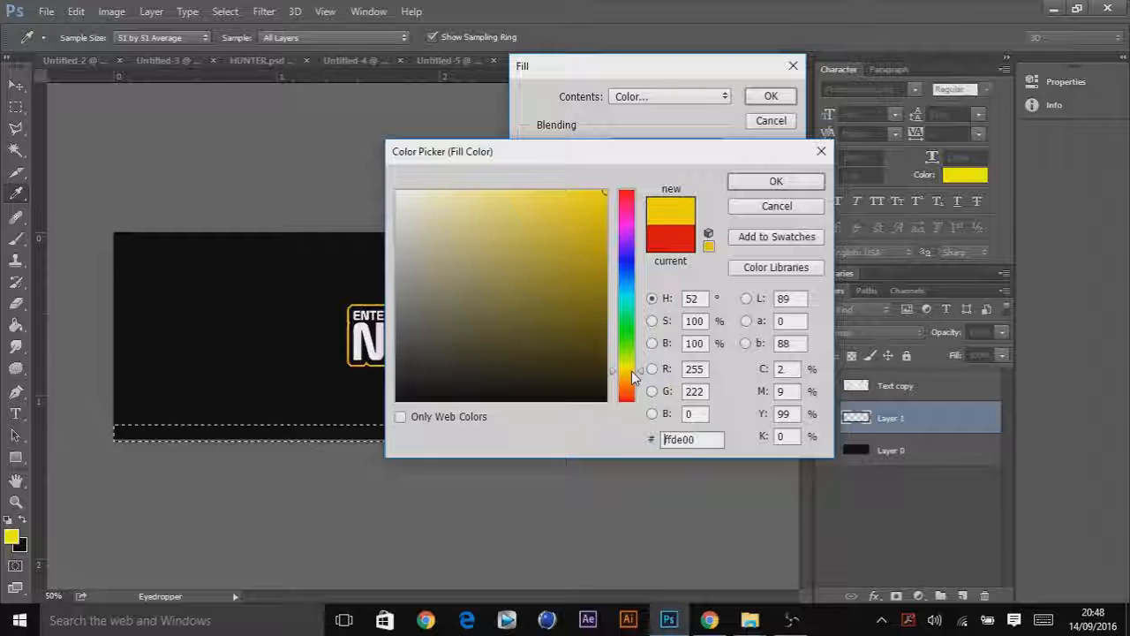
pyautogui.click(627, 369)
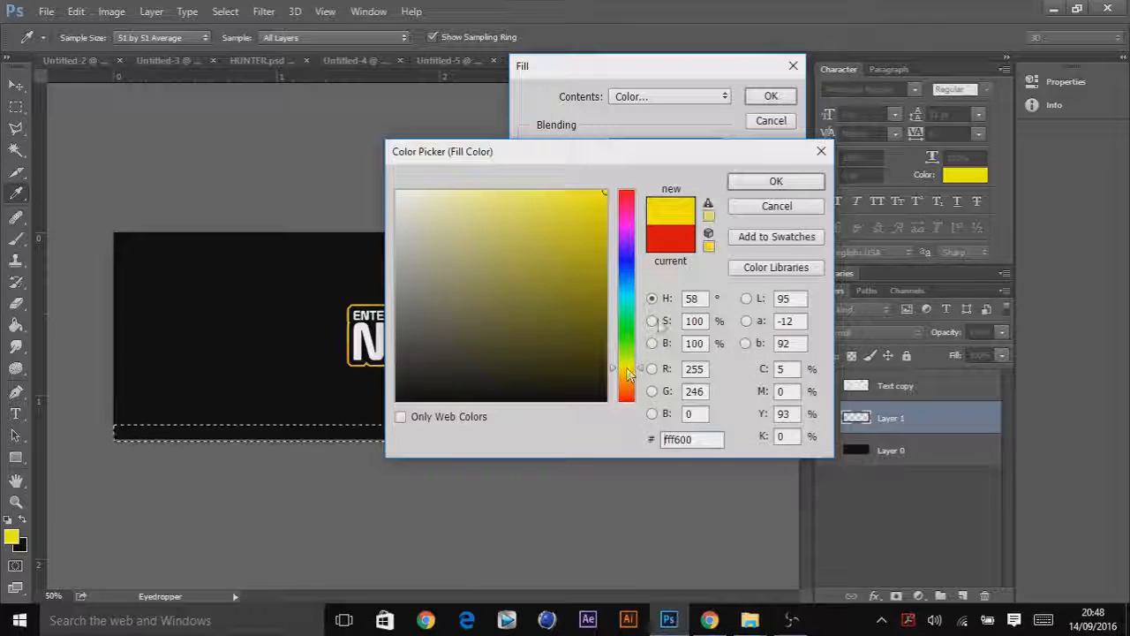
pyautogui.click(775, 181)
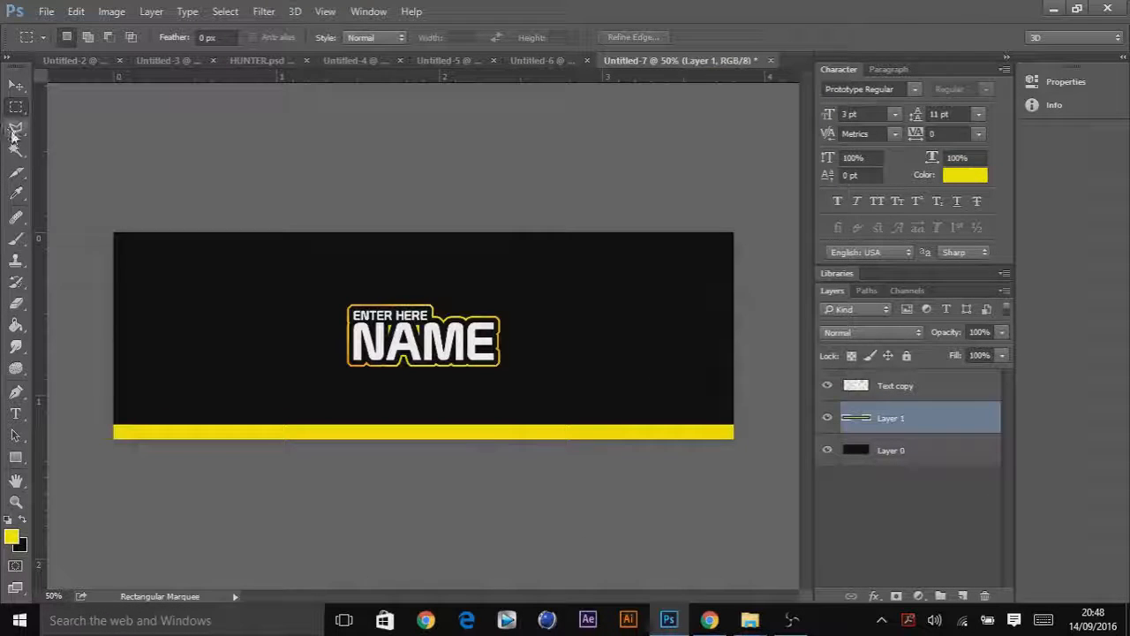
pyautogui.click(14, 130)
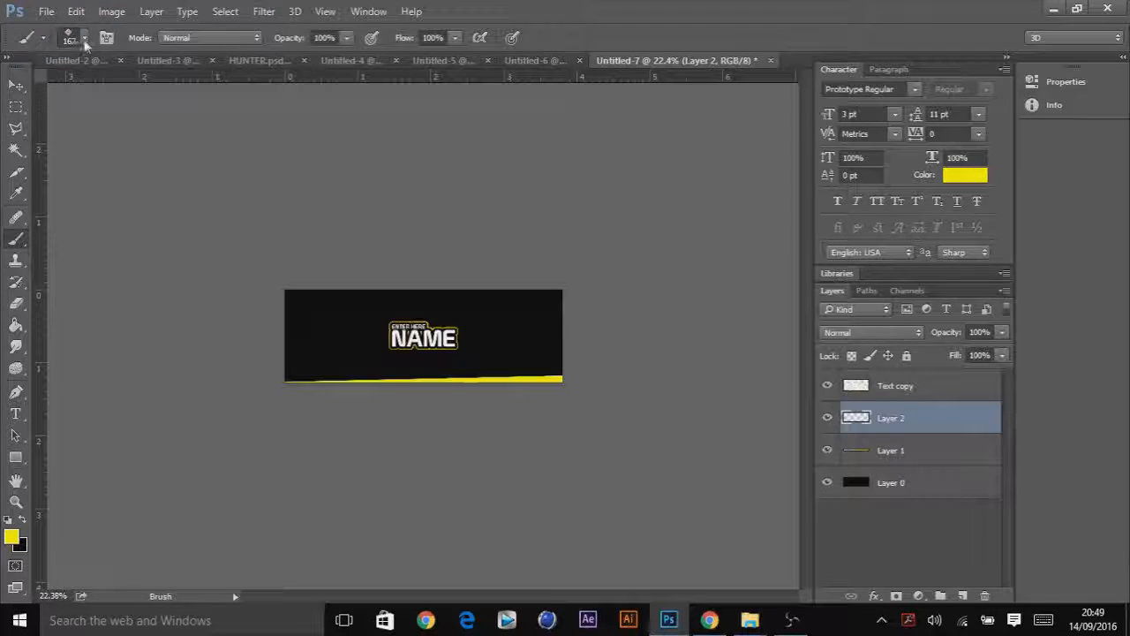
# Paint a soft white glow on Layer 2, lower its opacity, and select Layer 0.
pyautogui.click(86, 39)
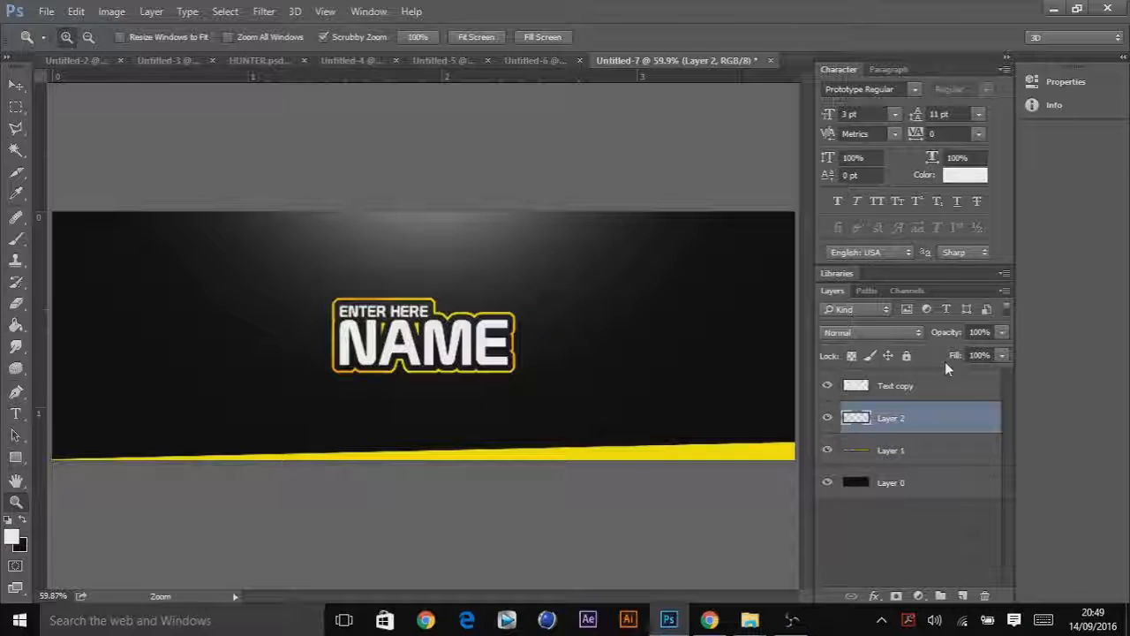
pyautogui.click(981, 332)
pyautogui.write('80')
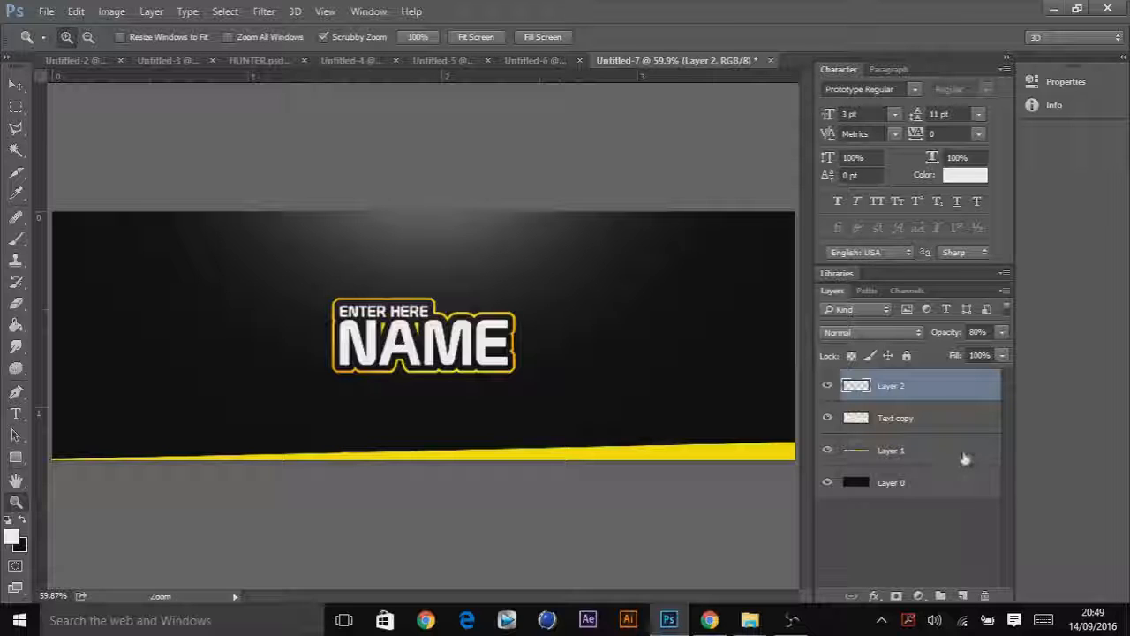
pyautogui.click(892, 482)
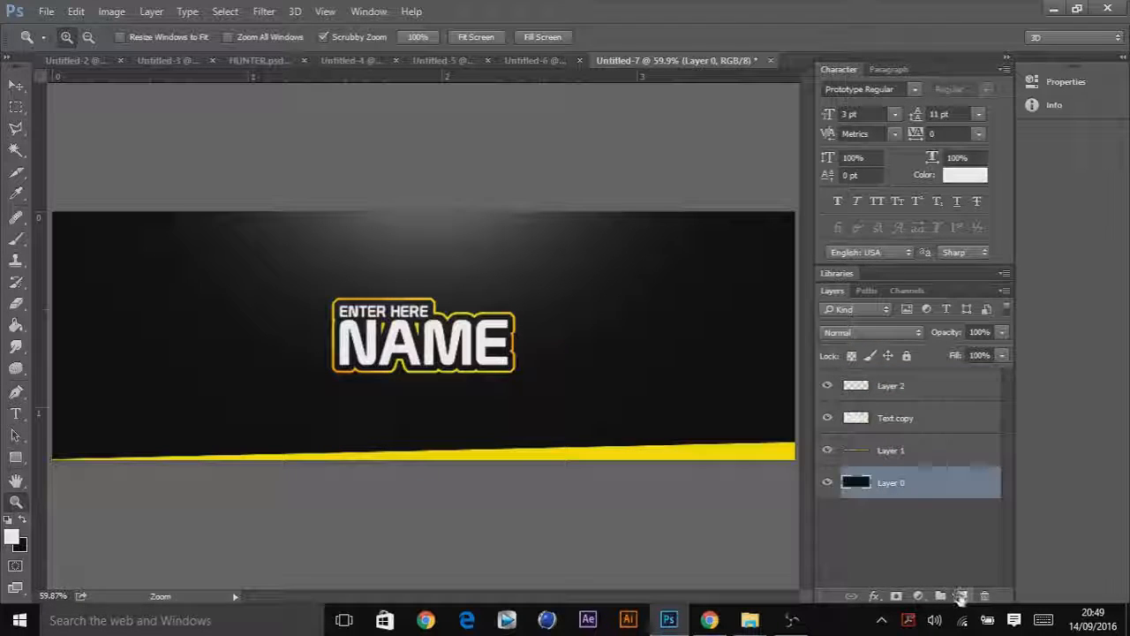
# Add a new layer above Layer 0 and set the foreground colour to yellow.
pyautogui.click(960, 592)
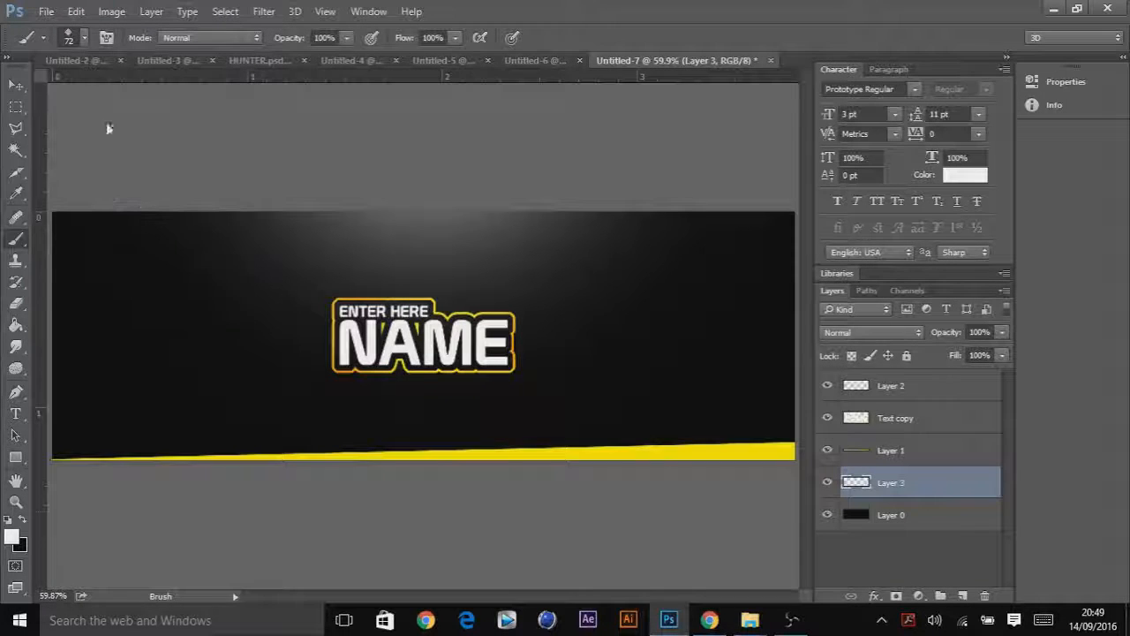
pyautogui.click(11, 537)
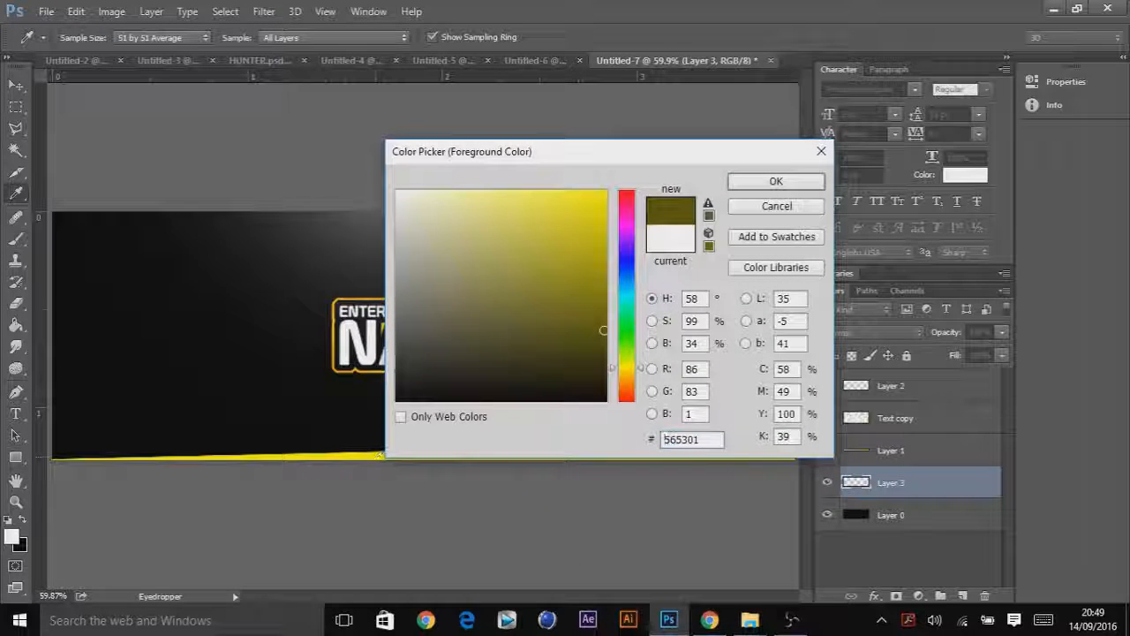
pyautogui.click(775, 180)
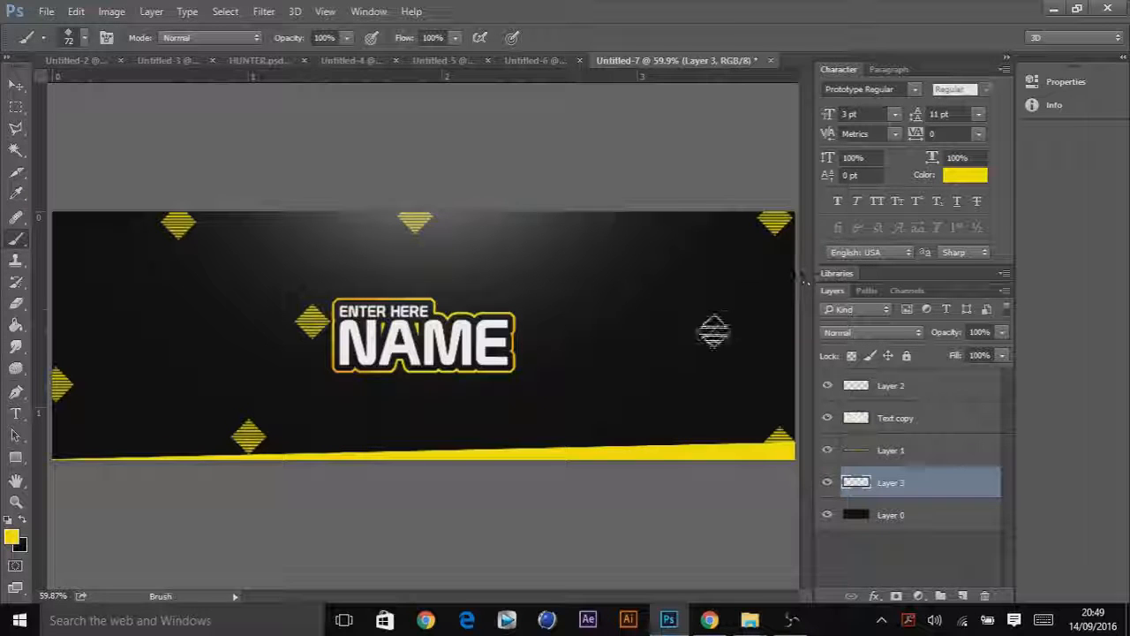
# Stamp striped yellow diamonds and circles, including a large one near the bottom right.
pyautogui.click(84, 39)
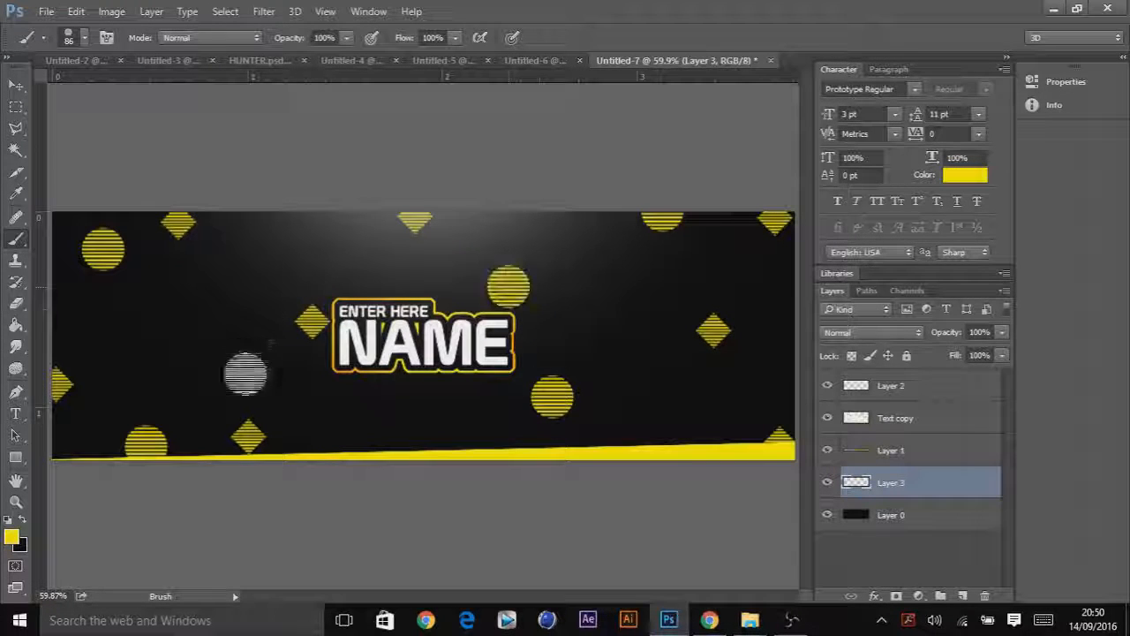
pyautogui.click(84, 37)
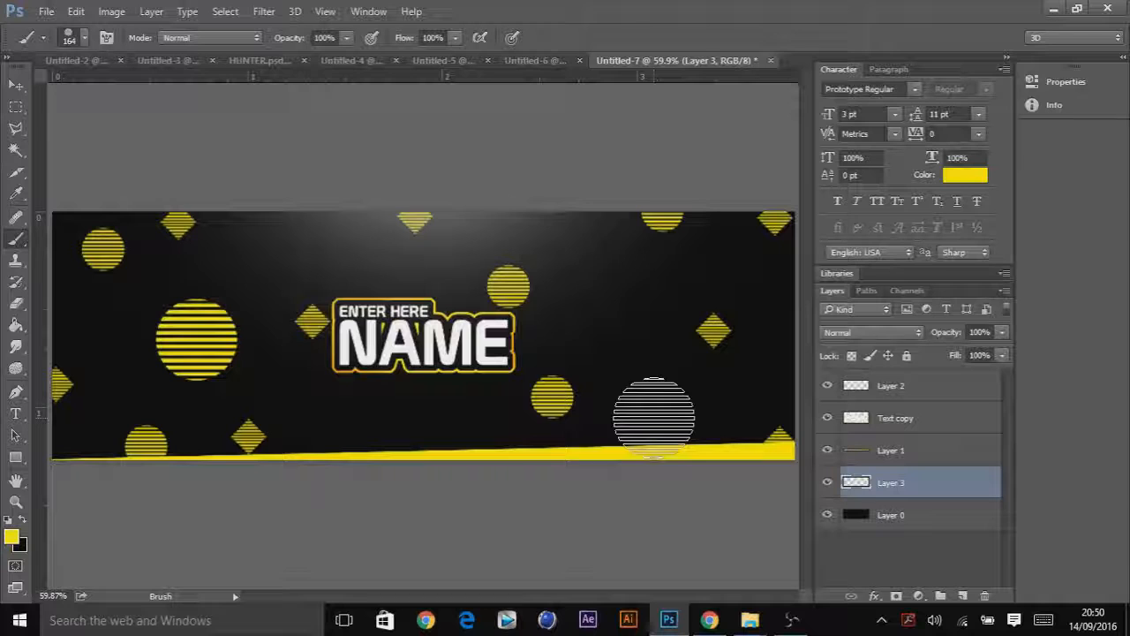
pyautogui.moveTo(653, 417); pyautogui.dragTo(289, 163)
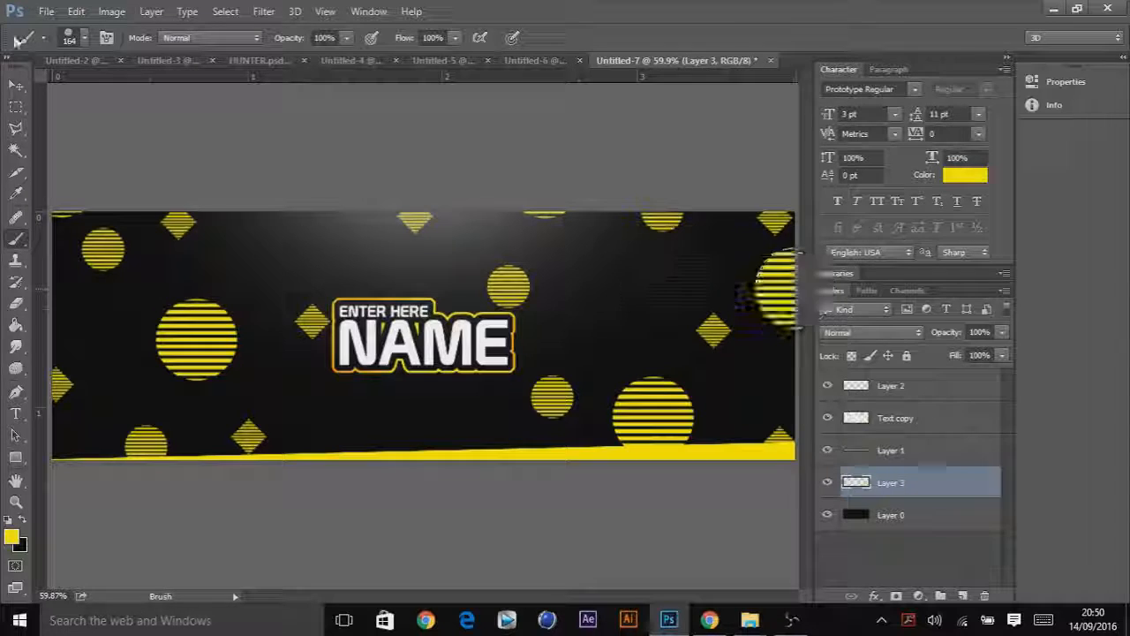
pyautogui.click(86, 40)
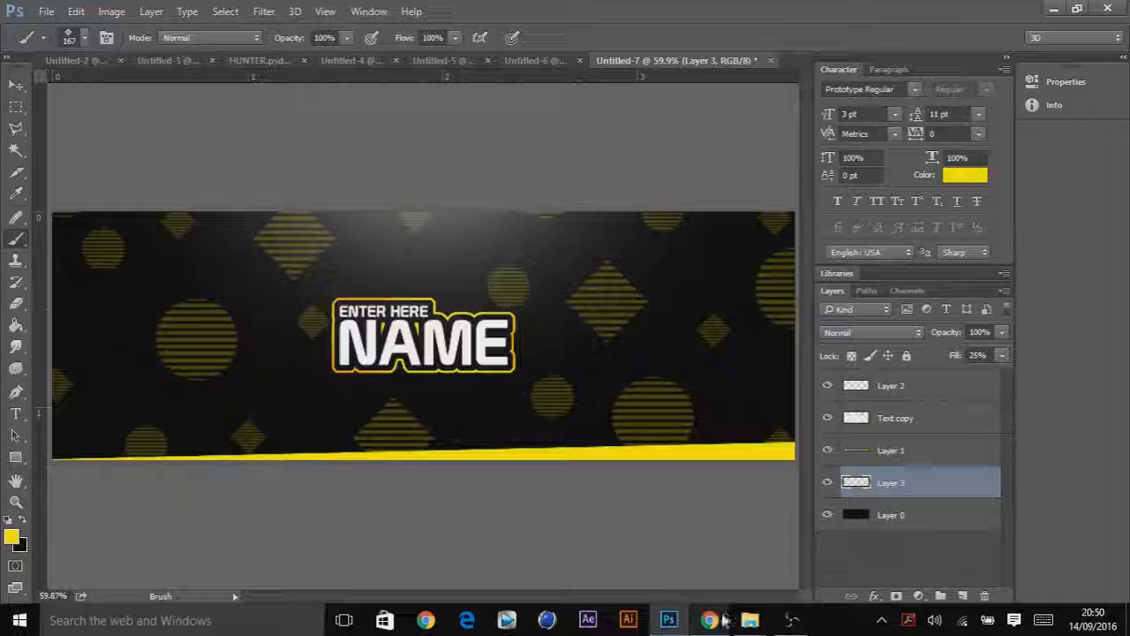
pyautogui.moveTo(703, 619)
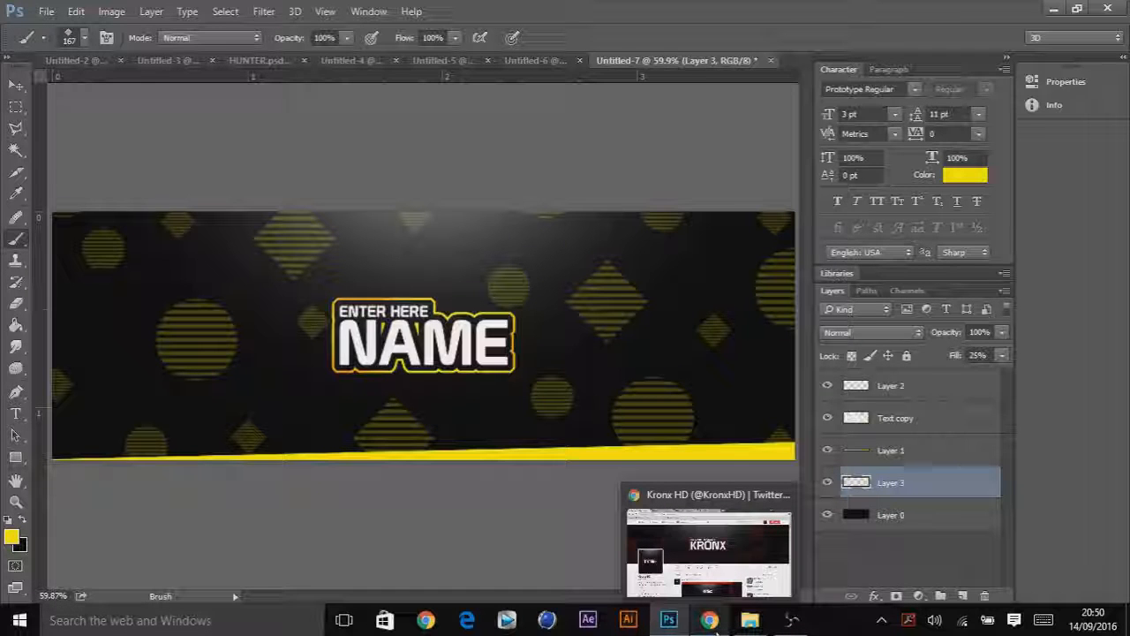
# Review the Twitter profile in Chrome, enlarging the posted banner image before closing it.
pyautogui.click(703, 619)
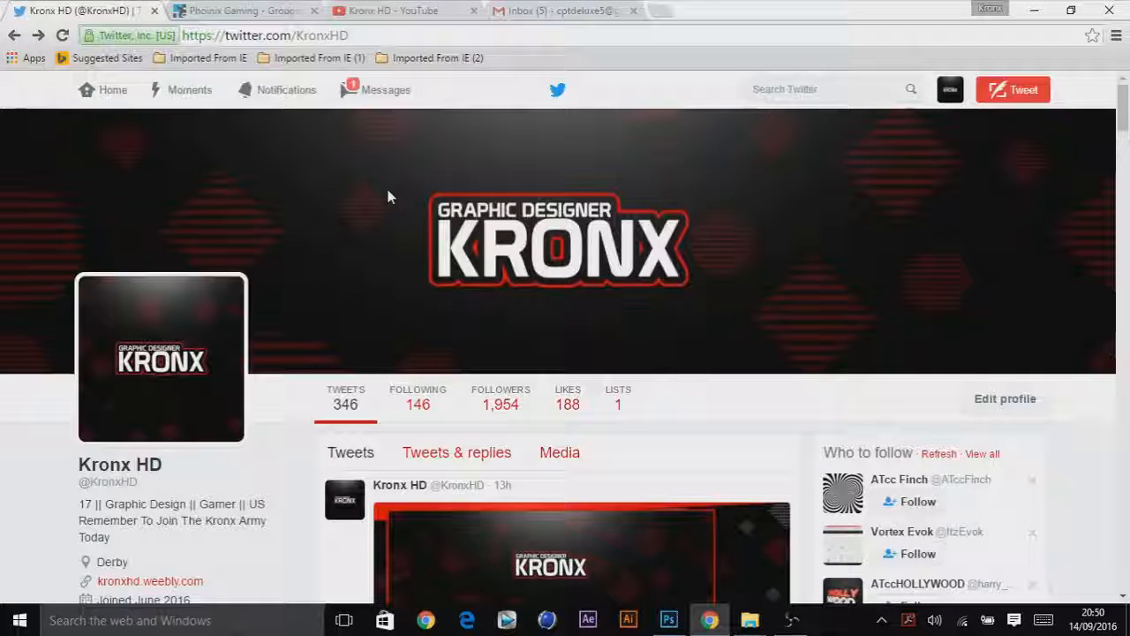
pyautogui.scroll(-3)
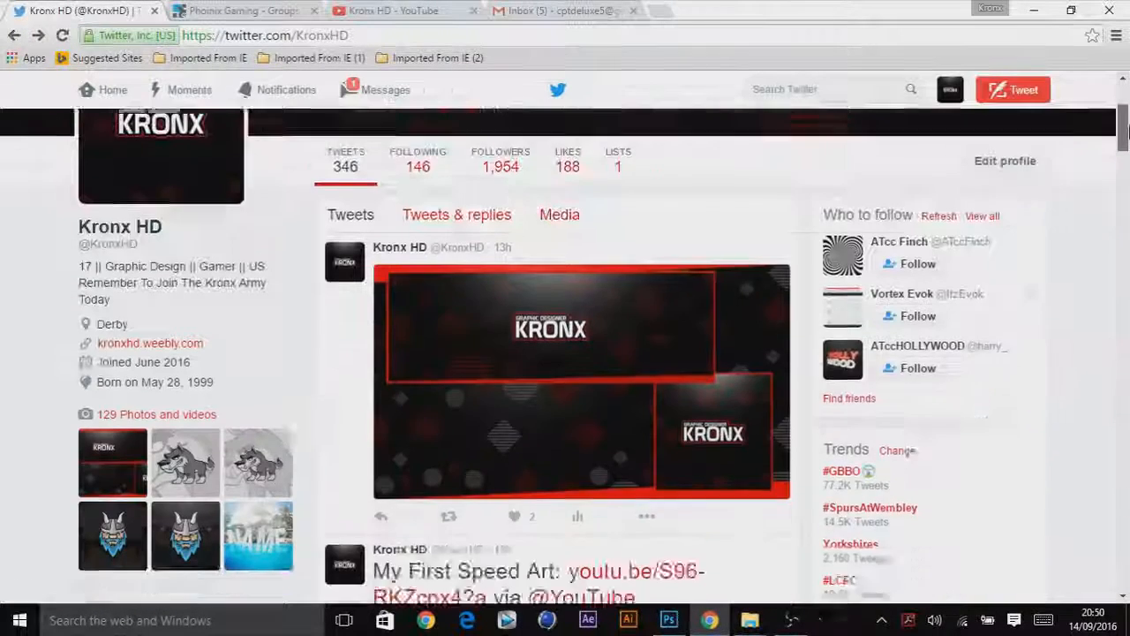
pyautogui.click(572, 380)
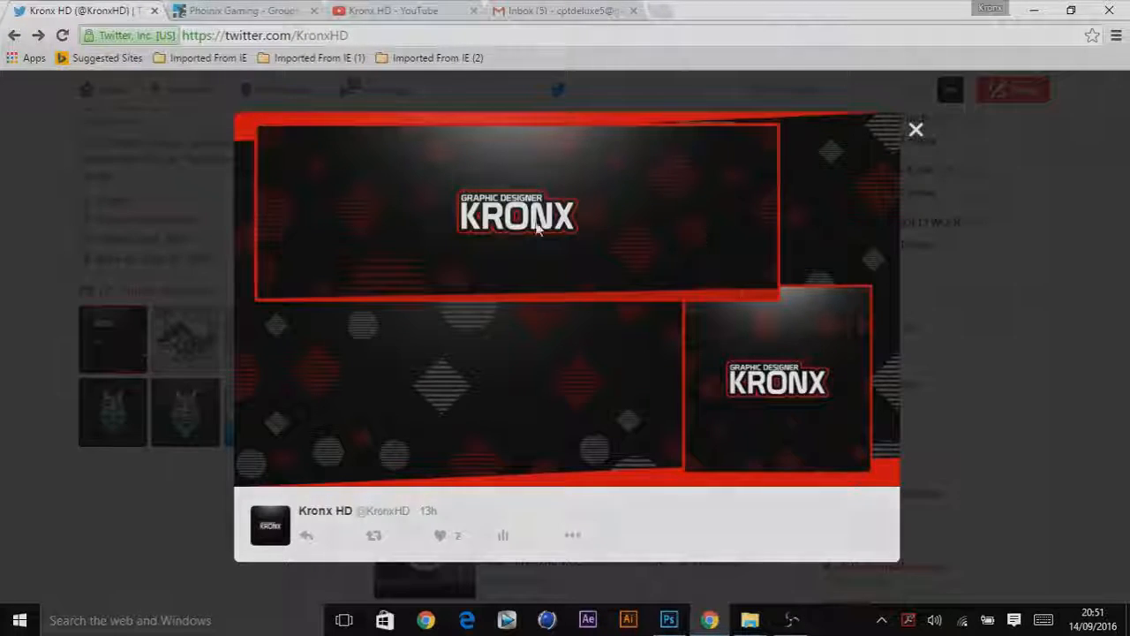
pyautogui.click(915, 129)
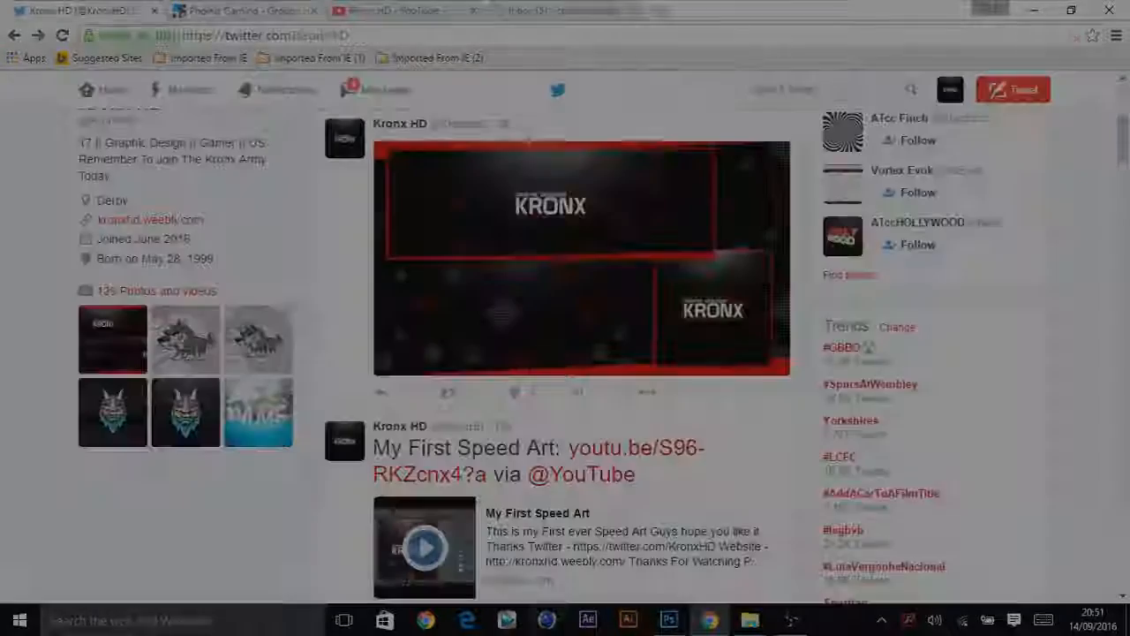
pyautogui.click(664, 618)
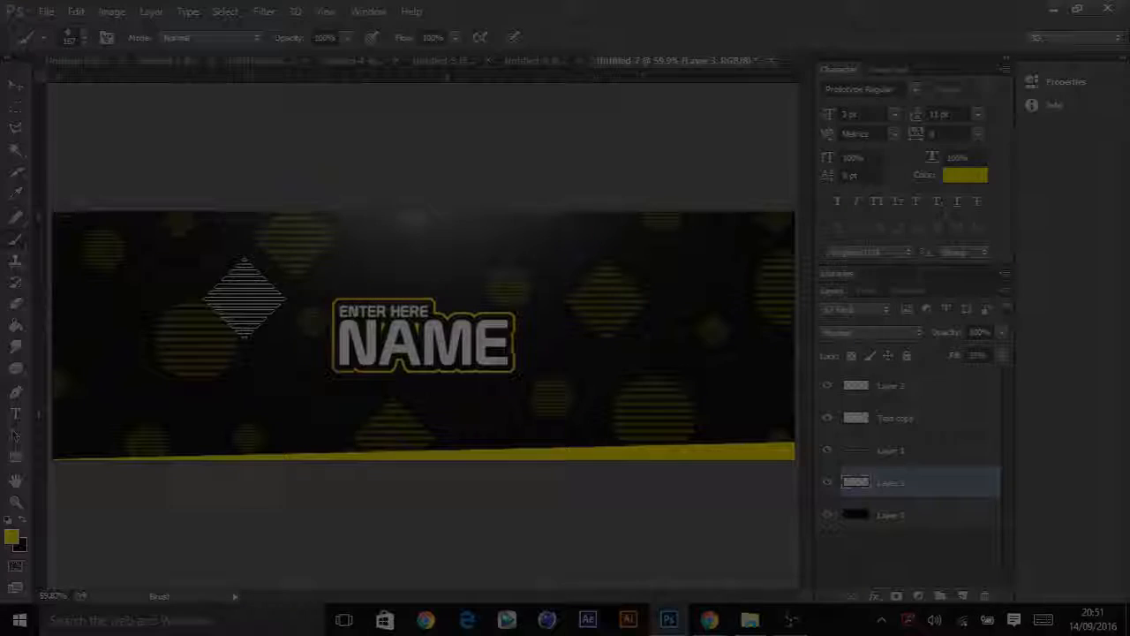